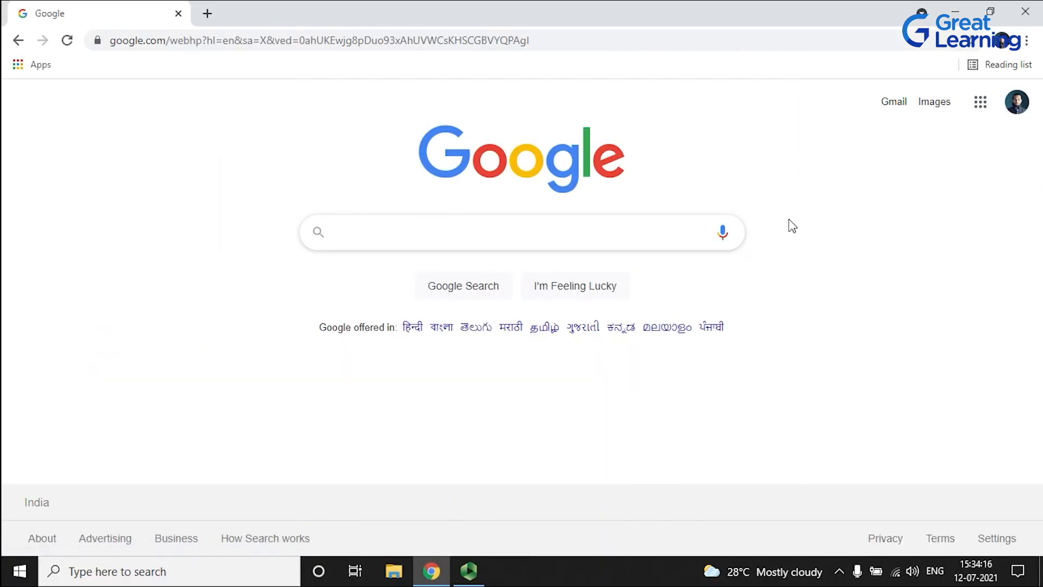
Search Google for 'anaconda python' via the search-box suggestion
type("ana")
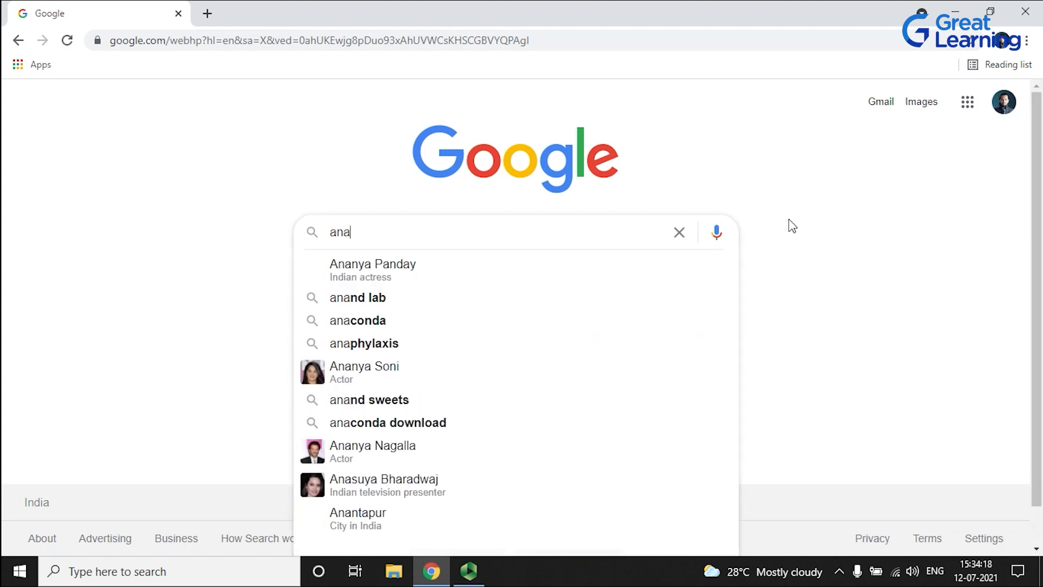
left_click(387, 421)
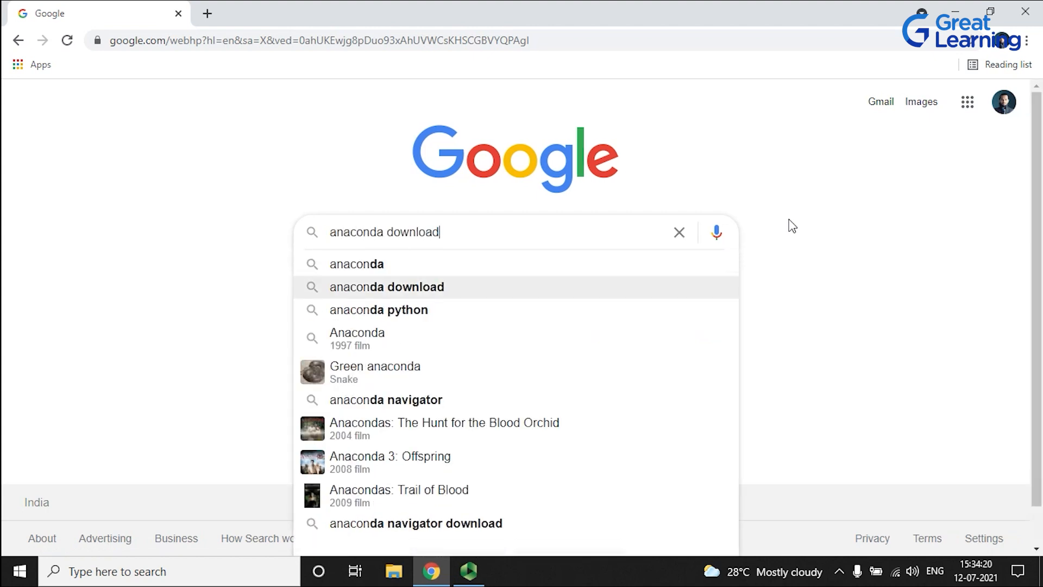
left_click(378, 310)
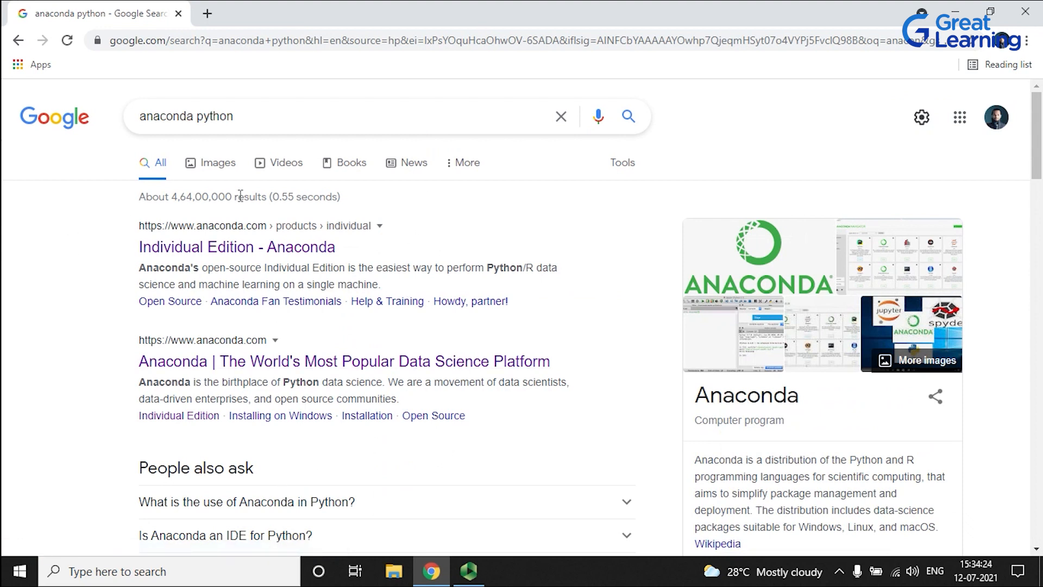
mouse_move(190, 253)
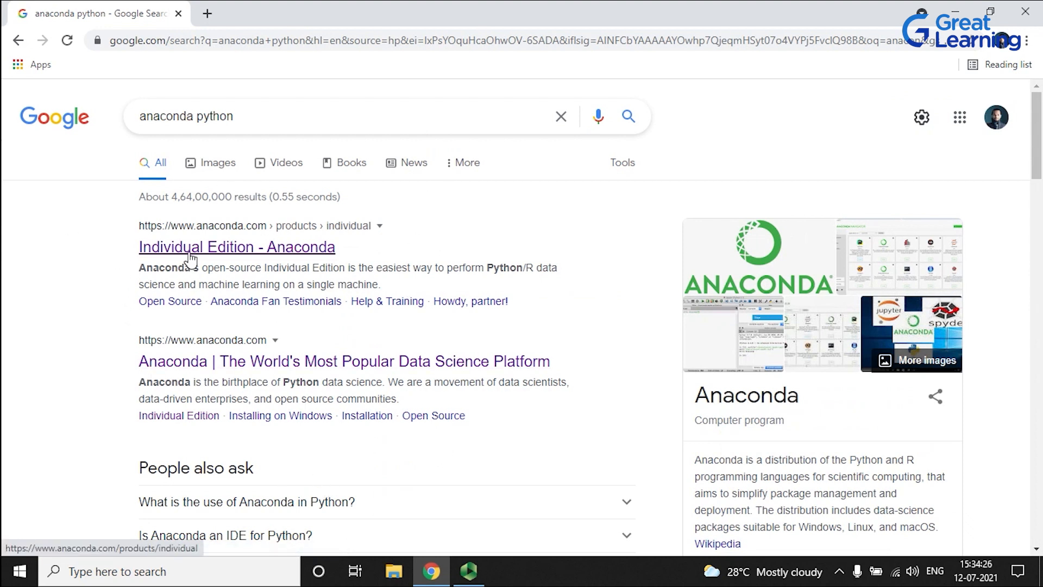
mouse_move(300, 361)
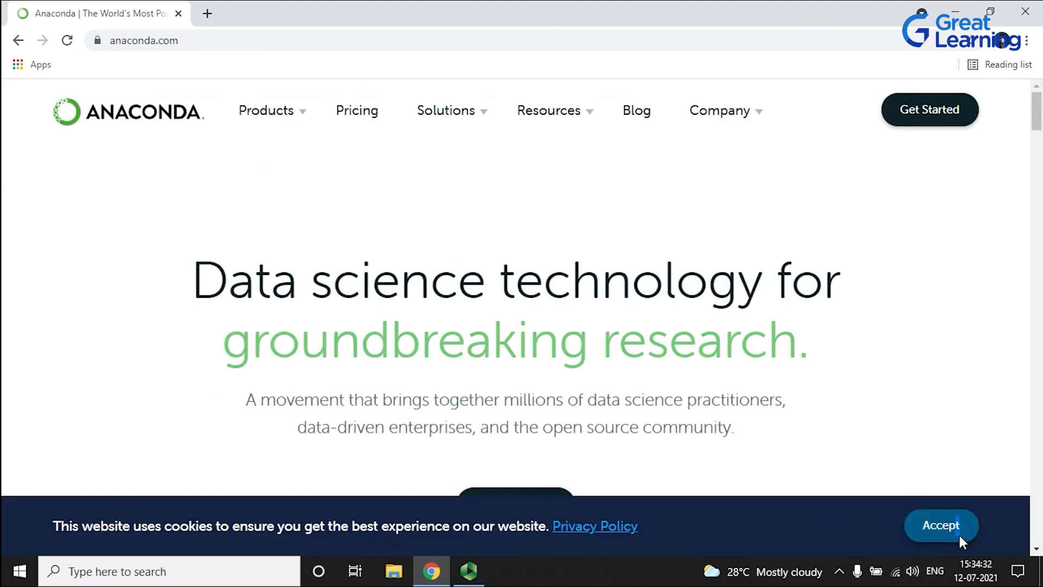
Accept the cookie notice and bring up the Anaconda Products menu
left_click(941, 524)
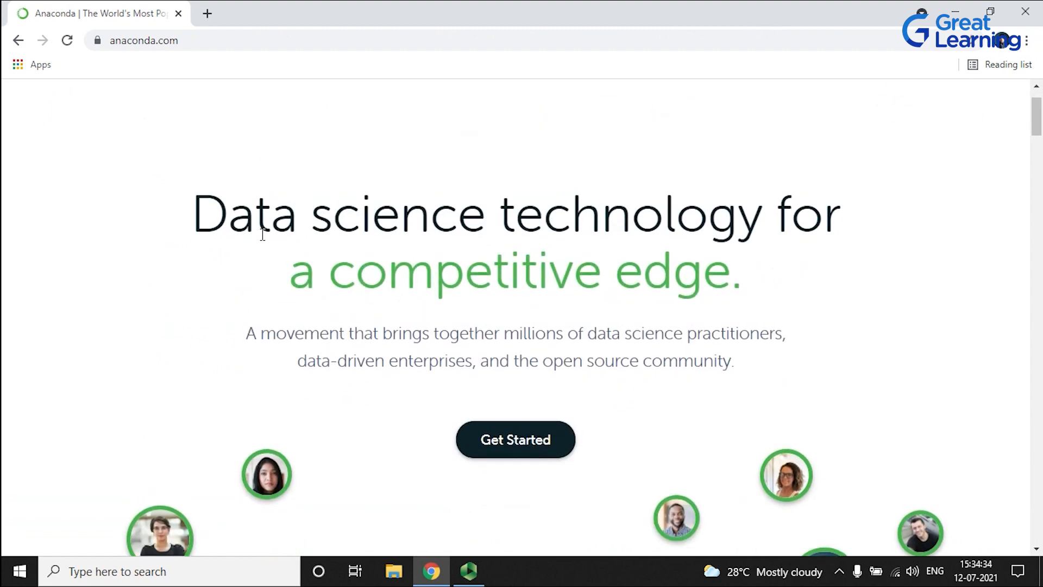
left_click(269, 111)
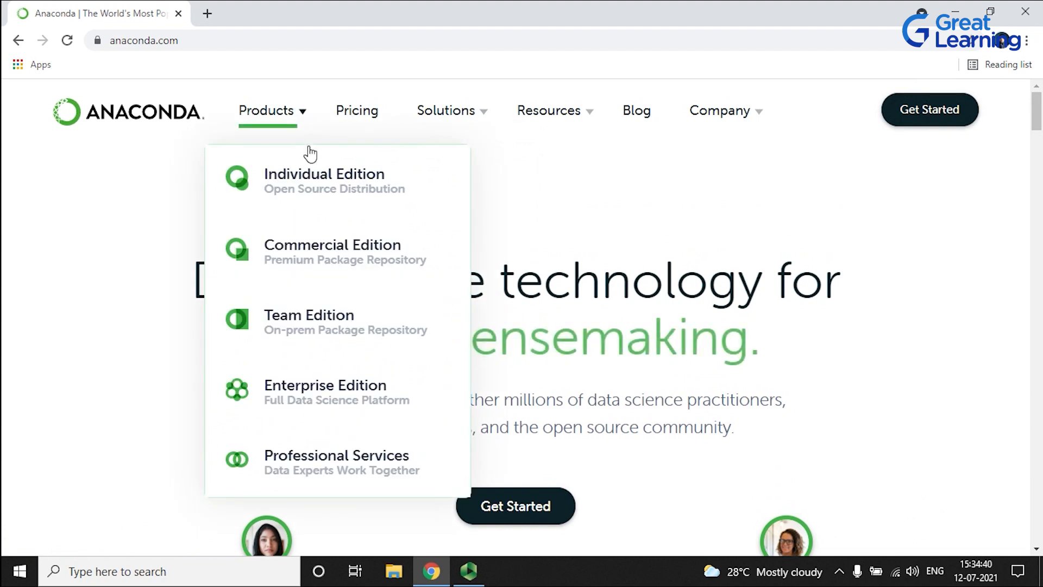
mouse_move(303, 213)
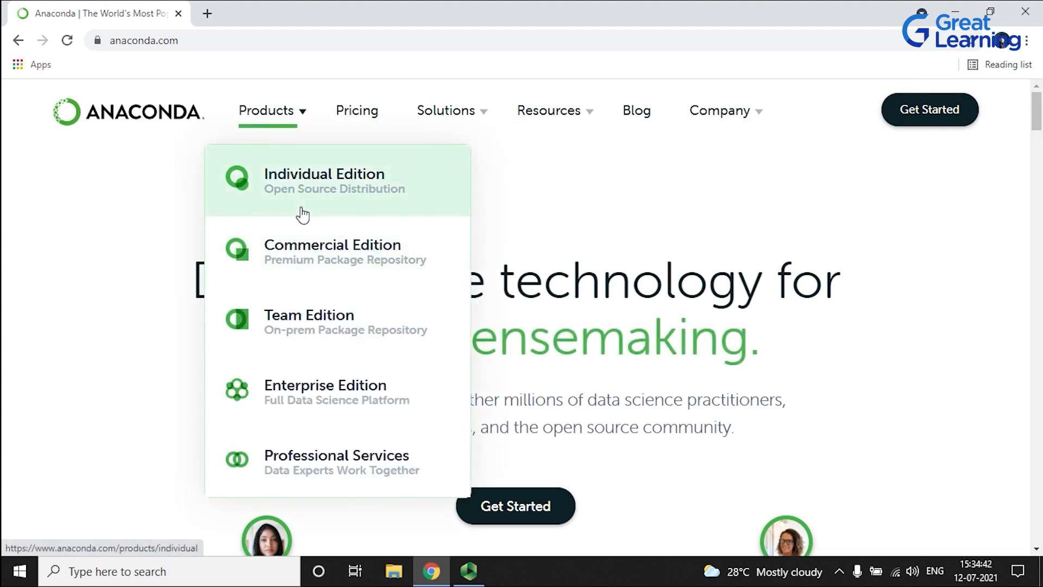
mouse_move(304, 199)
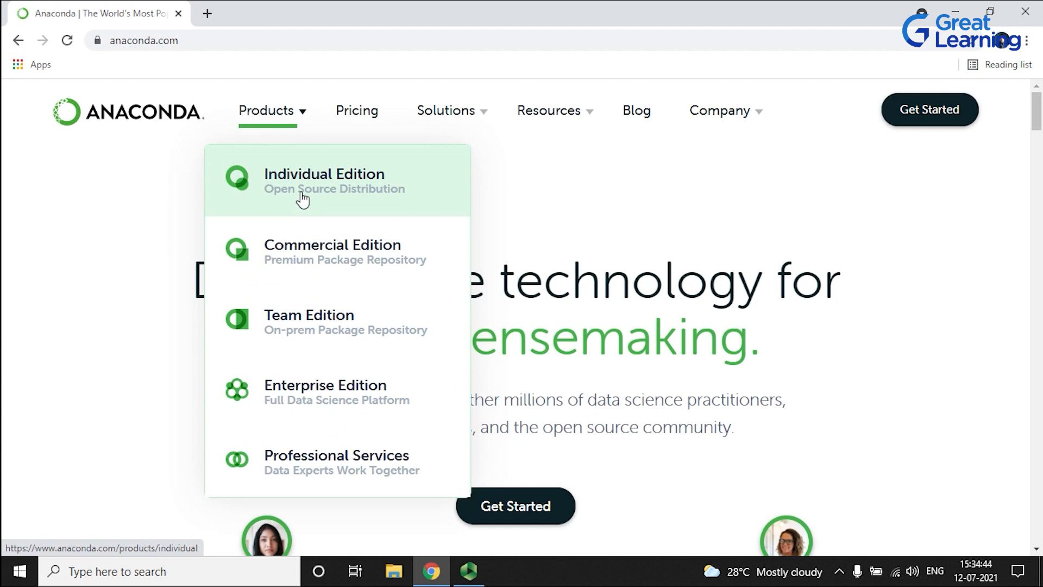
mouse_move(310, 183)
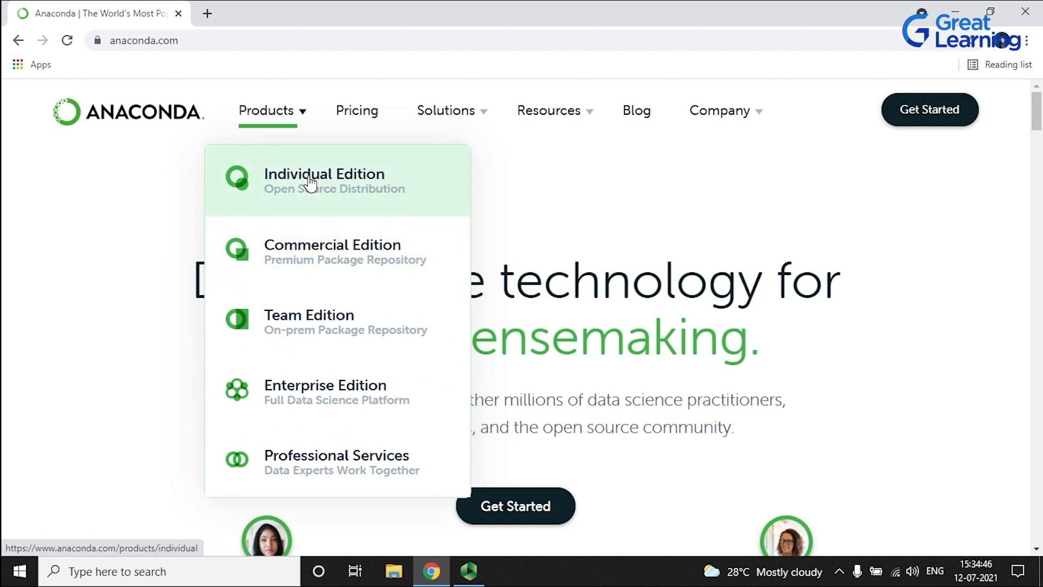
mouse_move(308, 204)
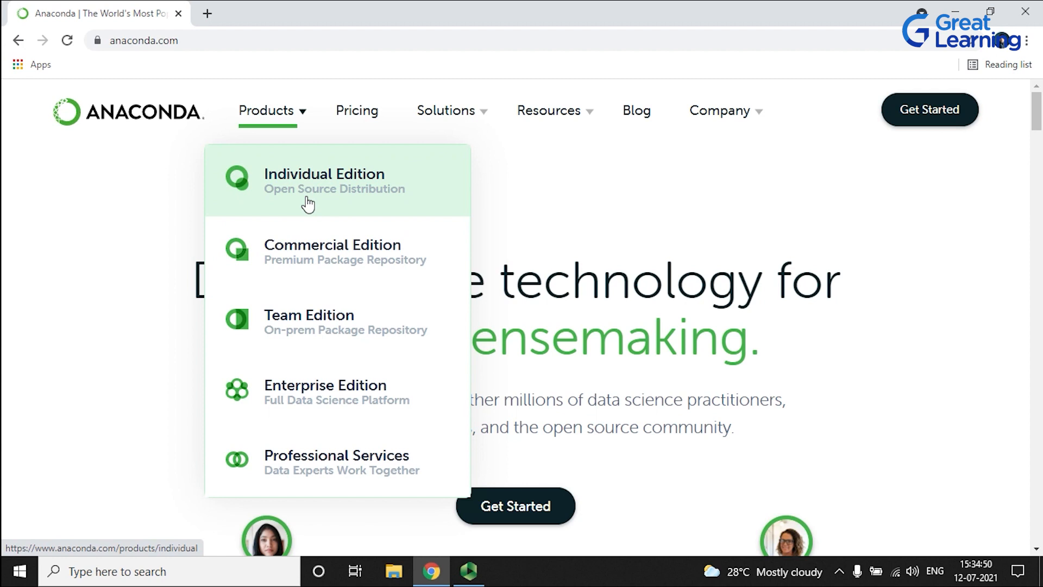
mouse_move(325, 319)
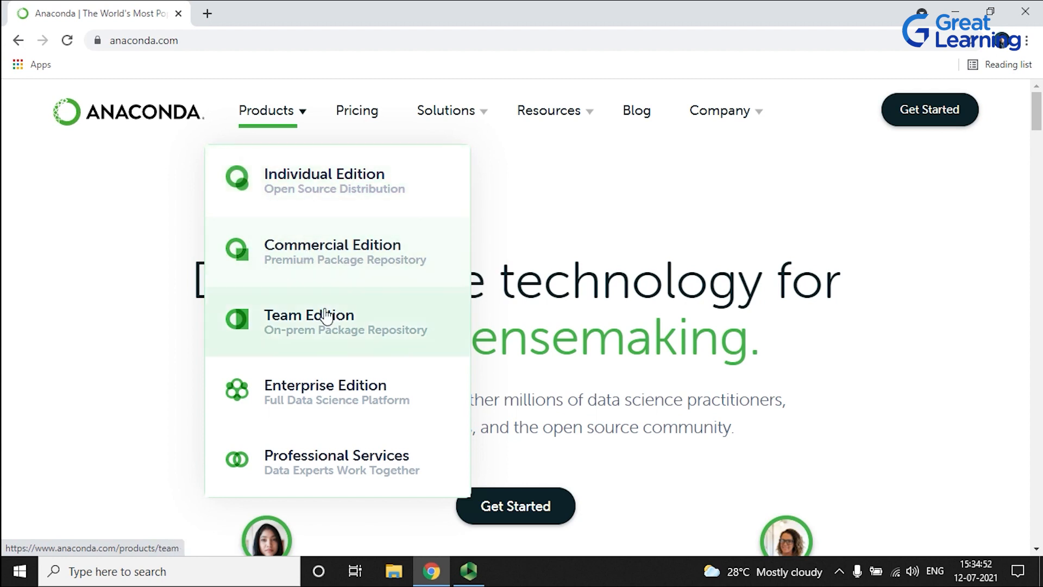
mouse_move(325, 392)
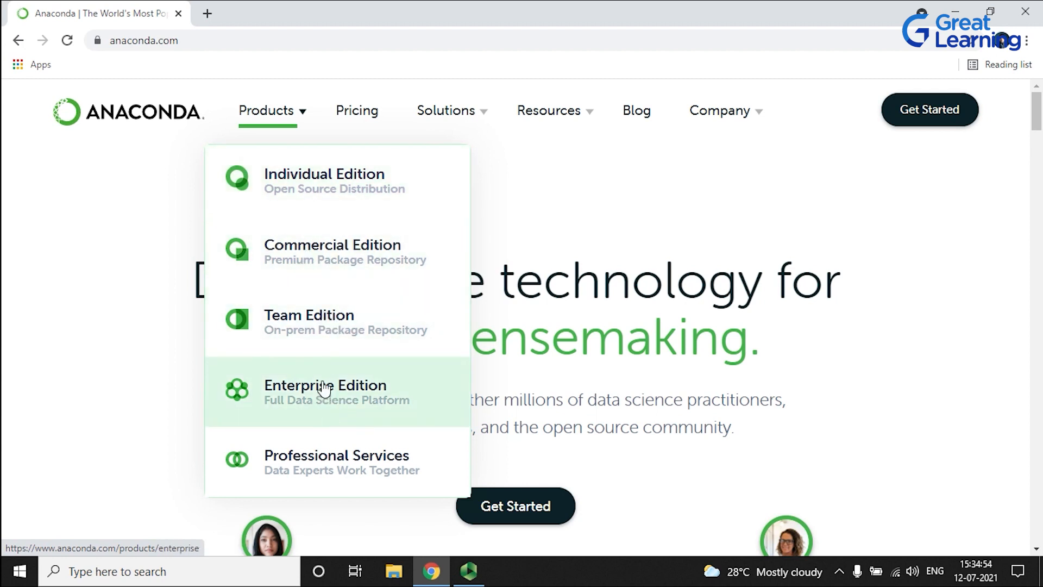
mouse_move(346, 200)
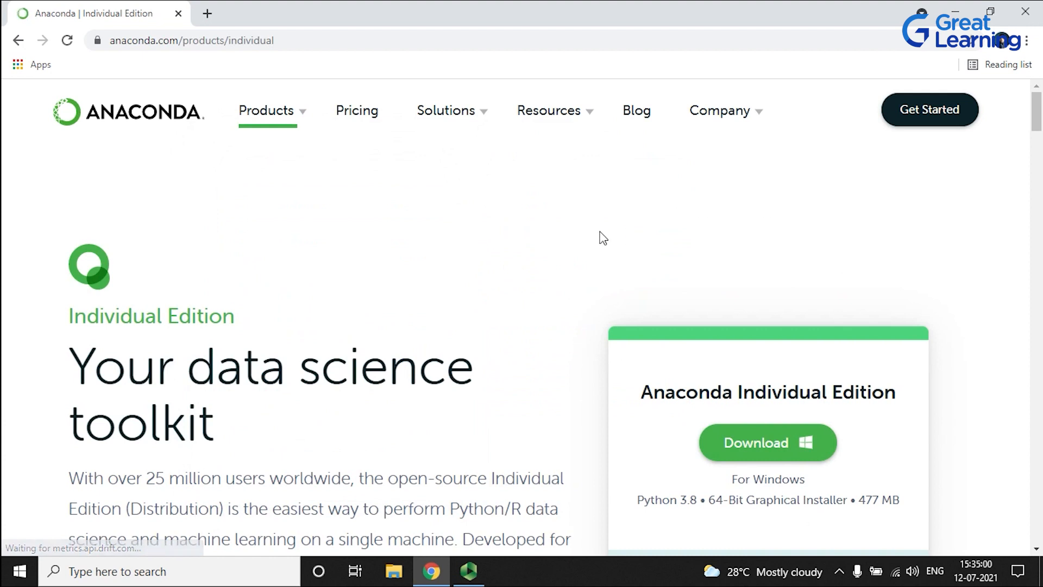
Download the Windows 64-Bit Graphical Installer (477 MB) from the Anaconda Installers section
scroll("down", 3)
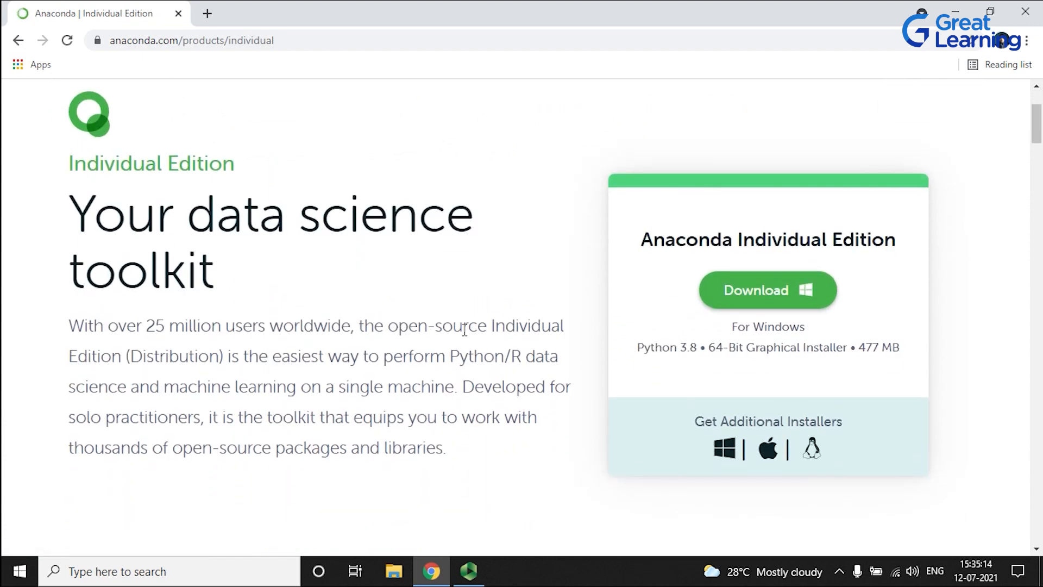
mouse_move(394, 319)
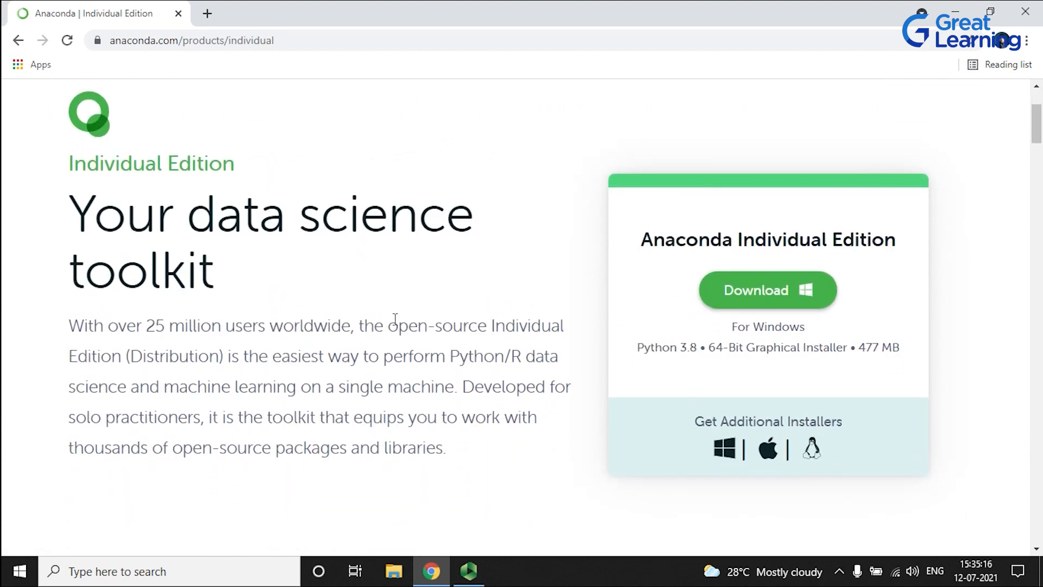
mouse_move(557, 425)
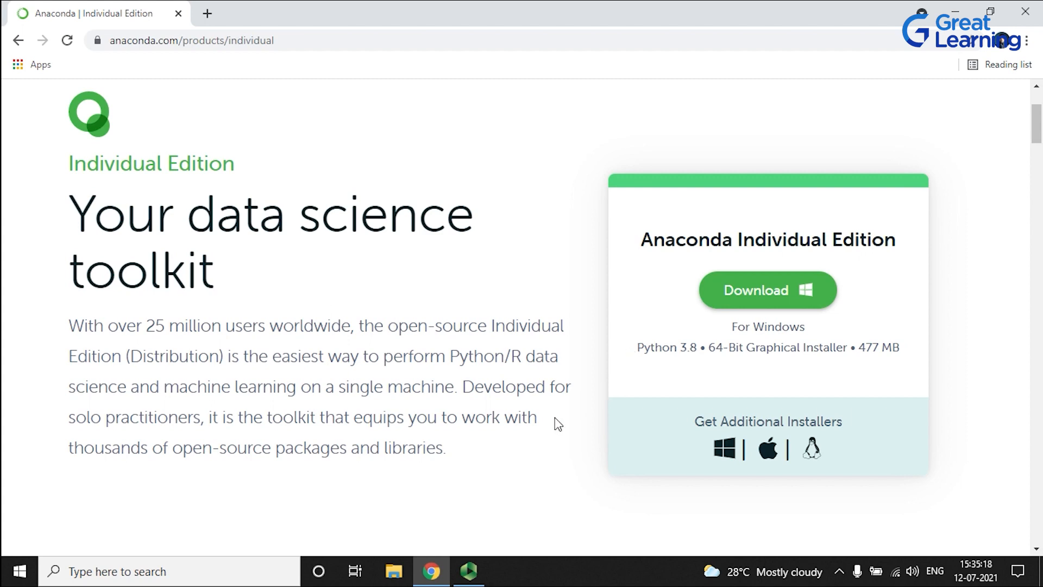
mouse_move(736, 445)
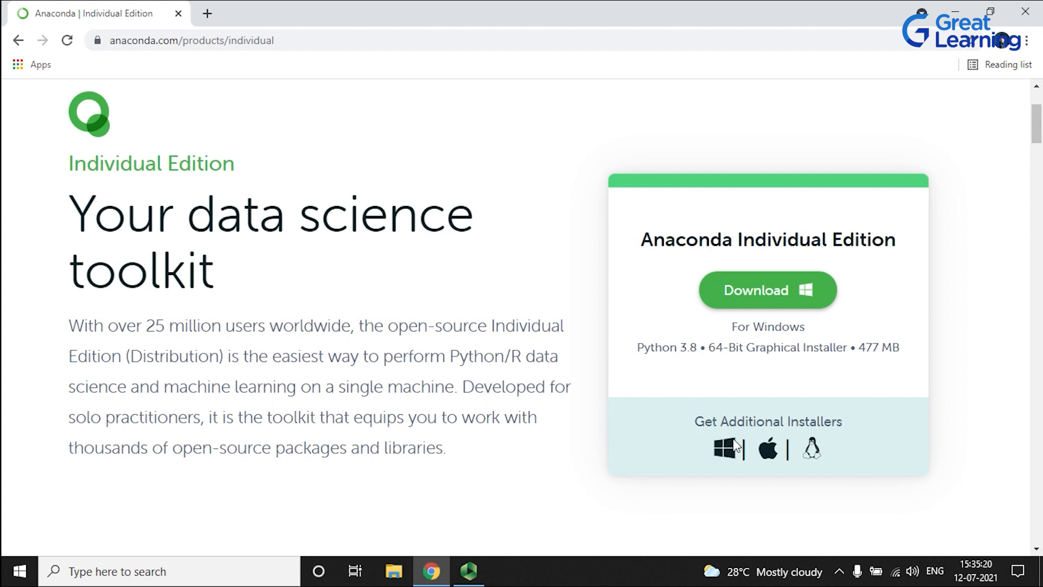
scroll("down", 3)
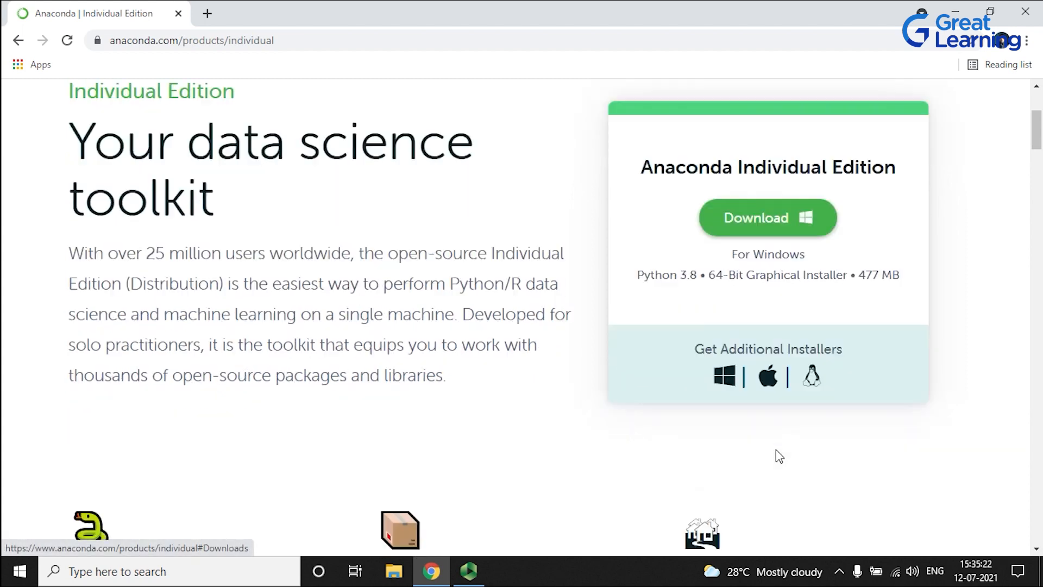
scroll("down", 3)
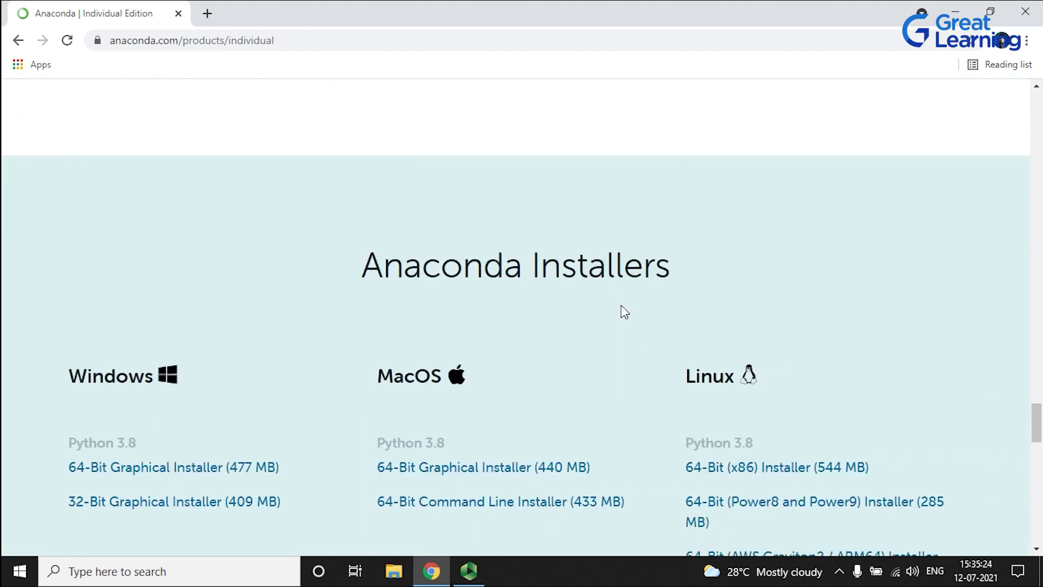
scroll("down", 3)
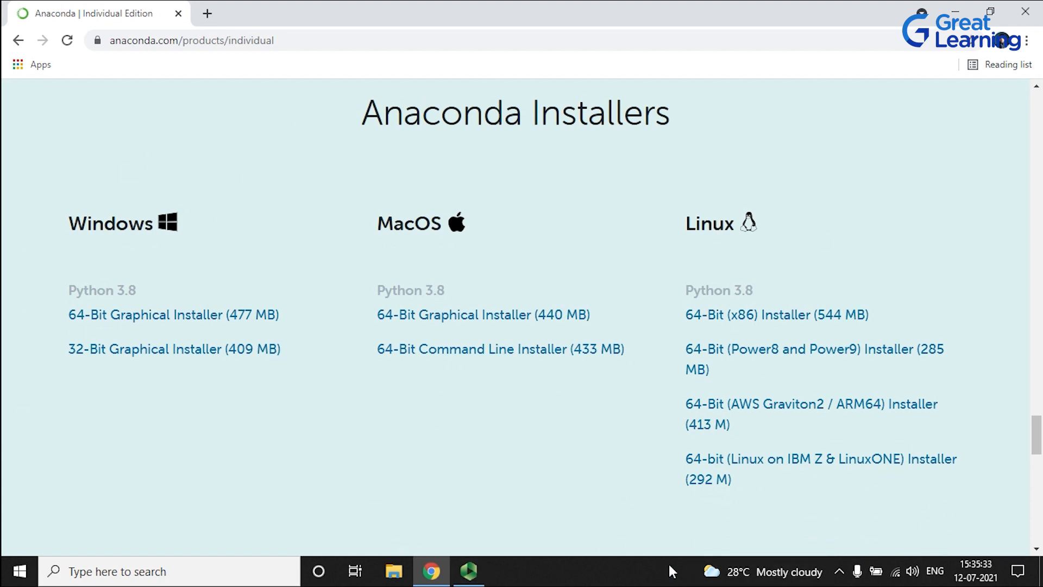
mouse_move(285, 533)
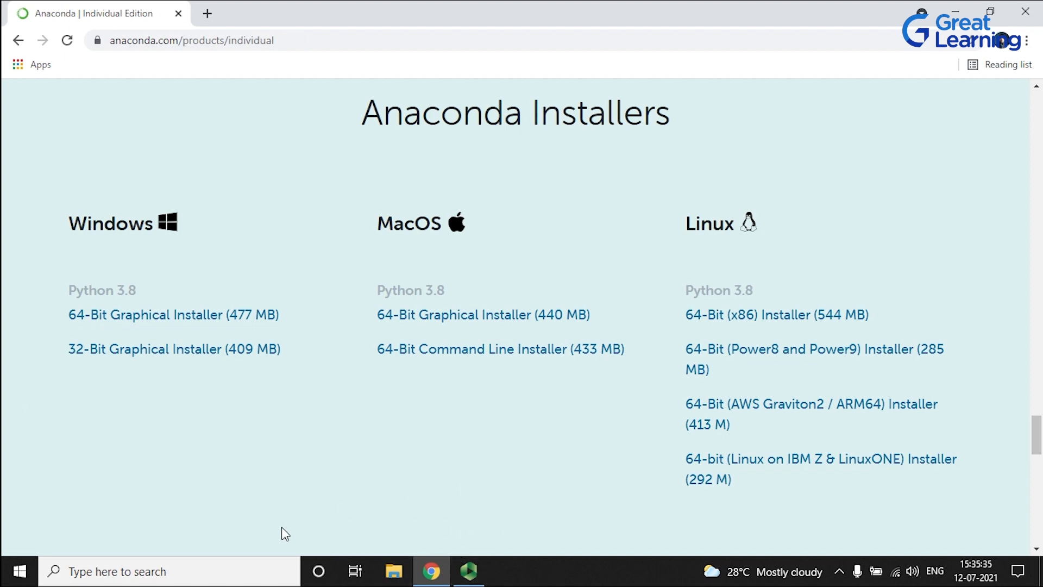
mouse_move(165, 315)
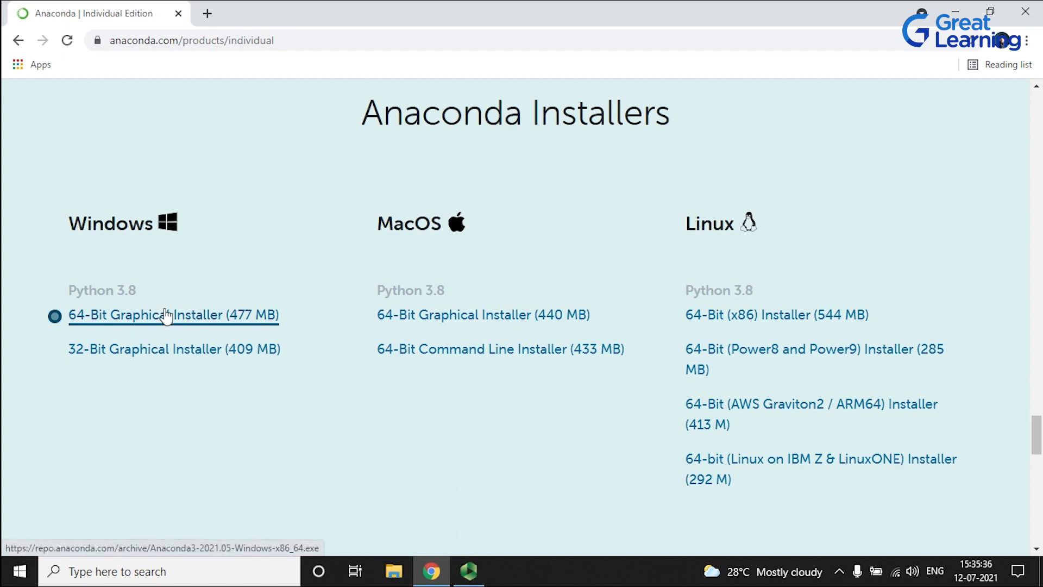
left_click(173, 315)
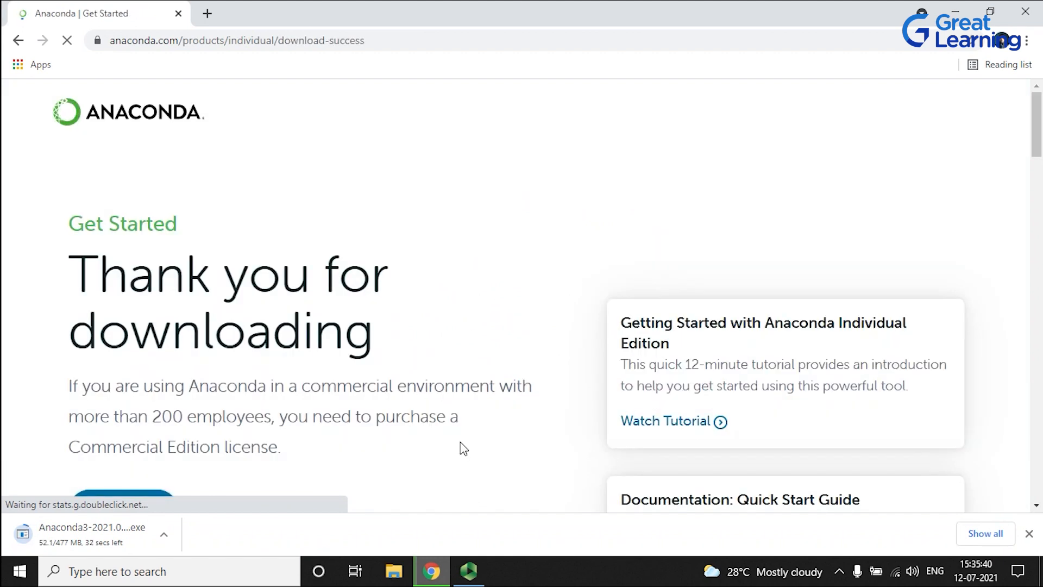
scroll("down", 3)
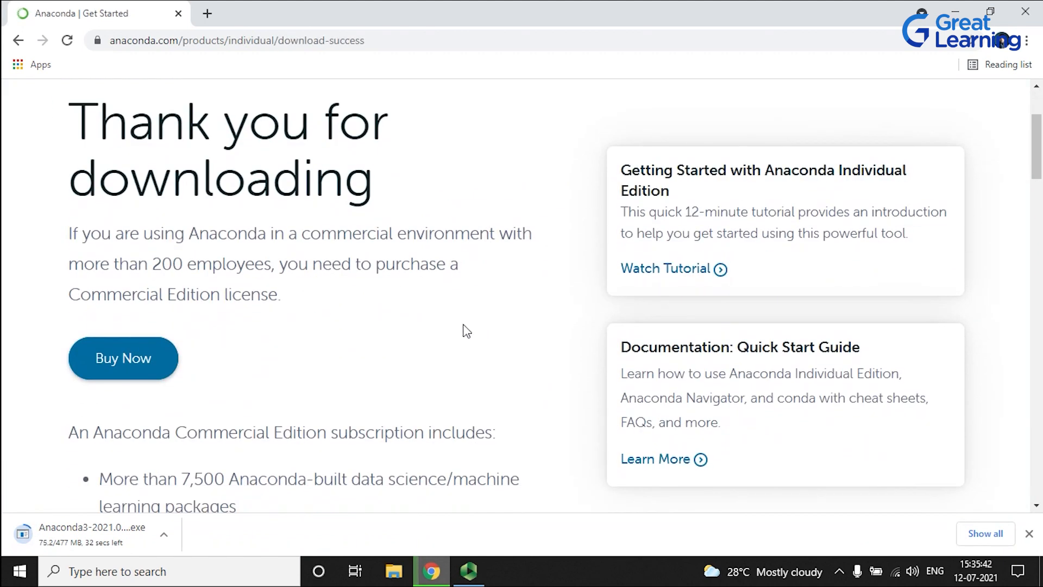
scroll("up", 3)
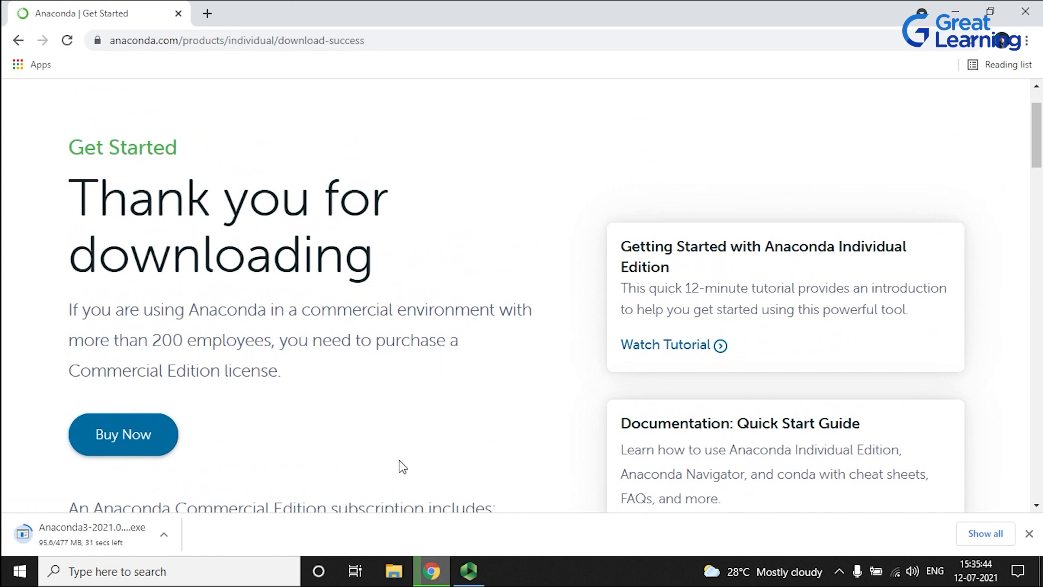
mouse_move(530, 541)
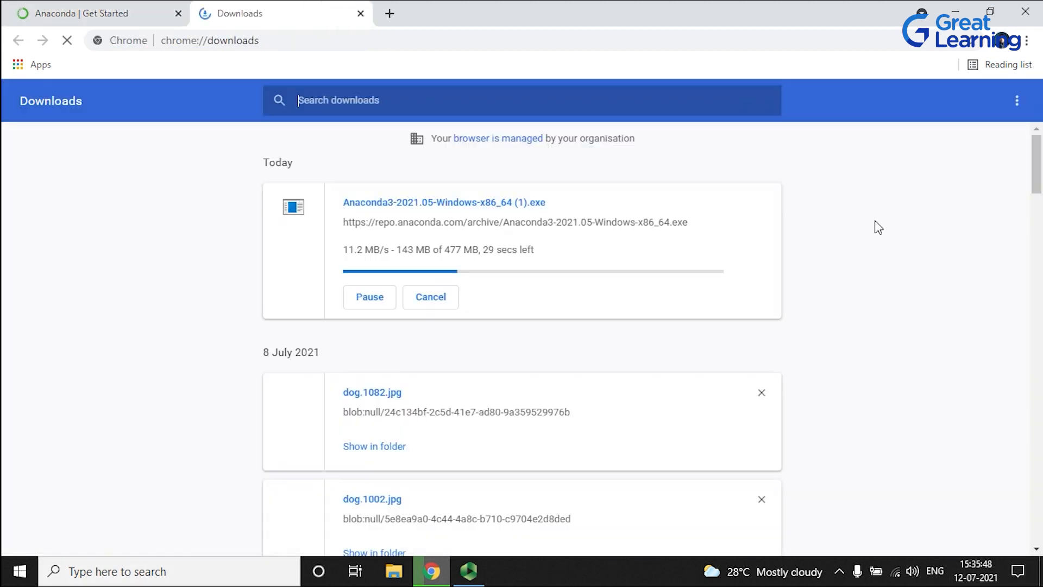
Clear older entries from Chrome's Downloads list, leaving the Anaconda3 installer downloading
left_click(1017, 100)
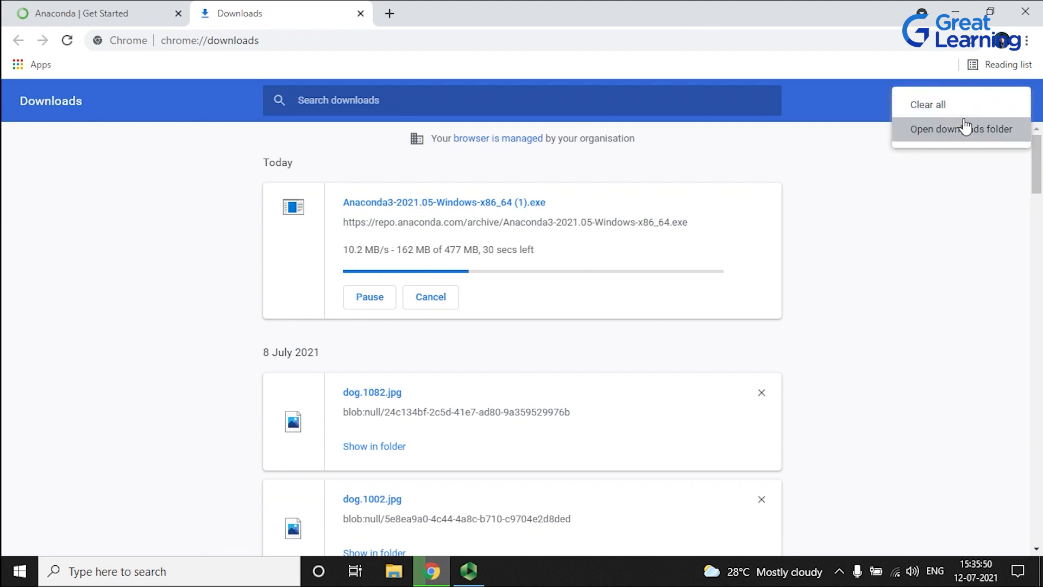
left_click(928, 105)
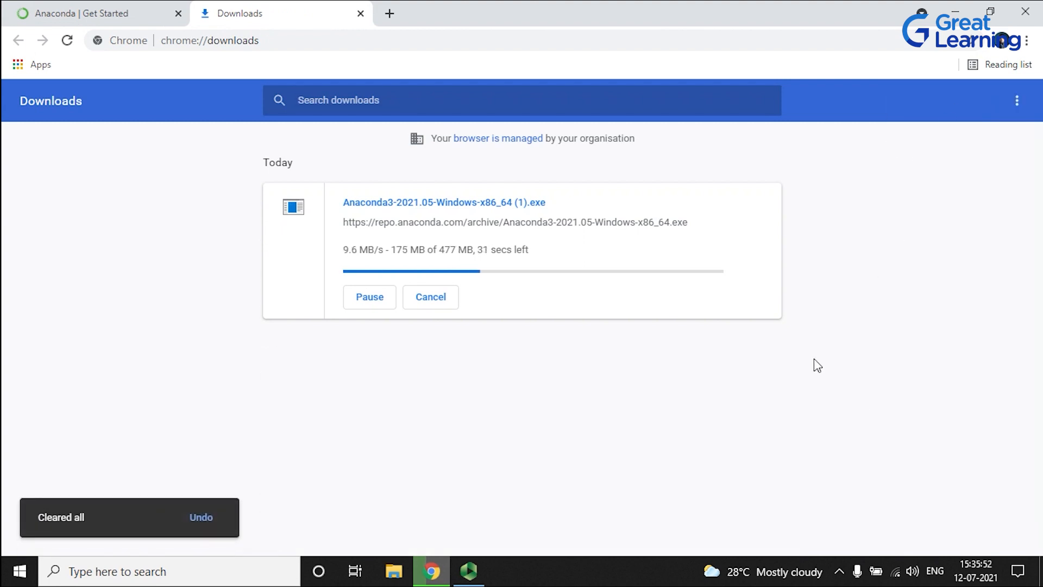
mouse_move(863, 409)
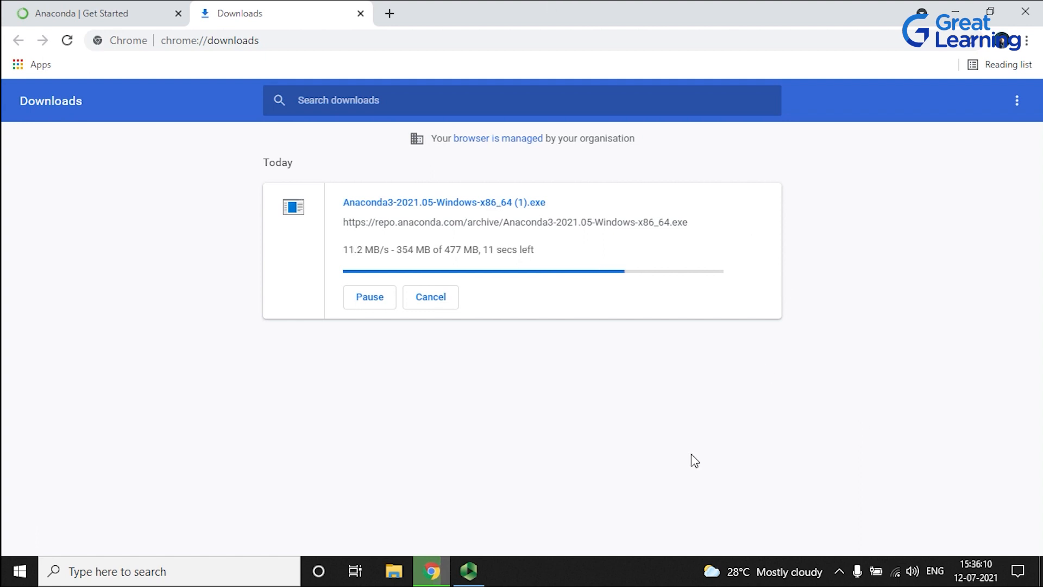
mouse_move(725, 426)
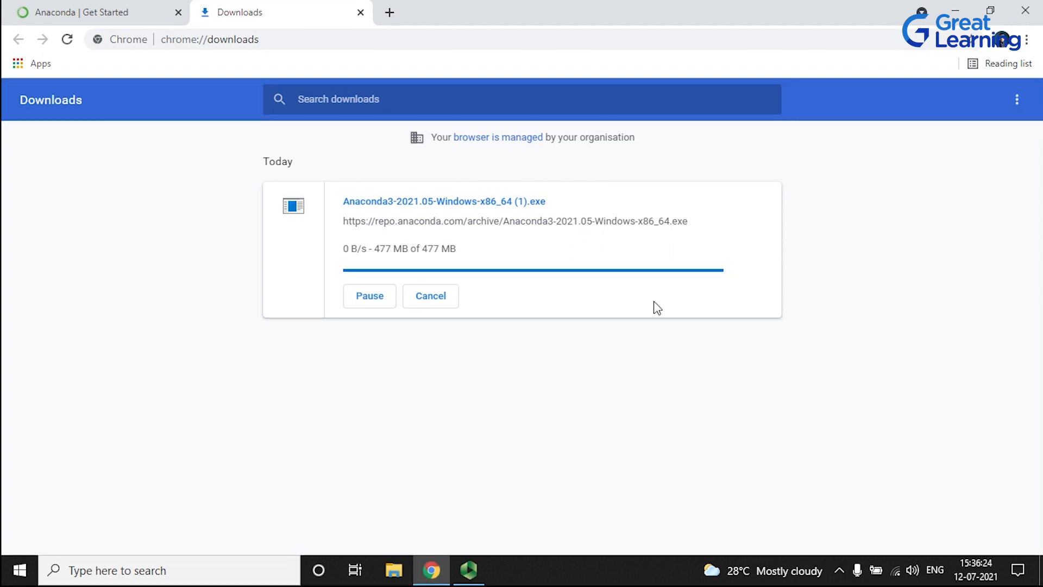
mouse_move(629, 406)
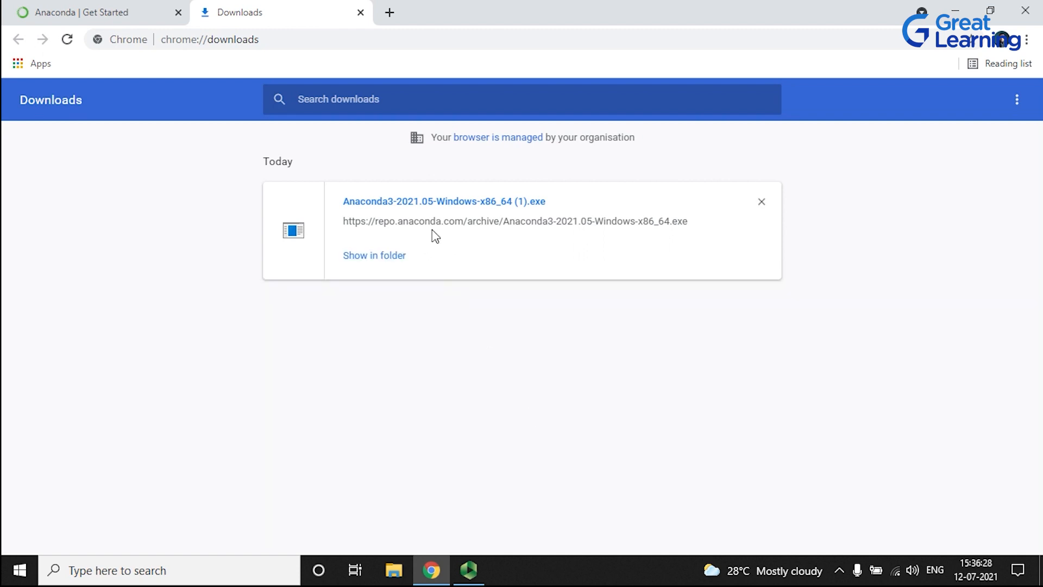
mouse_move(479, 213)
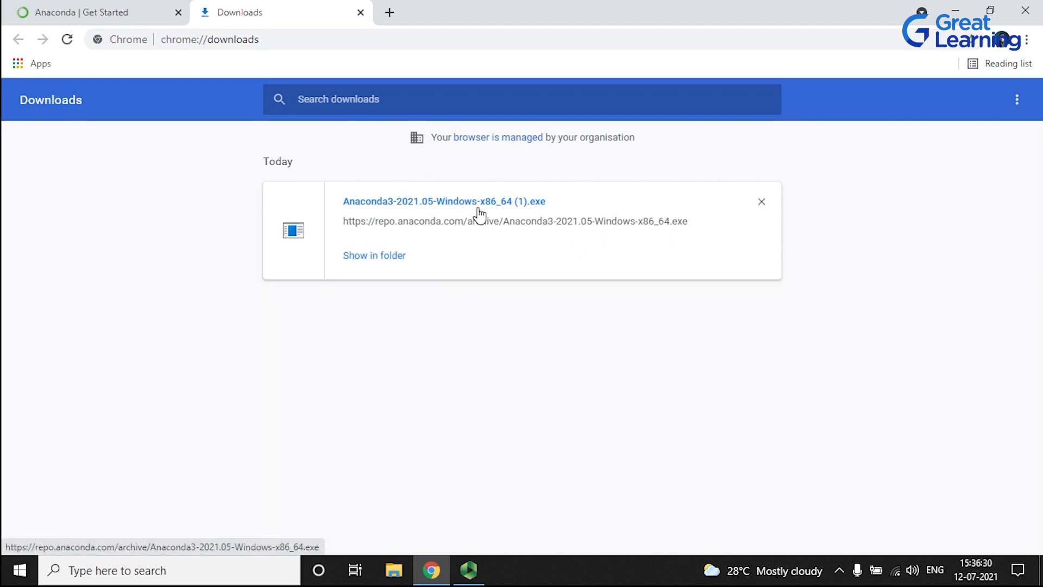
mouse_move(481, 391)
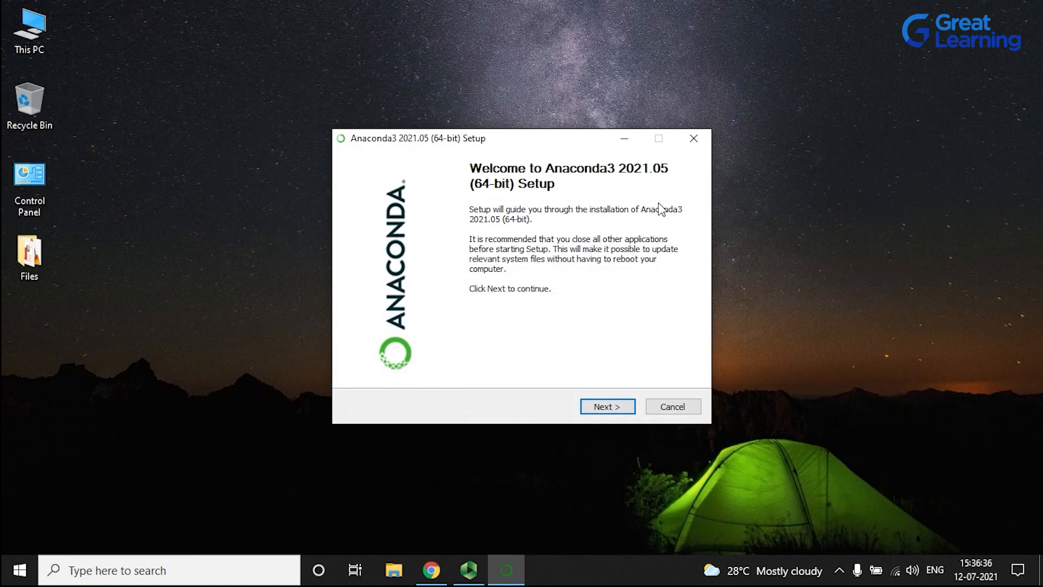
mouse_move(683, 388)
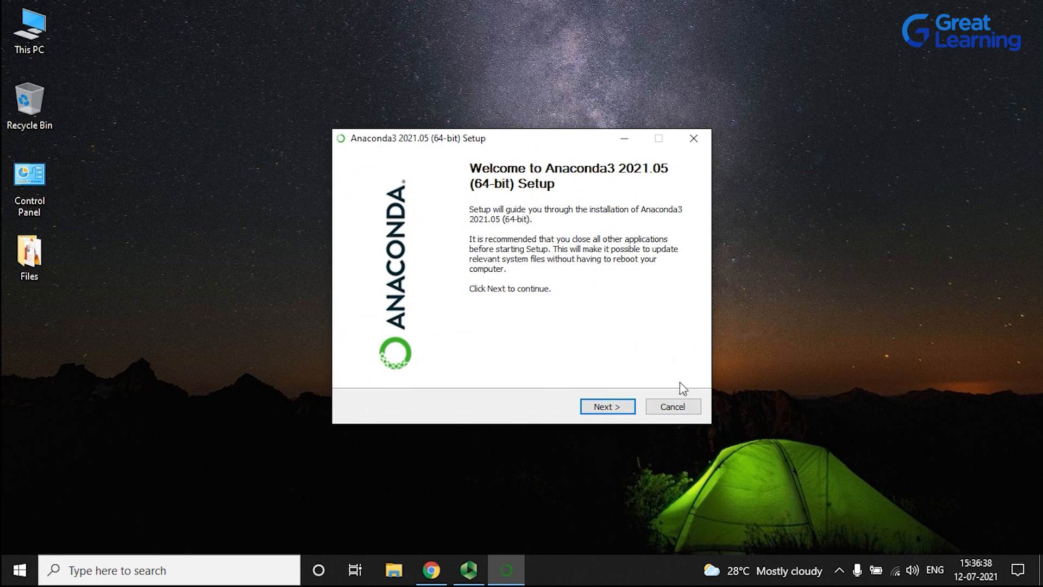
mouse_move(604, 299)
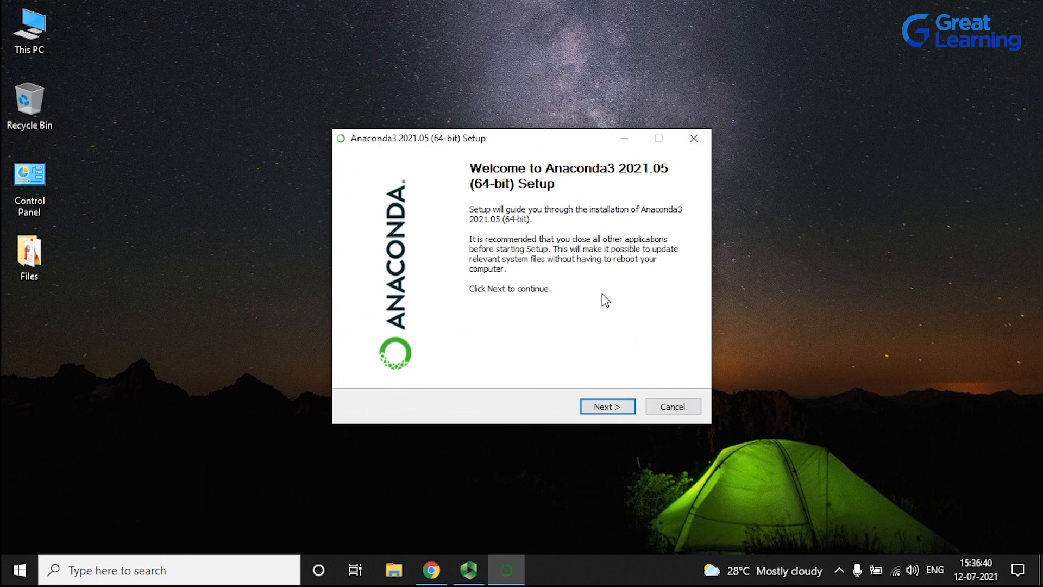
Accept the Anaconda3 licence agreement and choose an All Users installation
left_click(606, 406)
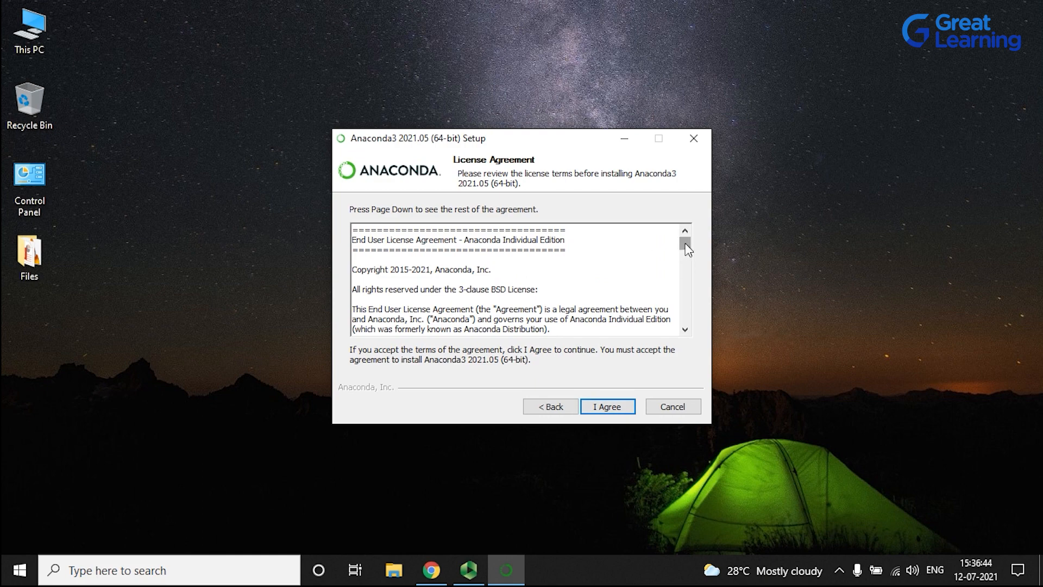
scroll("down", 3)
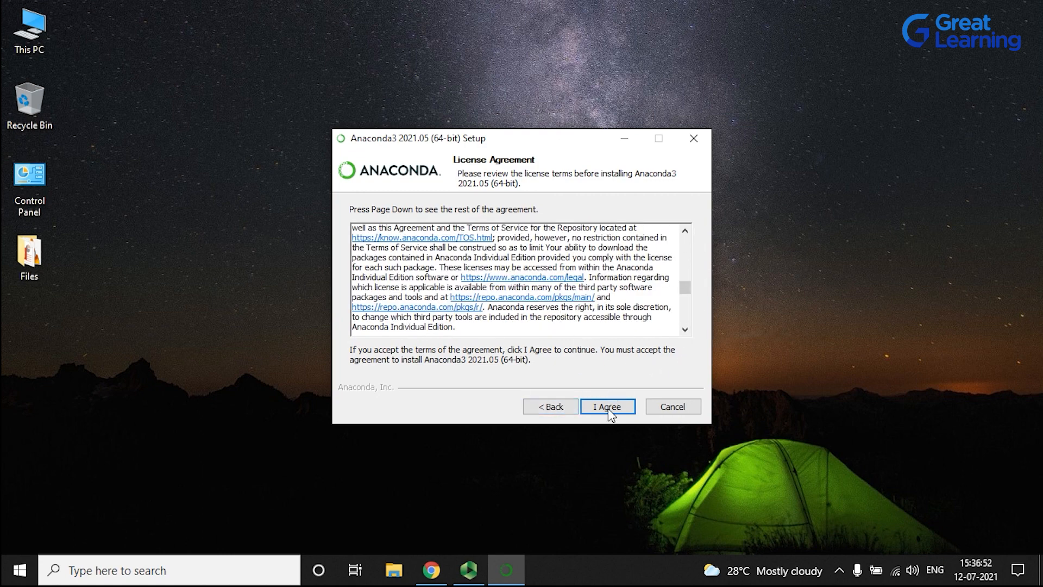
left_click(607, 406)
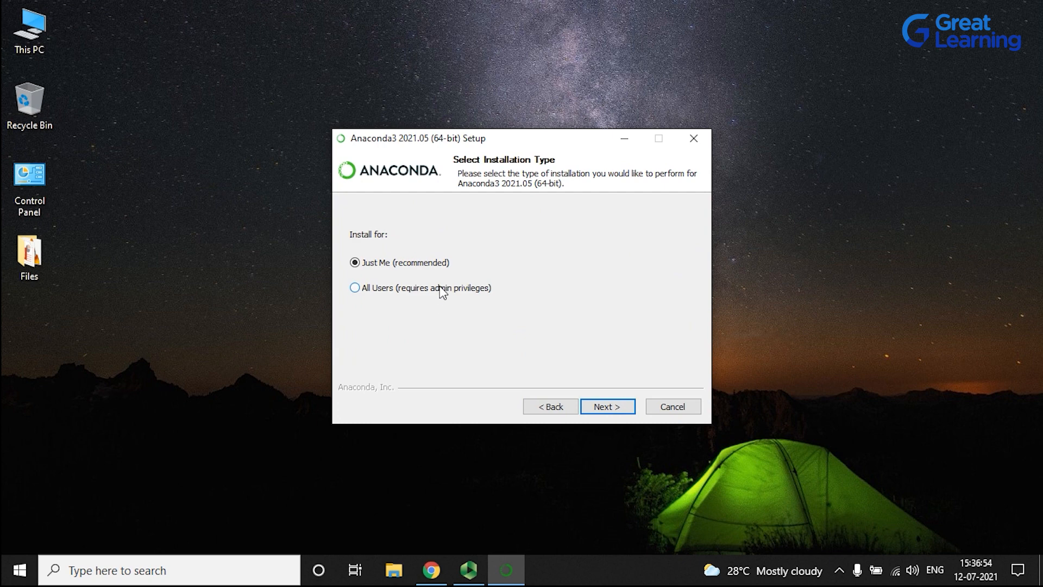
left_click(355, 288)
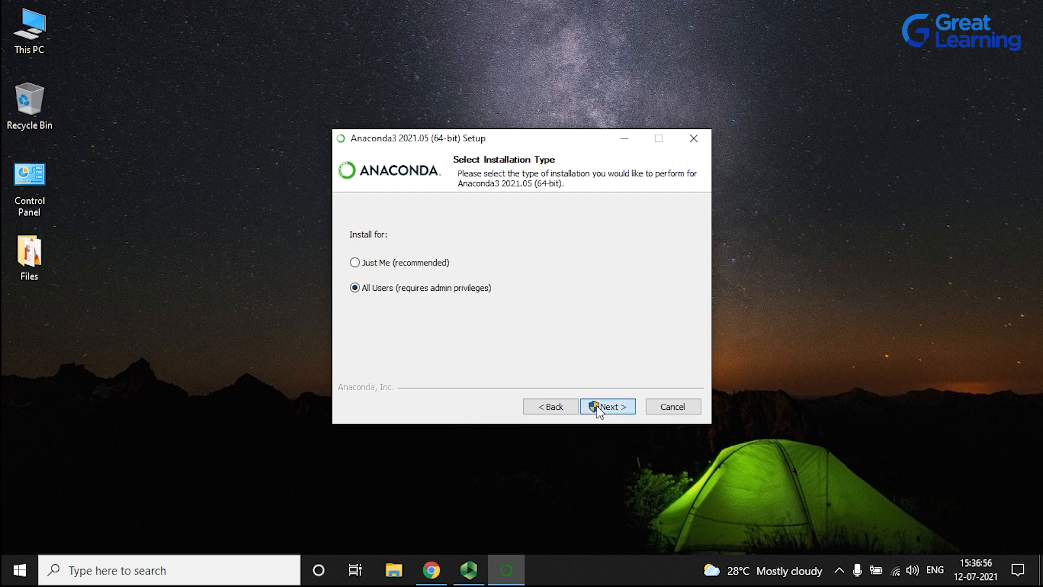
left_click(606, 405)
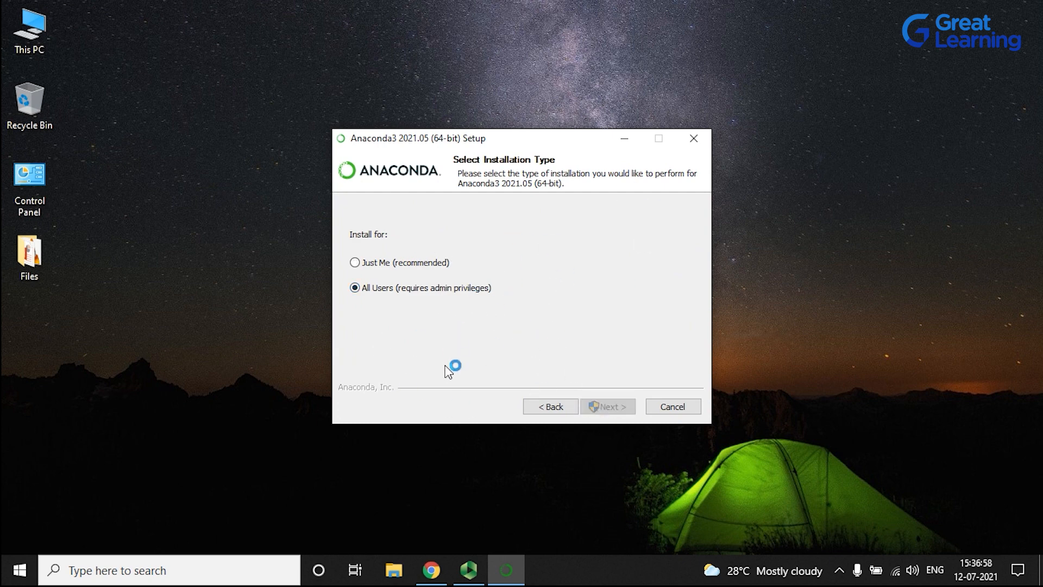
Keep the default destination C:\ProgramData\Anaconda3 and continue to the advanced options
left_click(607, 405)
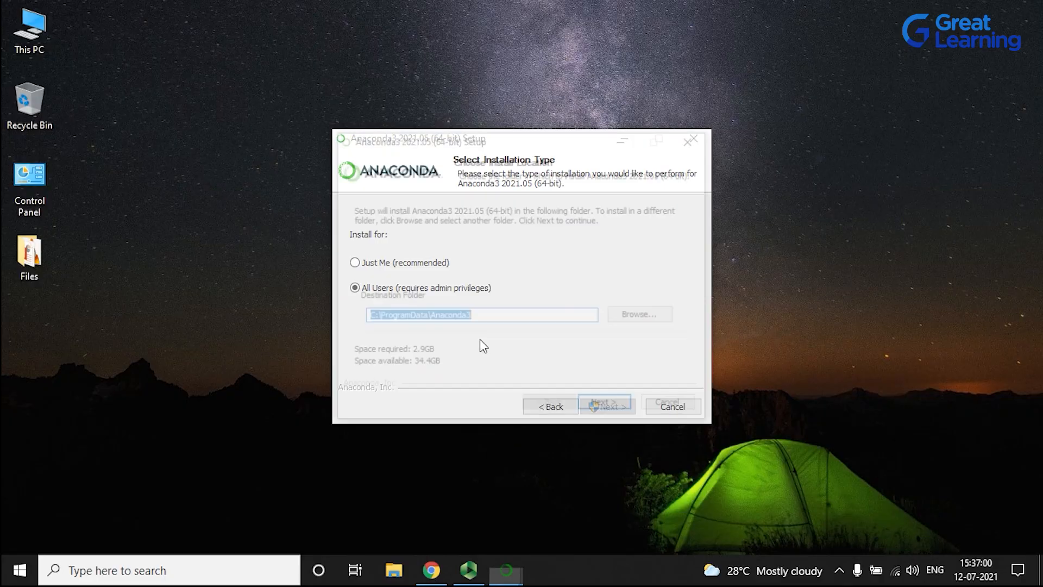
left_click(607, 406)
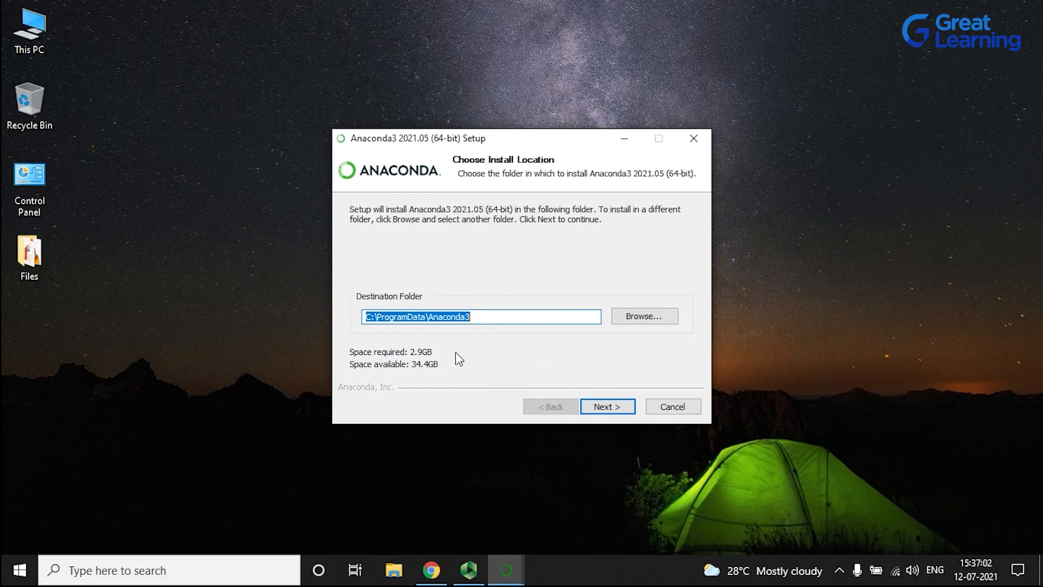
mouse_move(634, 326)
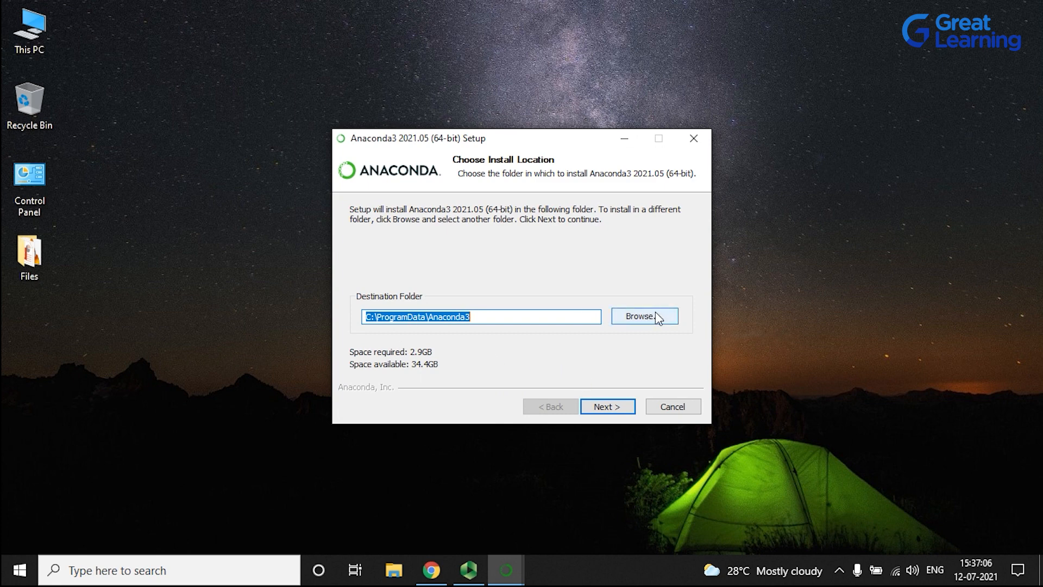
left_click(641, 315)
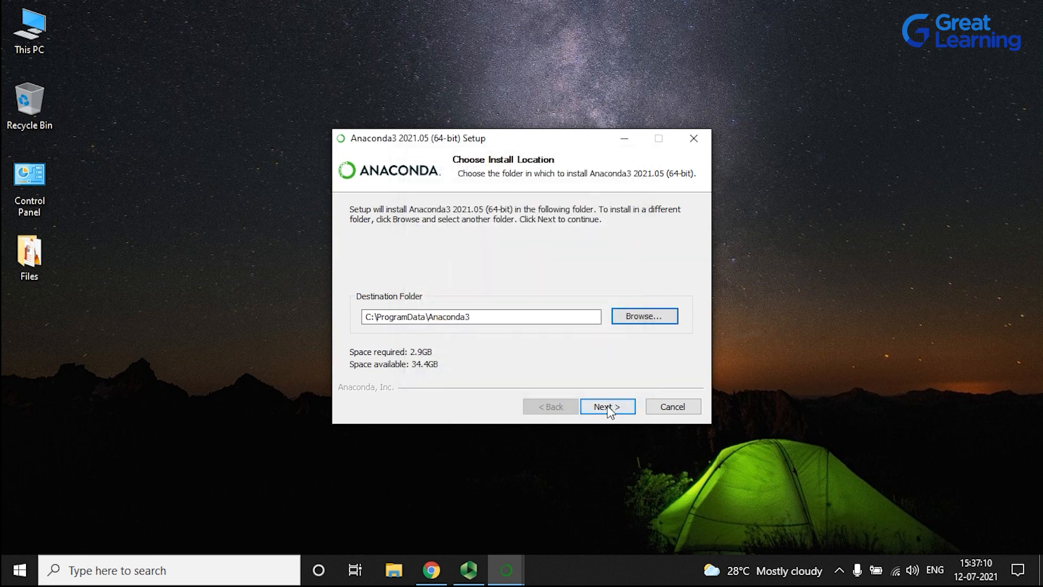
left_click(607, 406)
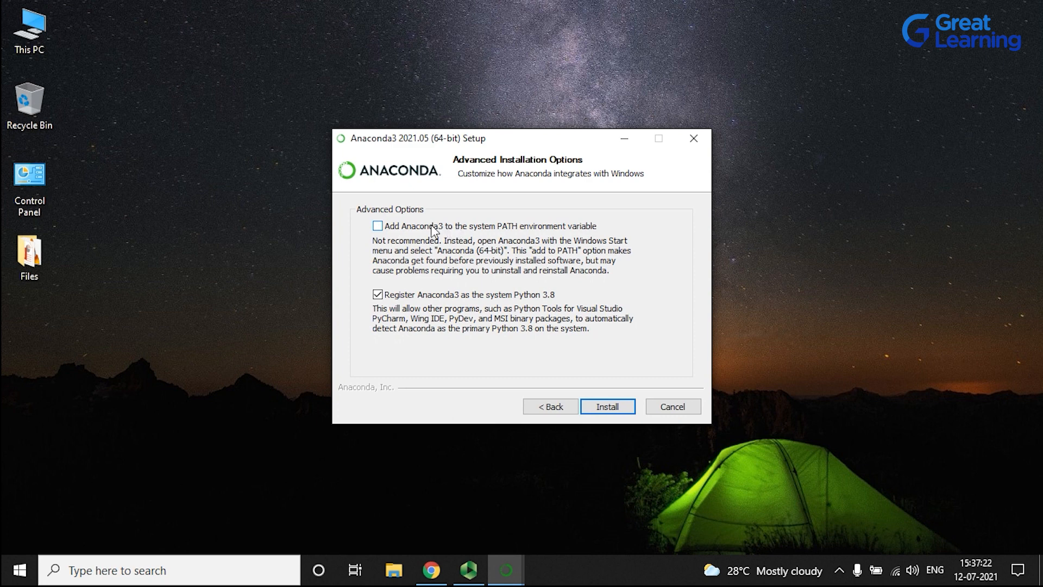
mouse_move(605, 553)
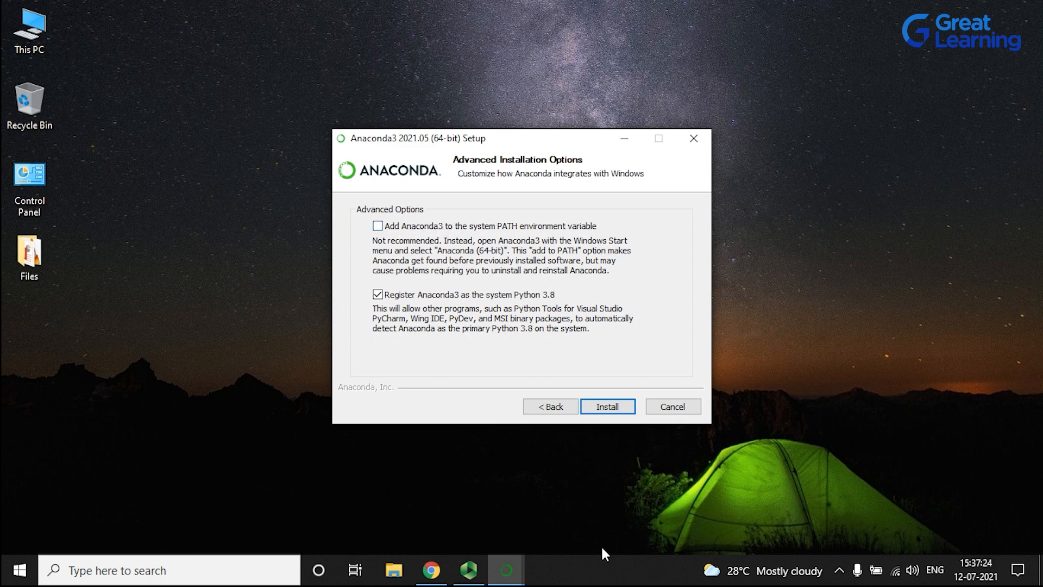
mouse_move(565, 219)
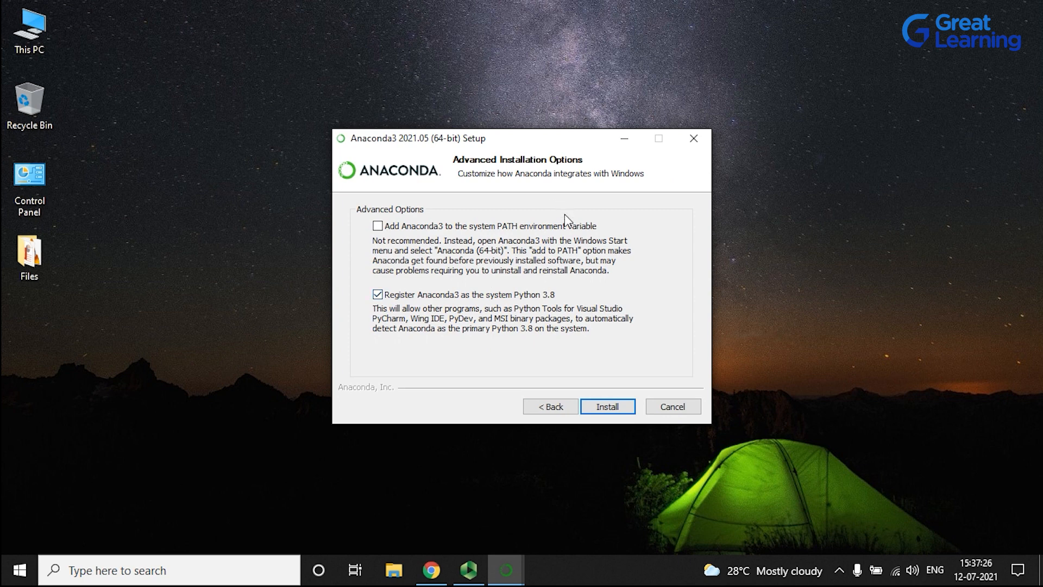
Start the installation with PATH unchanged and Anaconda registered as system Python 3.8
left_click(606, 405)
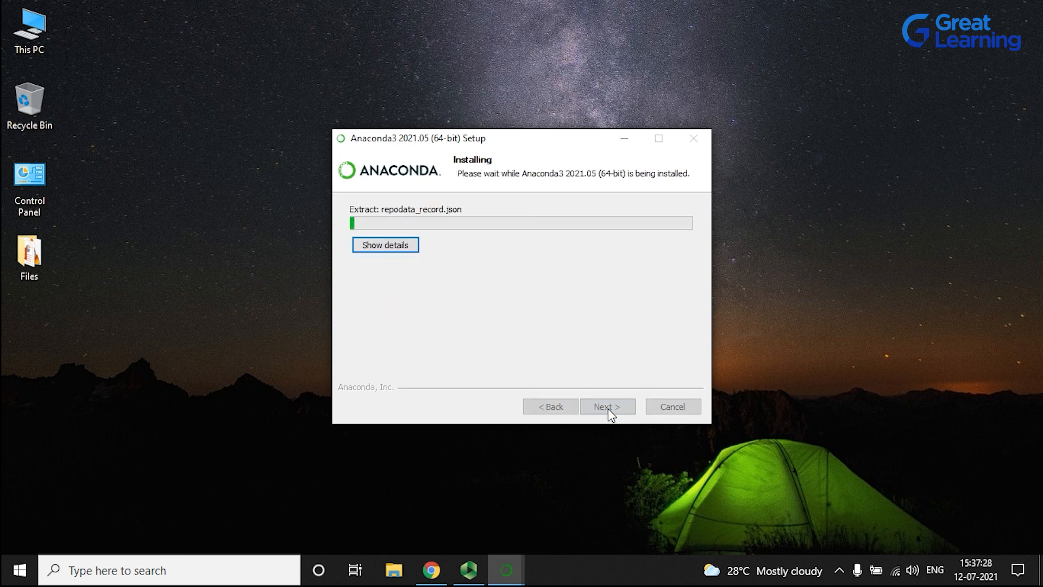
Wait in the Anaconda3 Setup window while the installation progresses
left_click(384, 244)
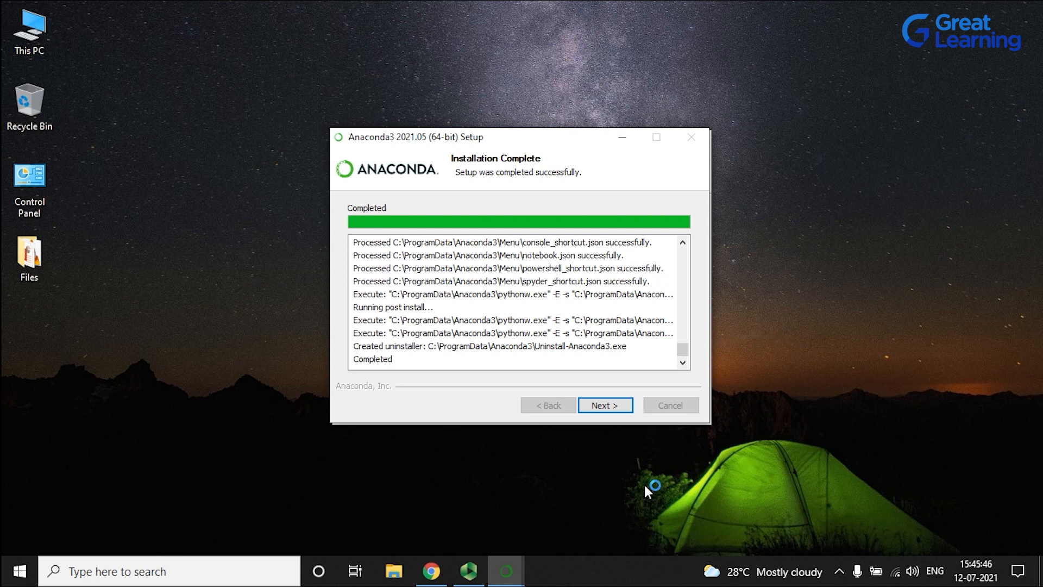
mouse_move(638, 449)
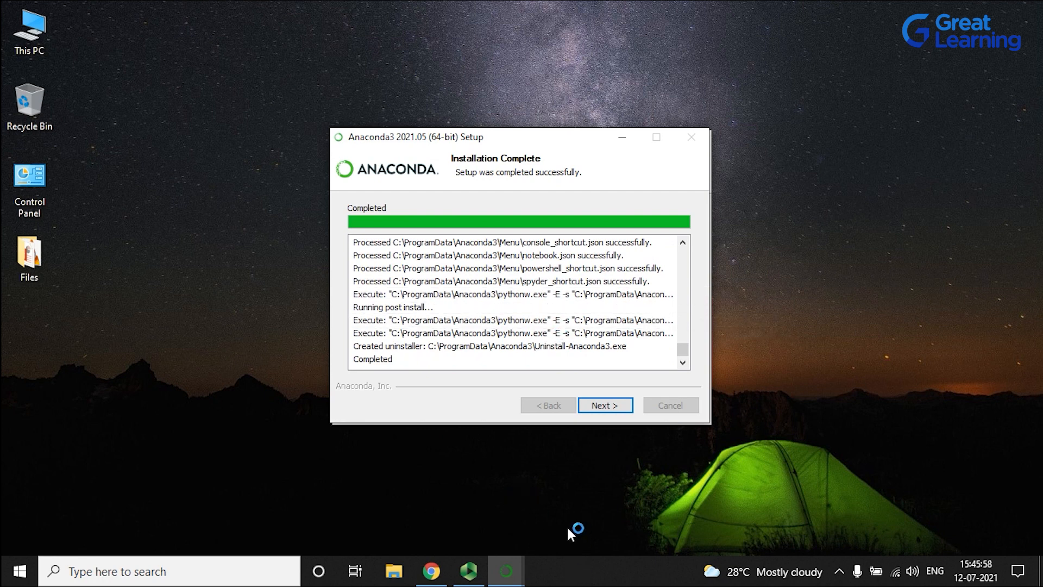
mouse_move(595, 448)
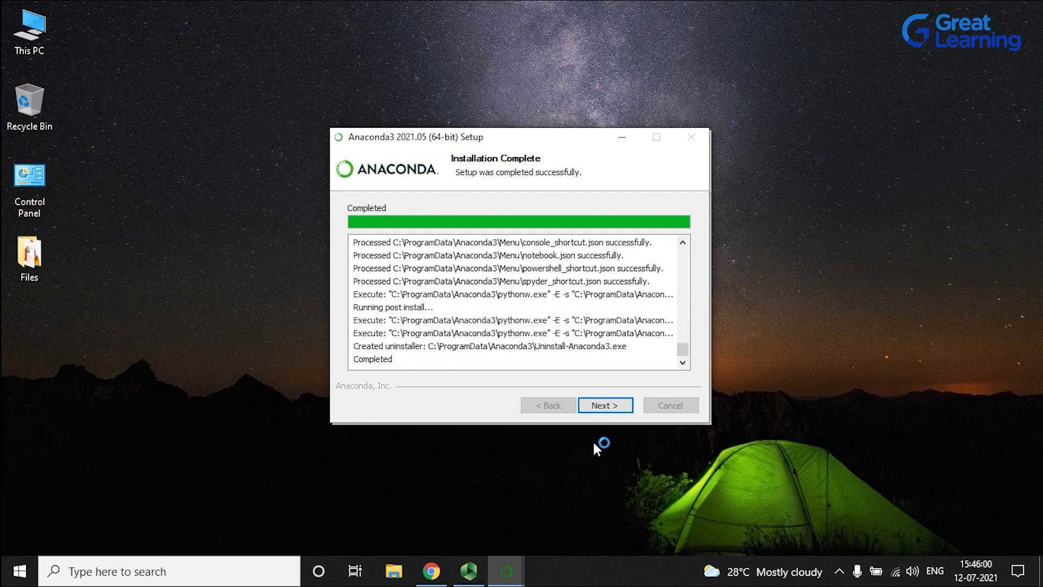
Continue past Installation Complete and the PyCharm notice, then finish the installer
left_click(605, 405)
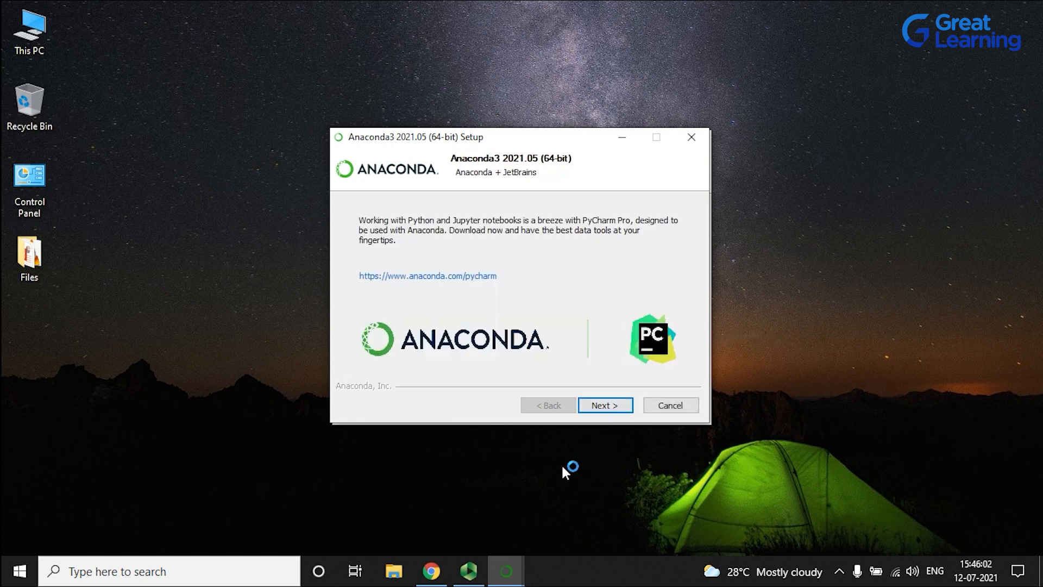
mouse_move(555, 478)
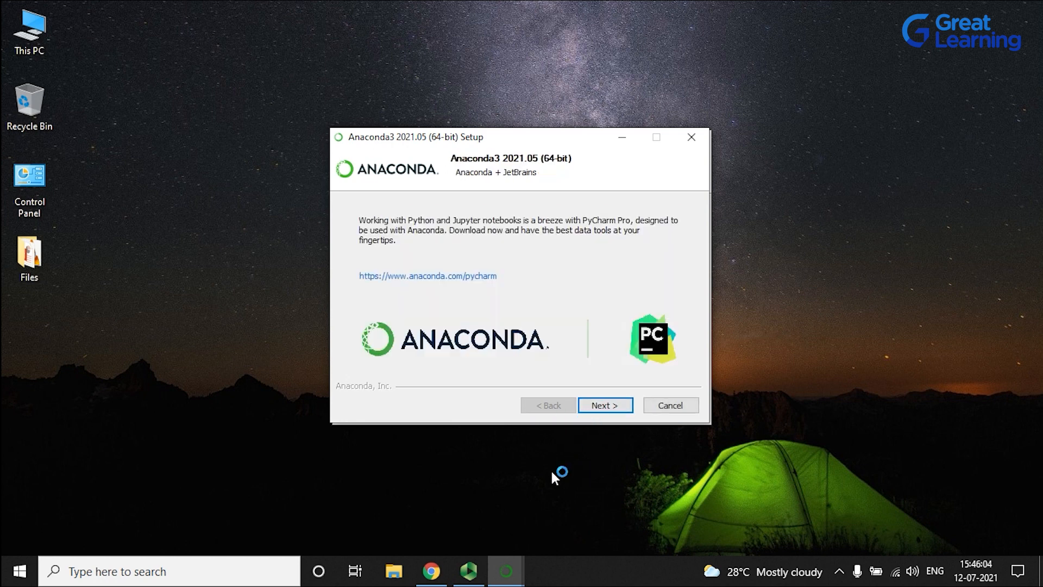
mouse_move(614, 429)
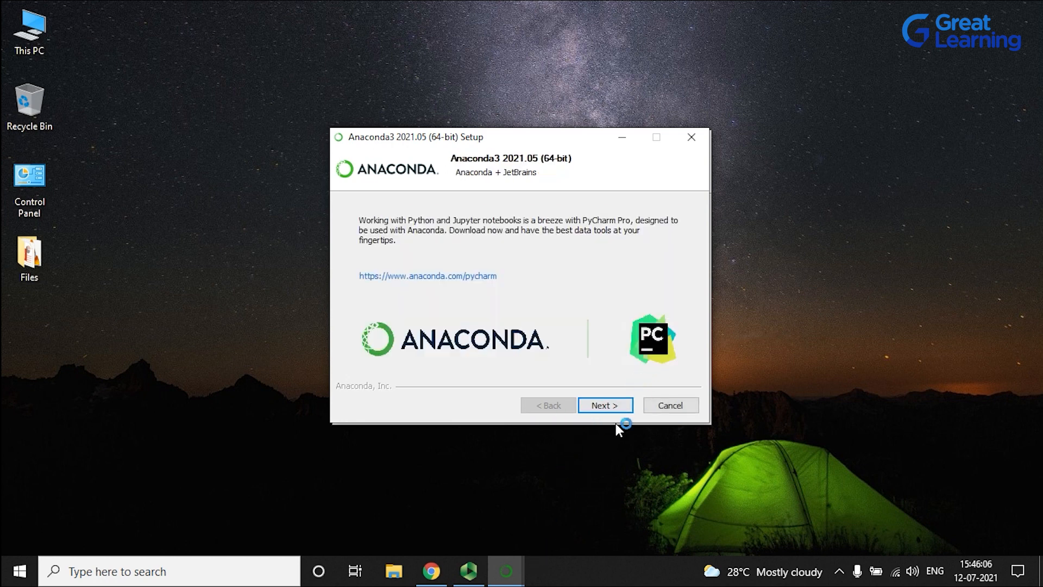
left_click(603, 405)
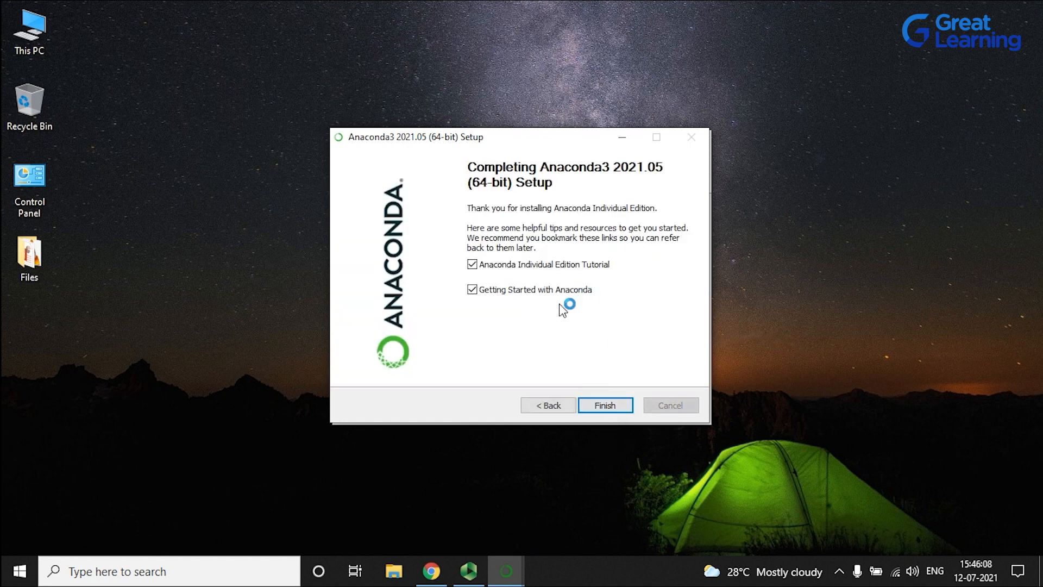
mouse_move(500, 304)
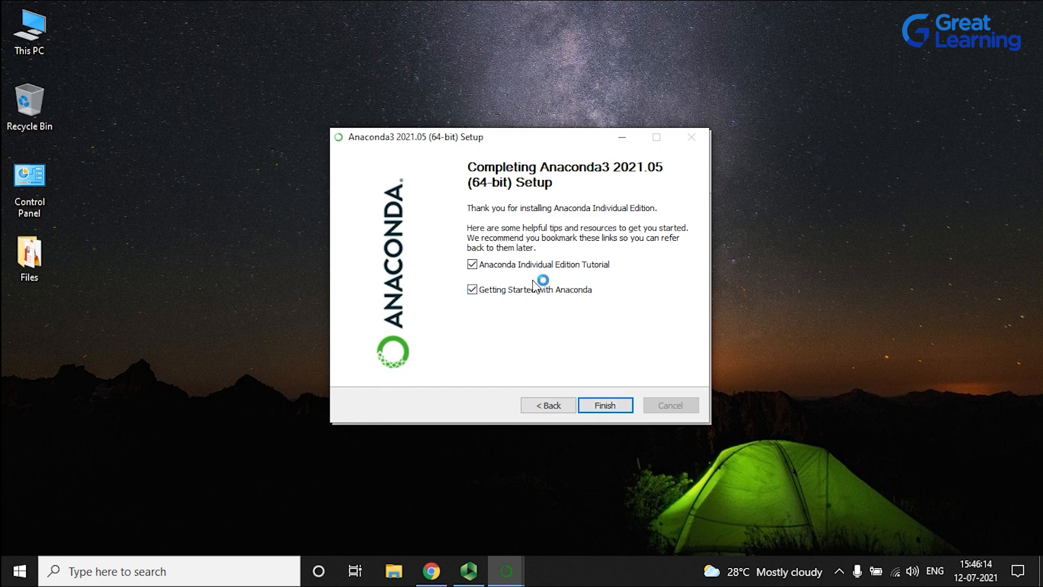
left_click(472, 289)
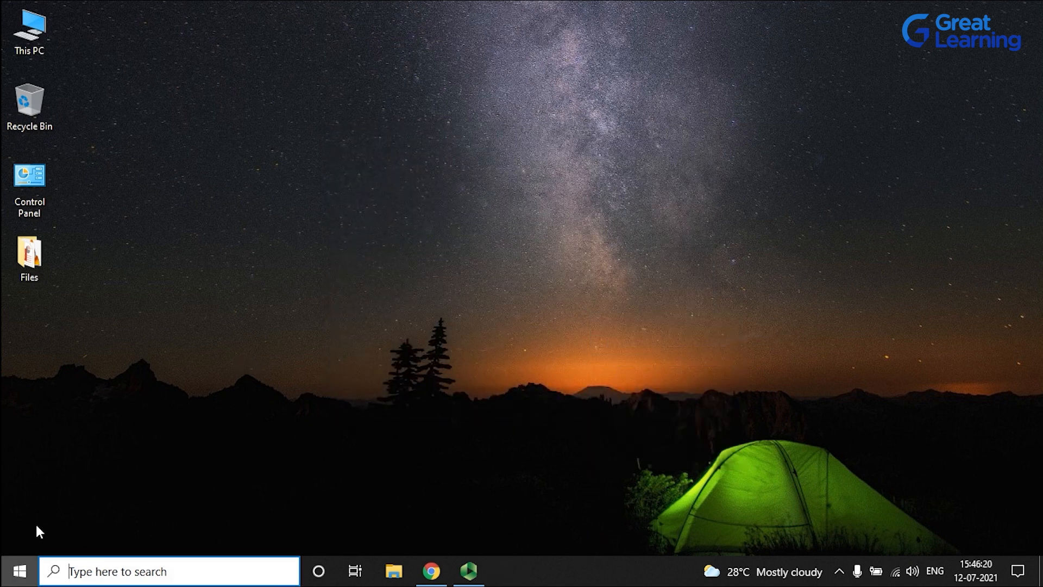
mouse_move(644, 360)
type("anac")
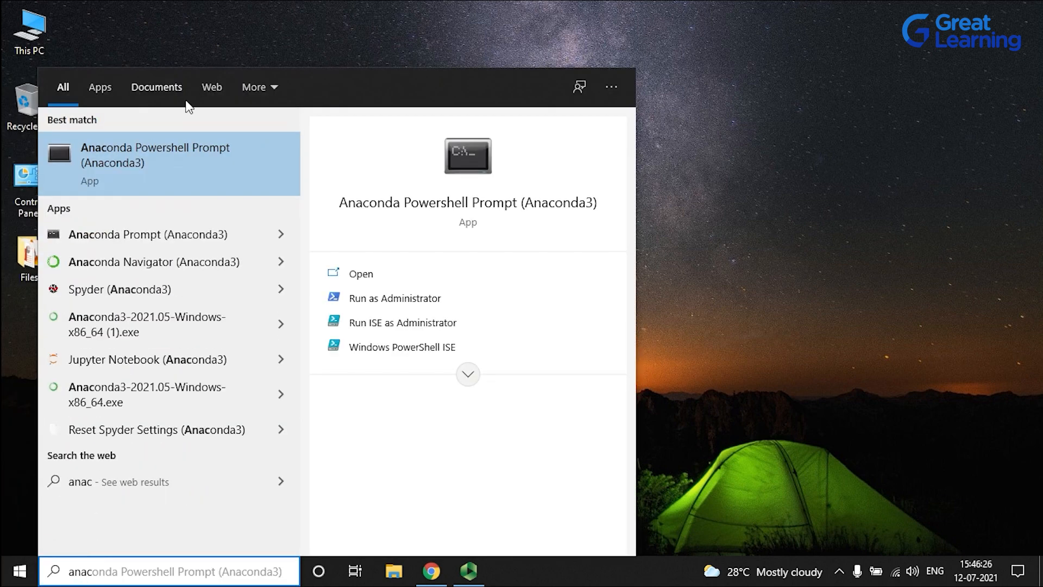
mouse_move(153, 324)
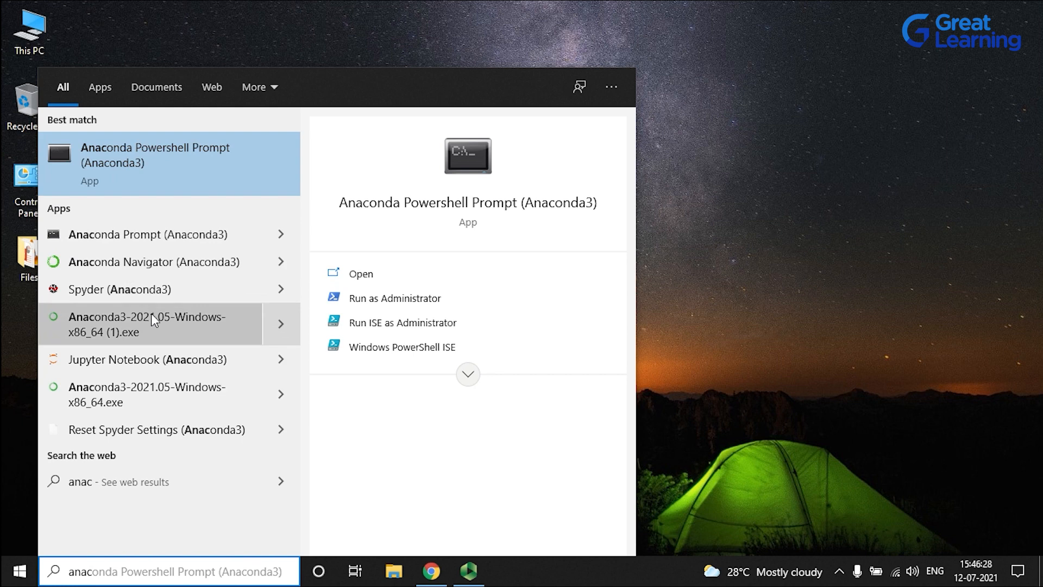
mouse_move(164, 239)
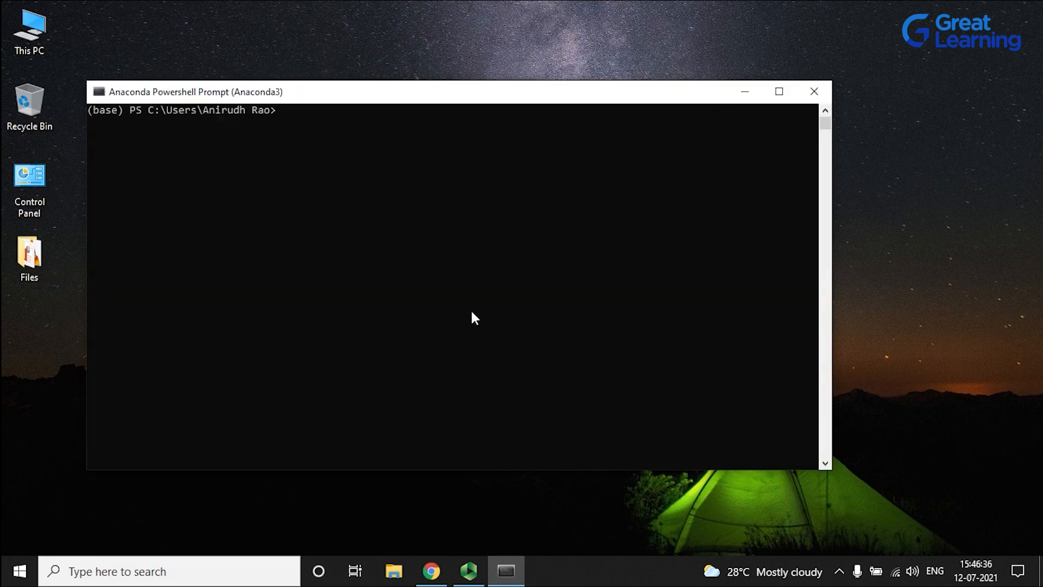
Start the Python interpreter from the Anaconda Powershell Prompt
type("pyth")
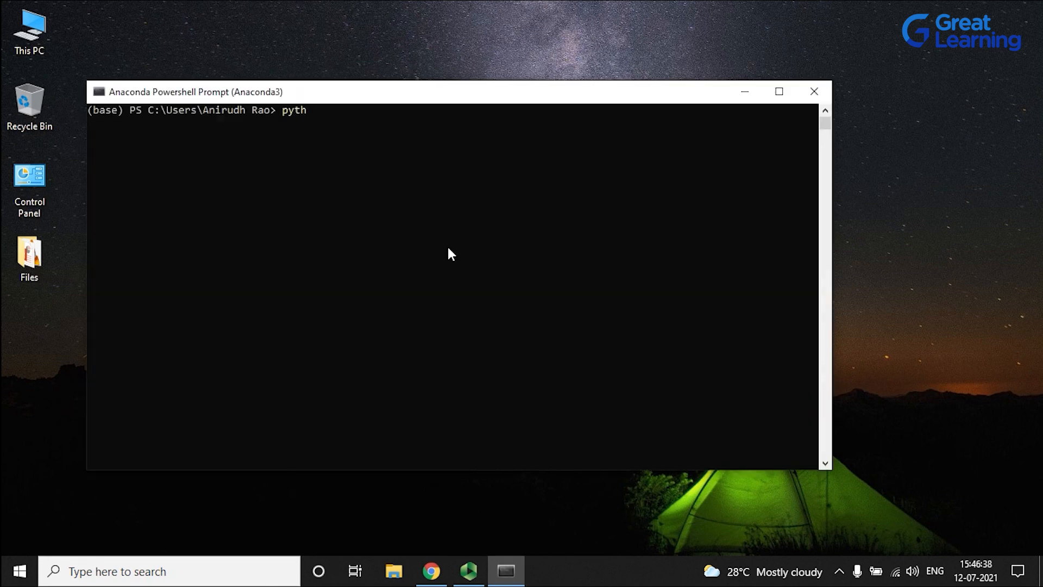
key("Return")
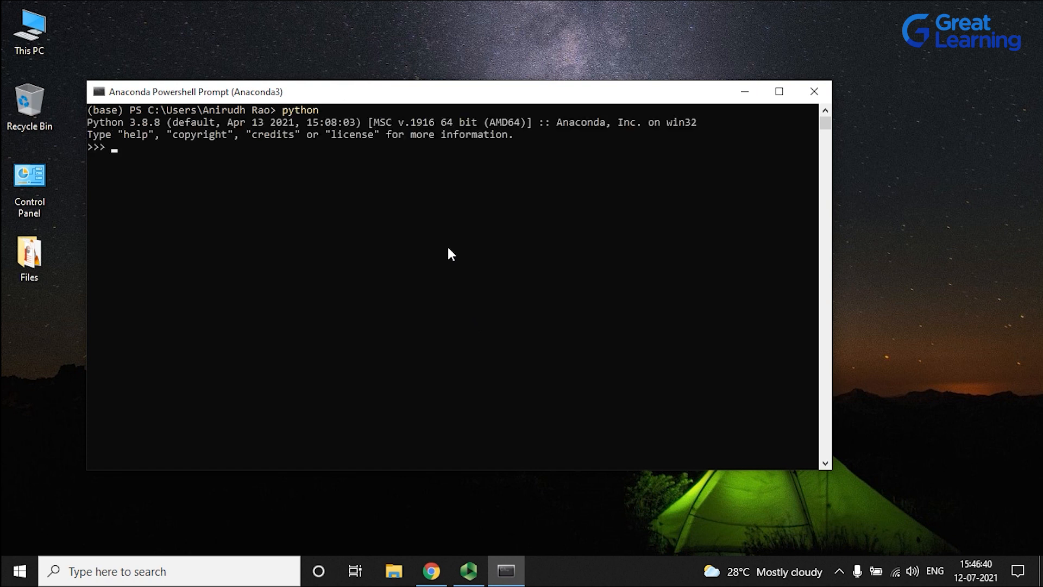
mouse_move(80, 129)
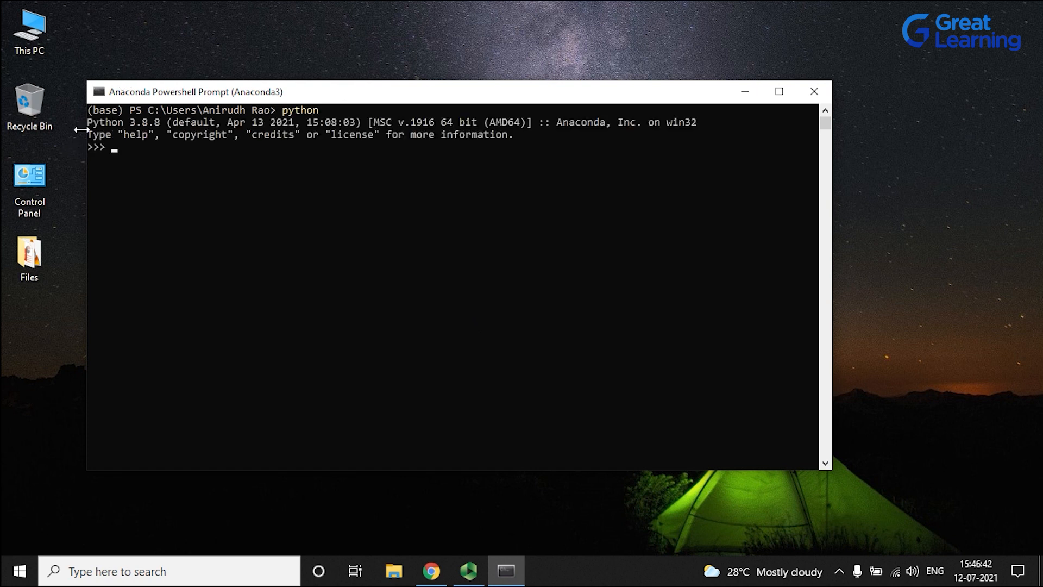
mouse_move(180, 164)
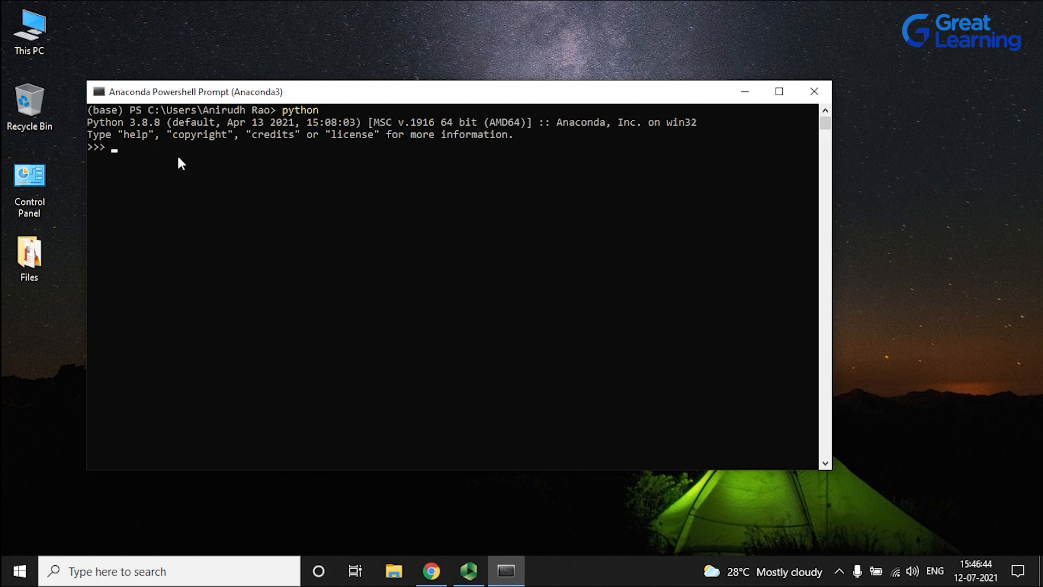
mouse_move(158, 214)
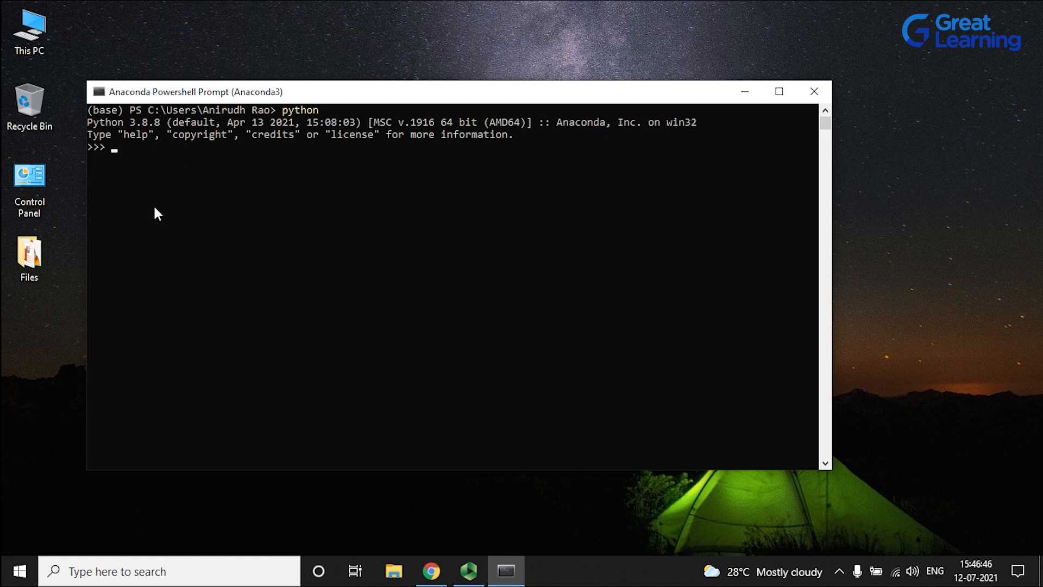
Run print("Hello world!") and see Hello world! printed
type("p")
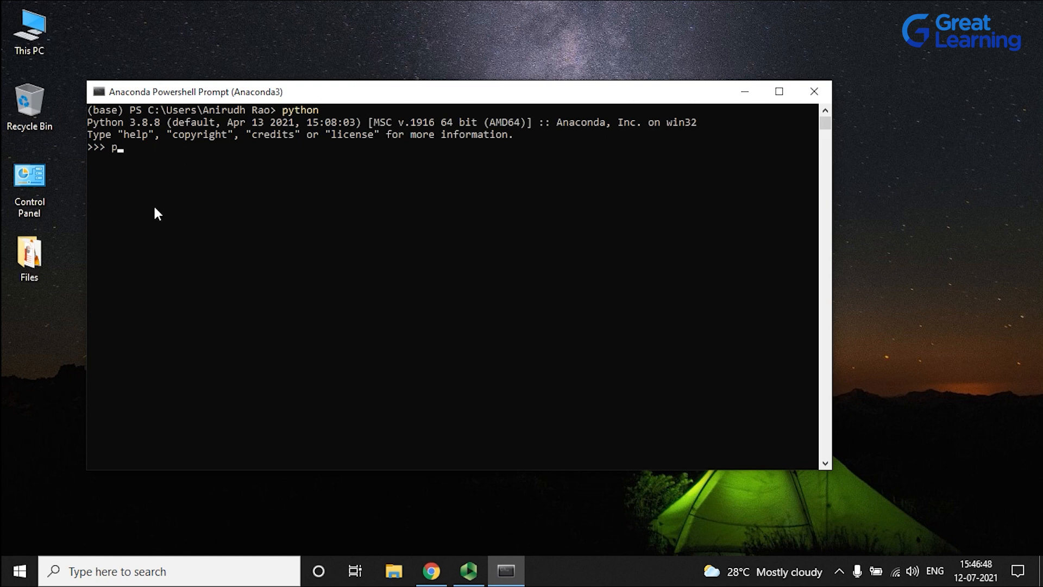
type("rint")
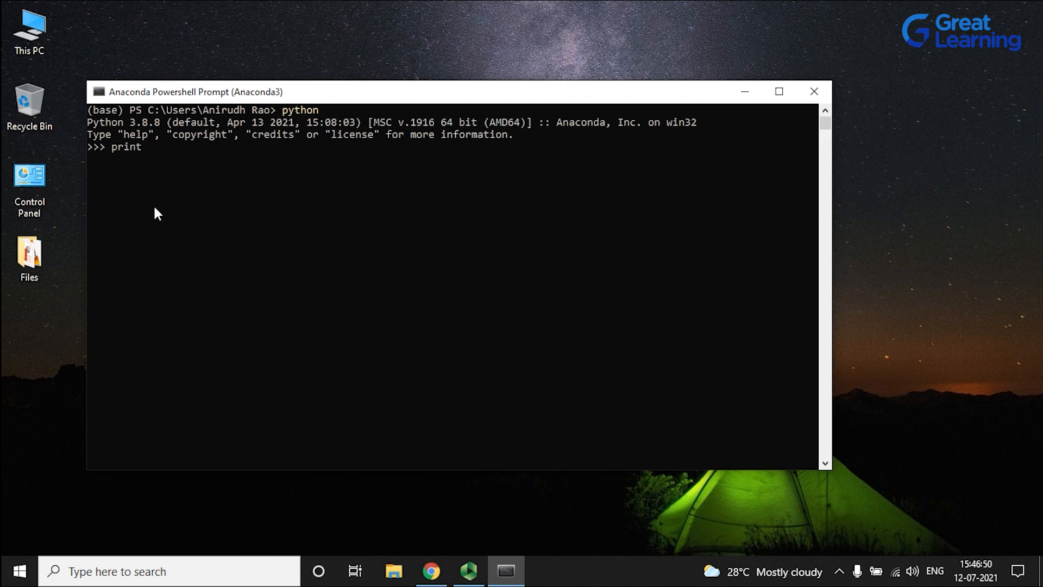
type("(\"Hello wor")
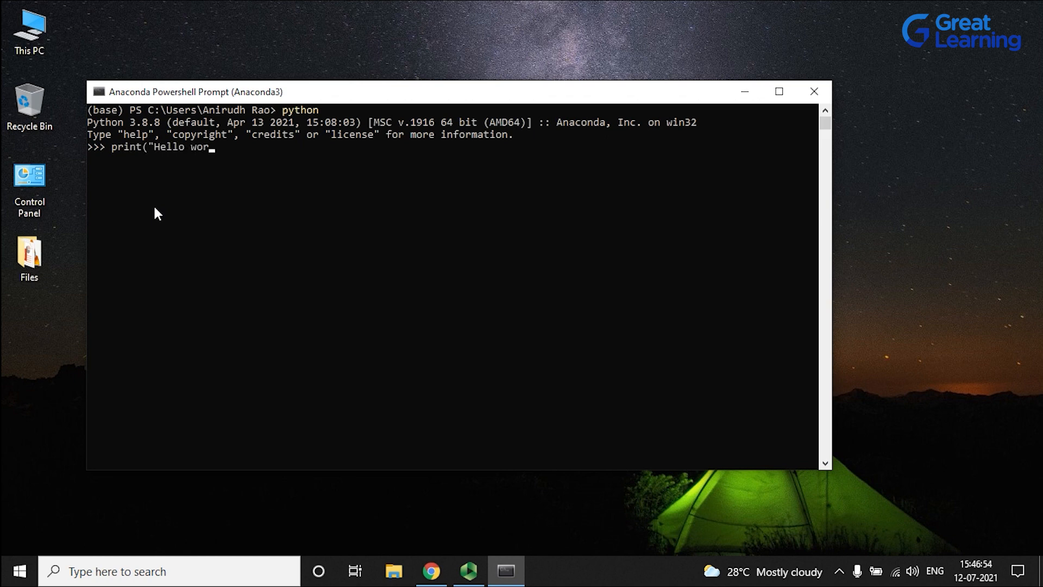
type("ld!\")")
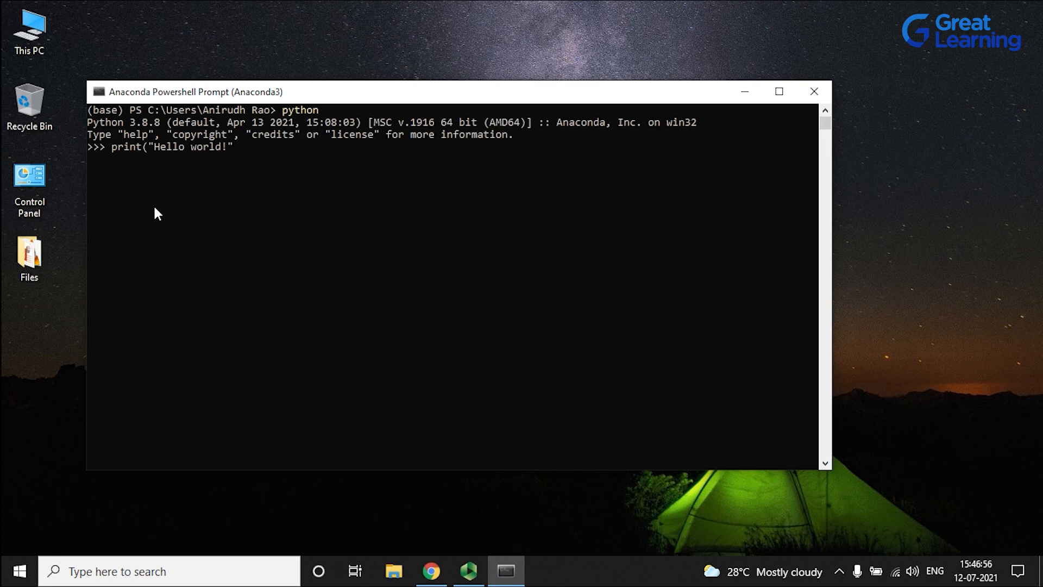
key("Return")
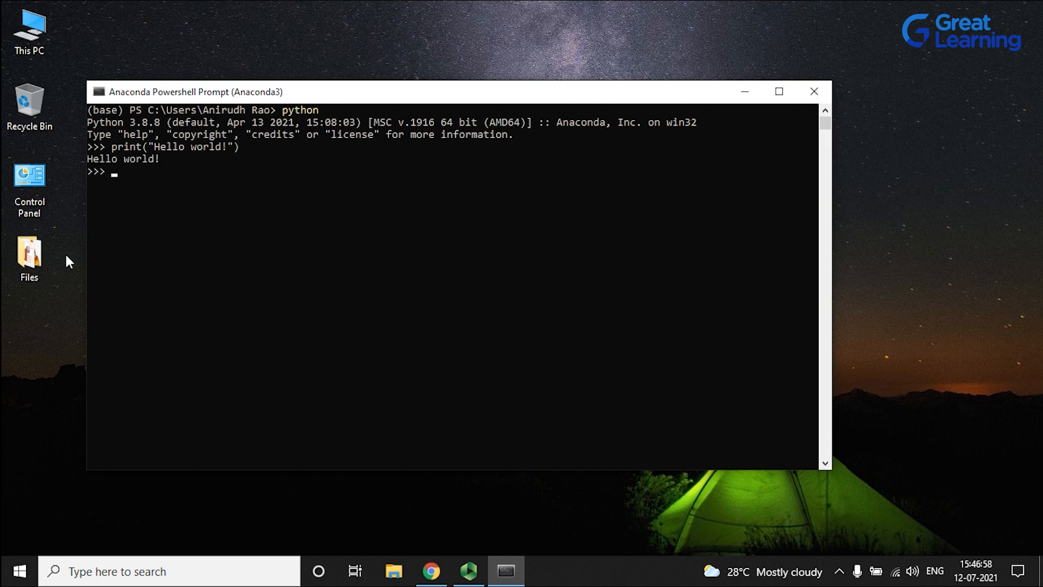
mouse_move(728, 66)
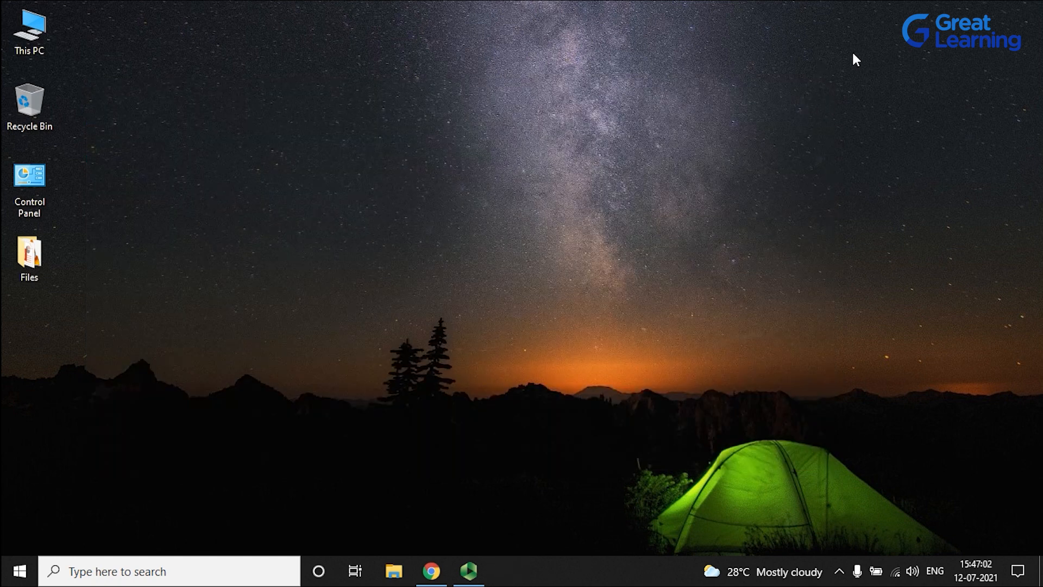
Launch Anaconda Navigator from the Start menu search for 'ana'
left_click(19, 570)
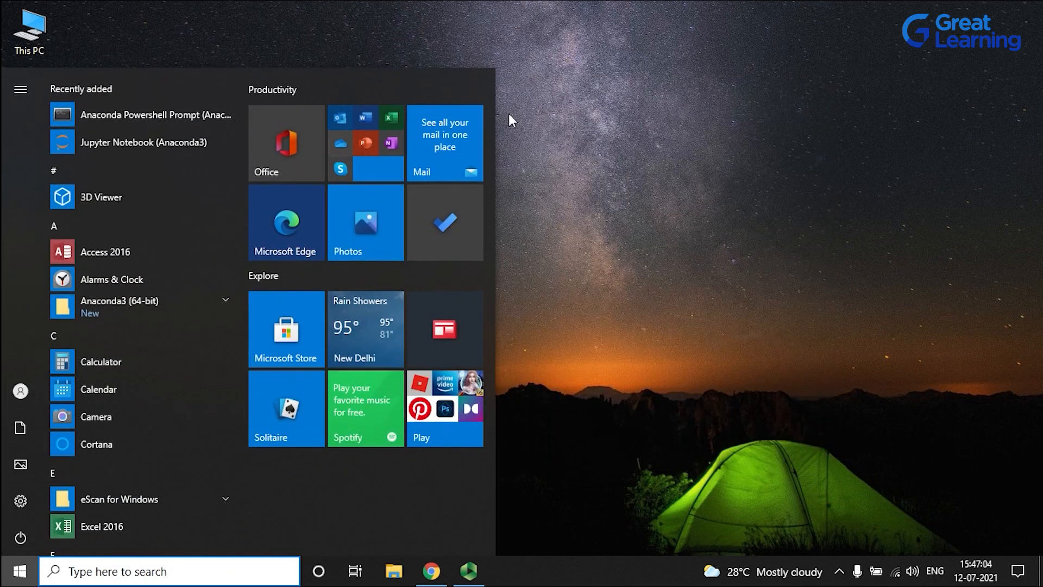
type("ana")
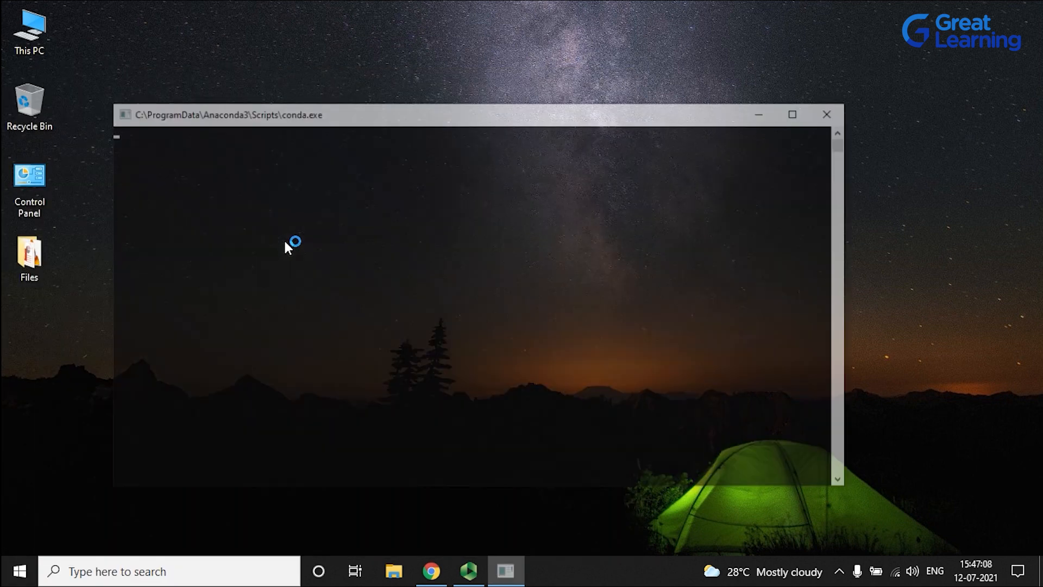
left_click_drag(466, 115, 487, 137)
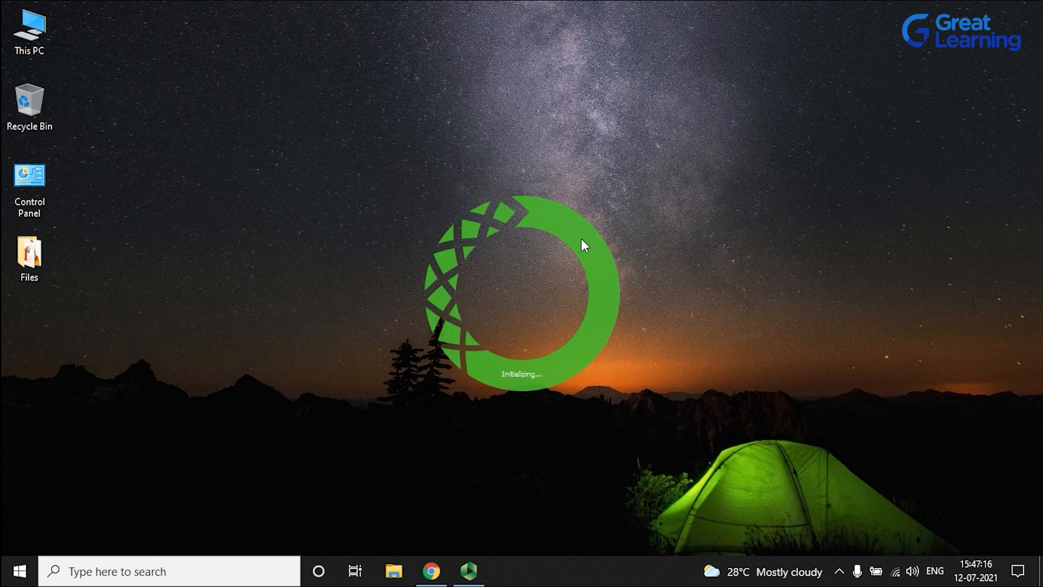
mouse_move(680, 215)
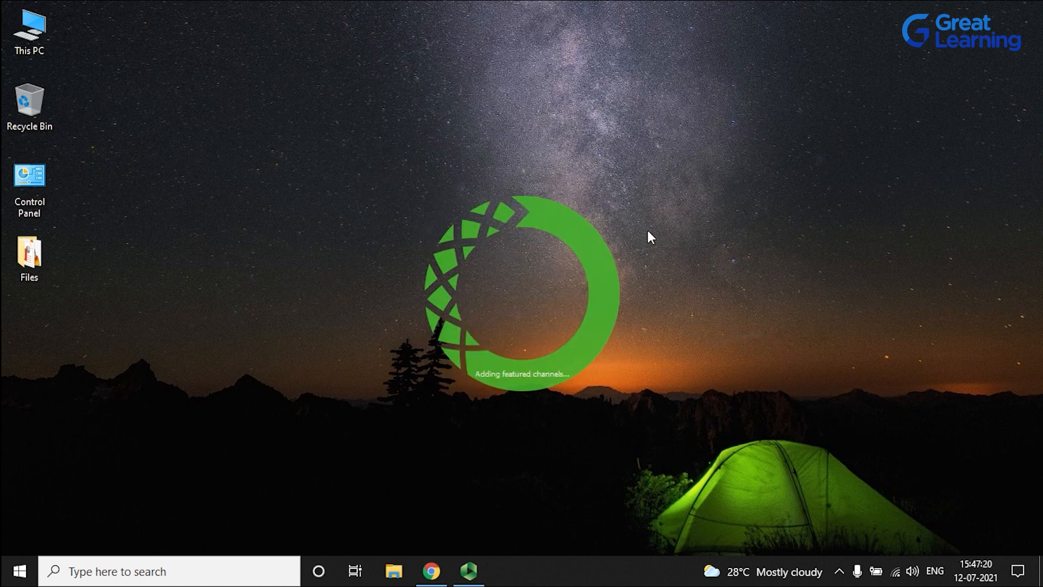
mouse_move(753, 102)
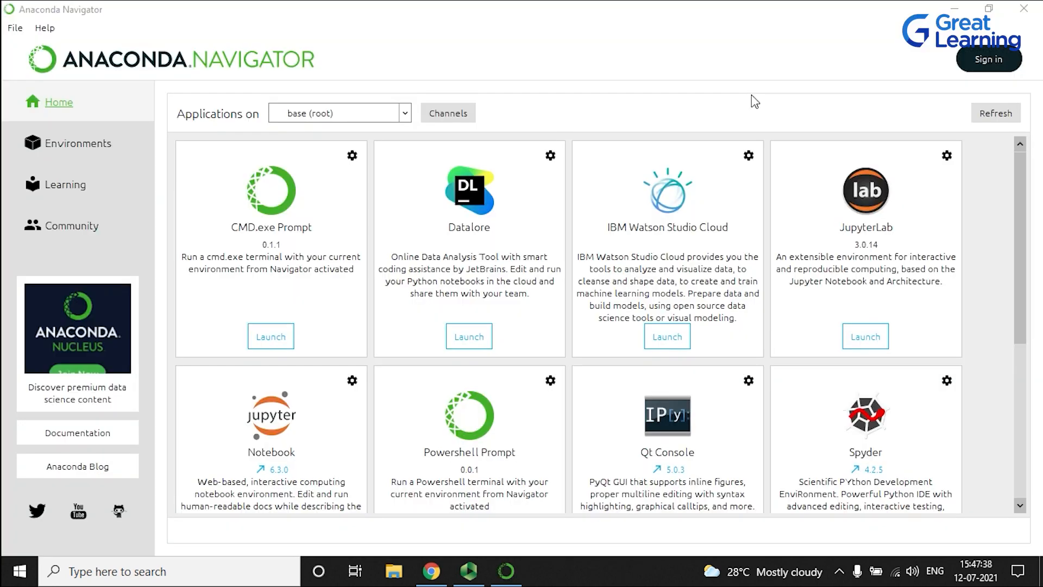
mouse_move(406, 8)
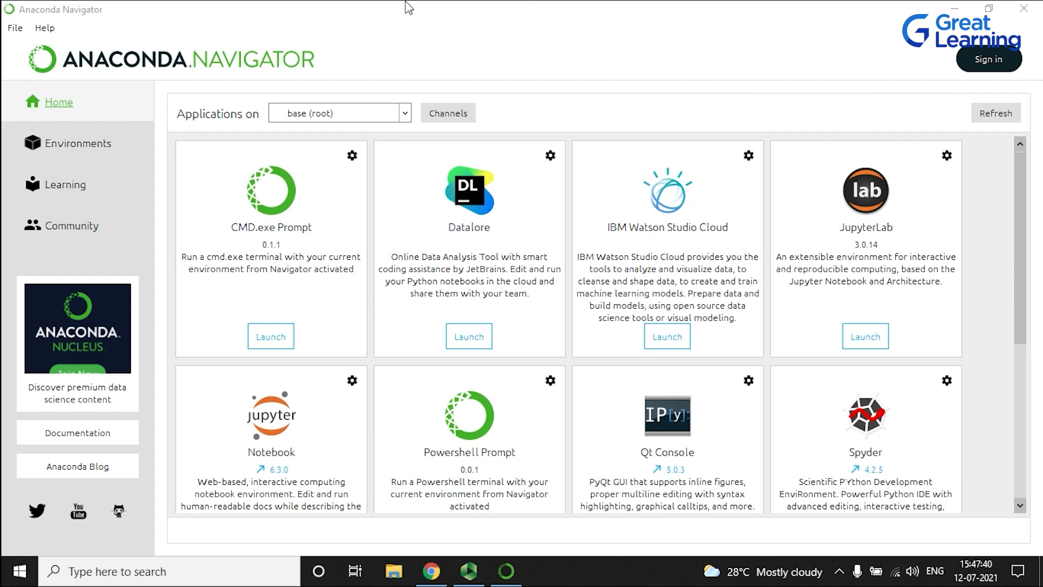
mouse_move(4, 210)
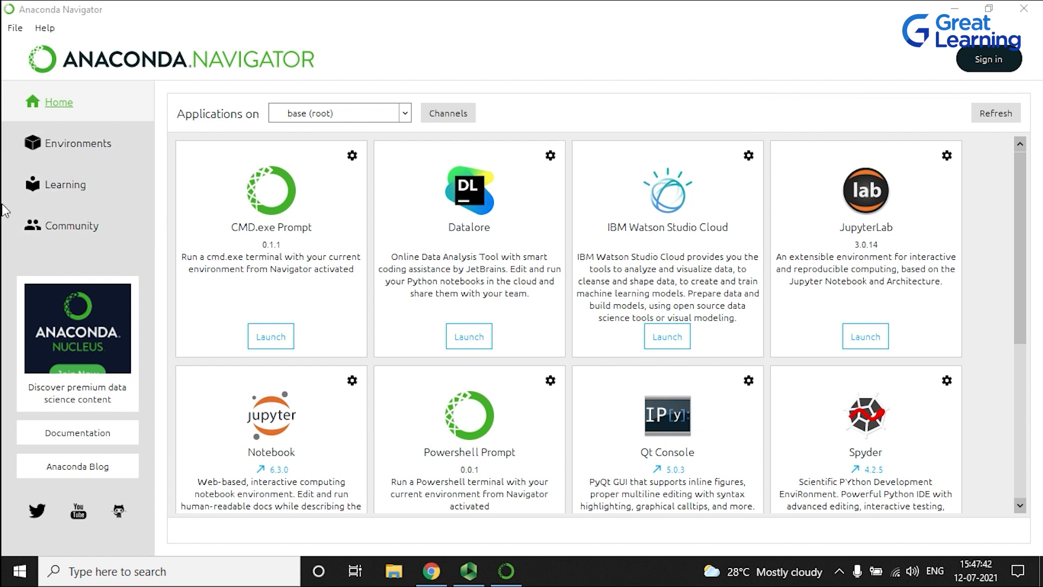
Scroll through the Home application tiles such as JupyterLab, Notebook, Spyder, PyCharm and RStudio
scroll("down", 3)
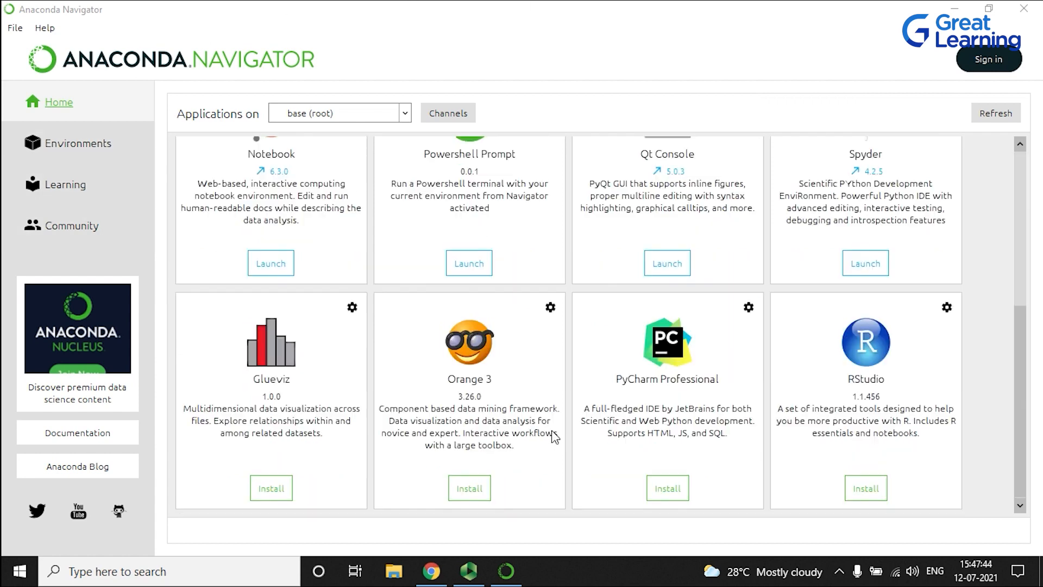
mouse_move(580, 423)
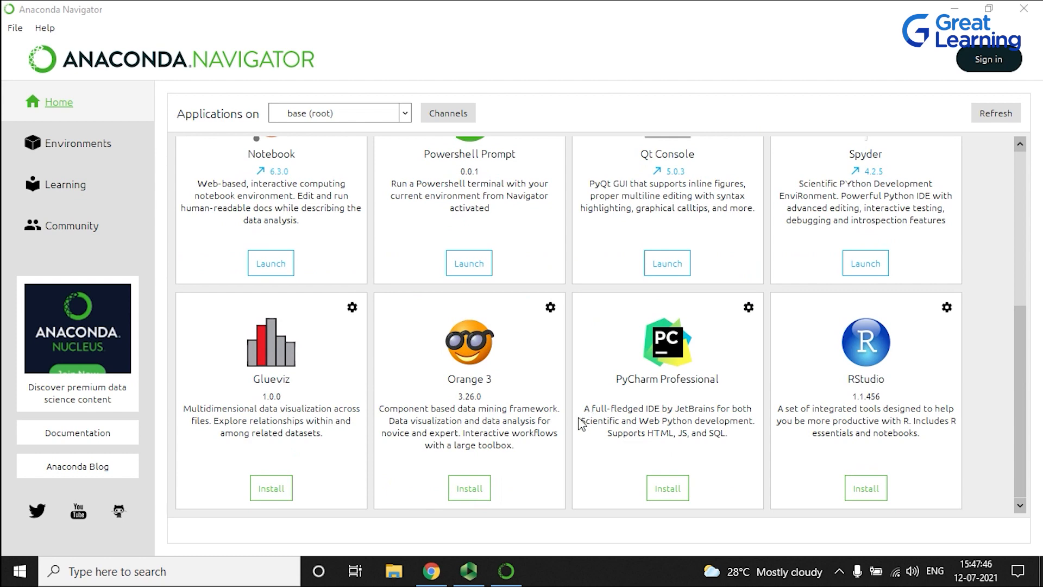
scroll("up", 3)
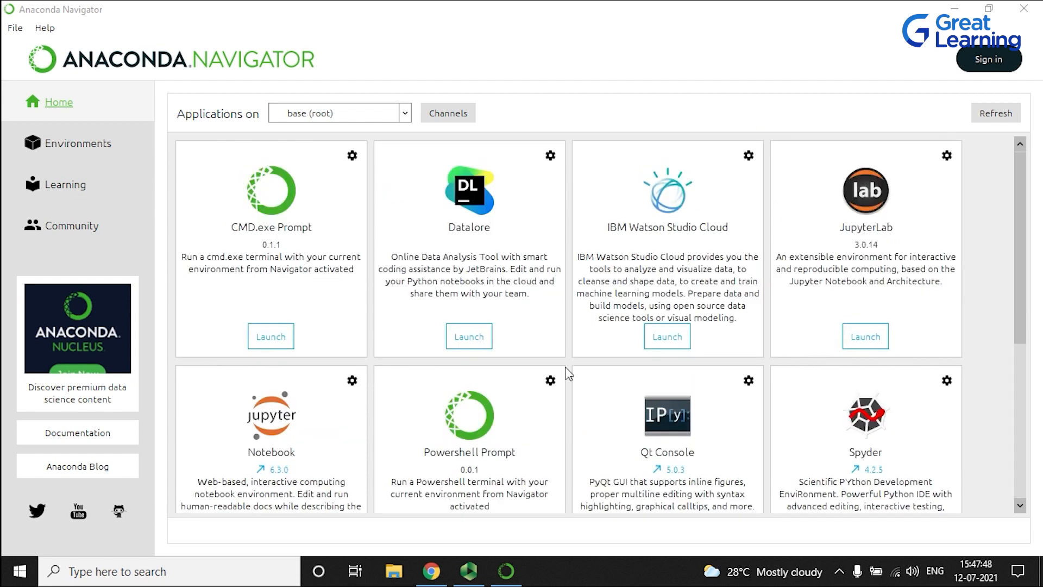
mouse_move(543, 370)
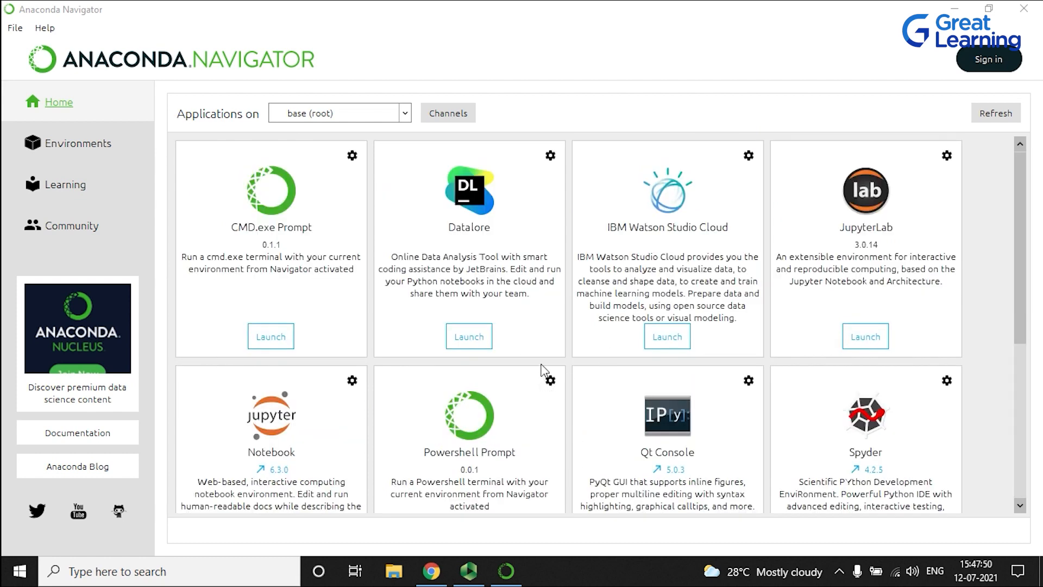
mouse_move(492, 411)
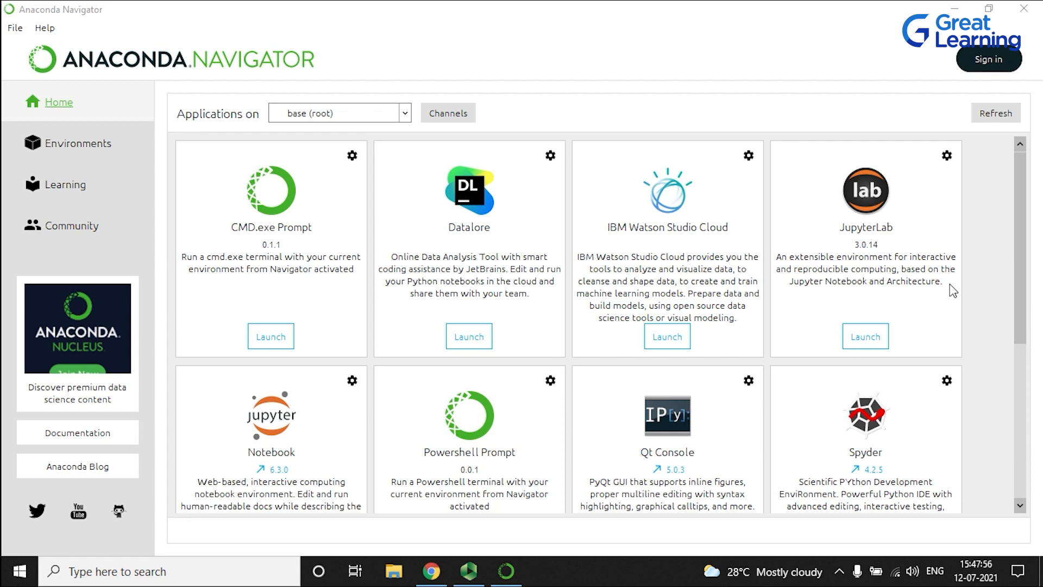
mouse_move(769, 403)
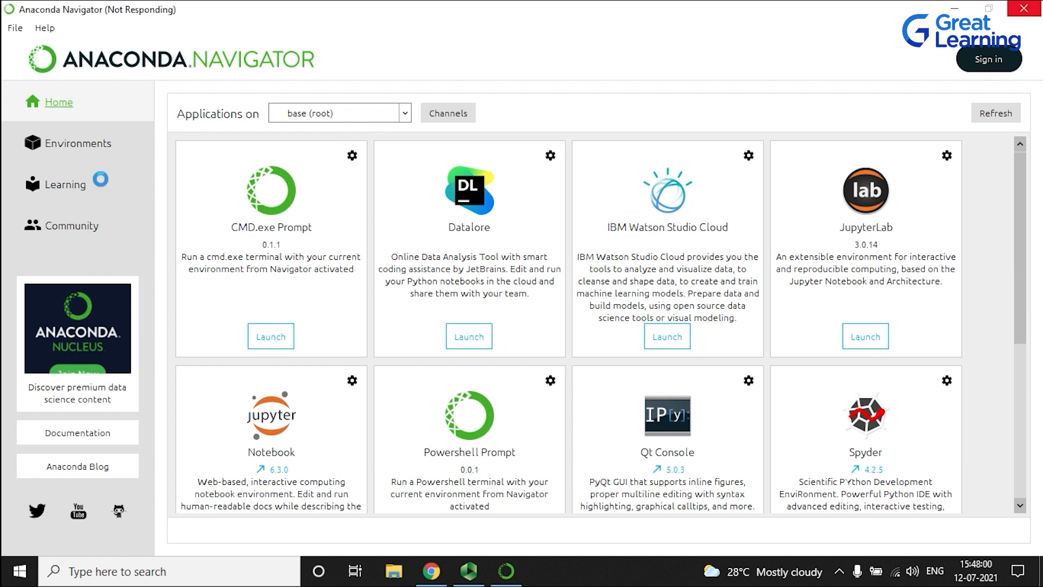
scroll("down", 3)
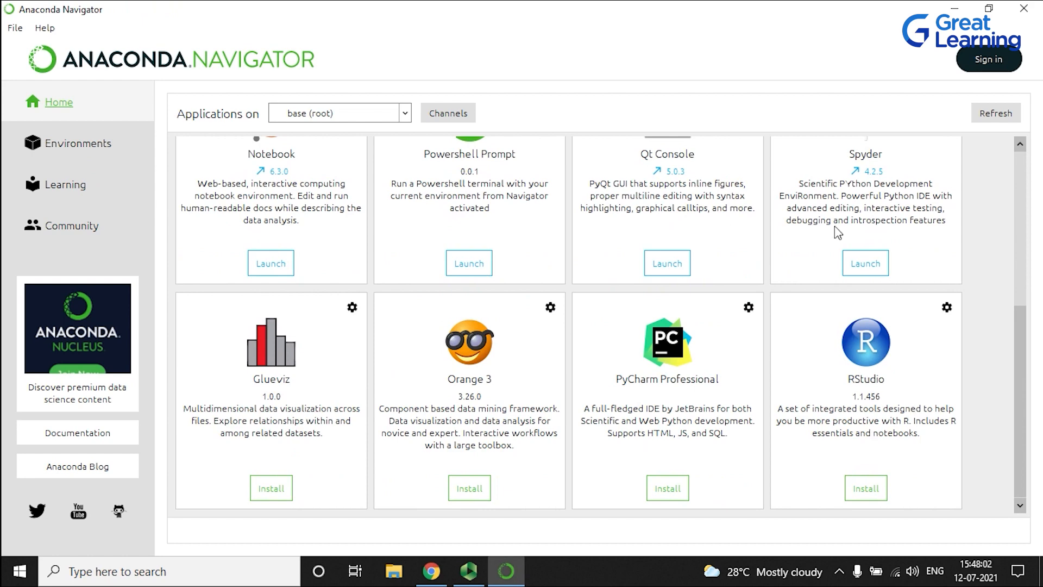
mouse_move(112, 392)
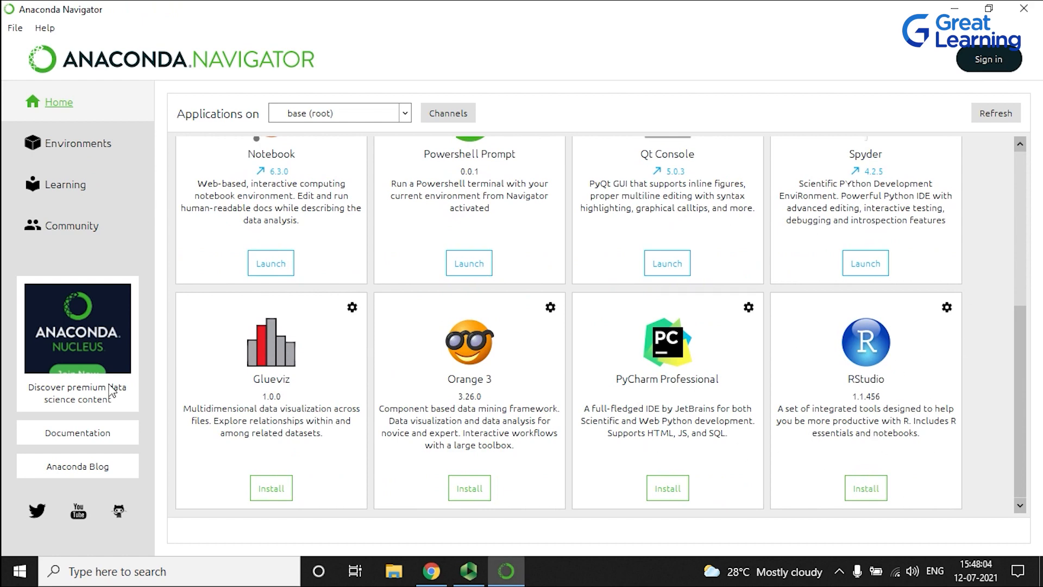
left_click(77, 143)
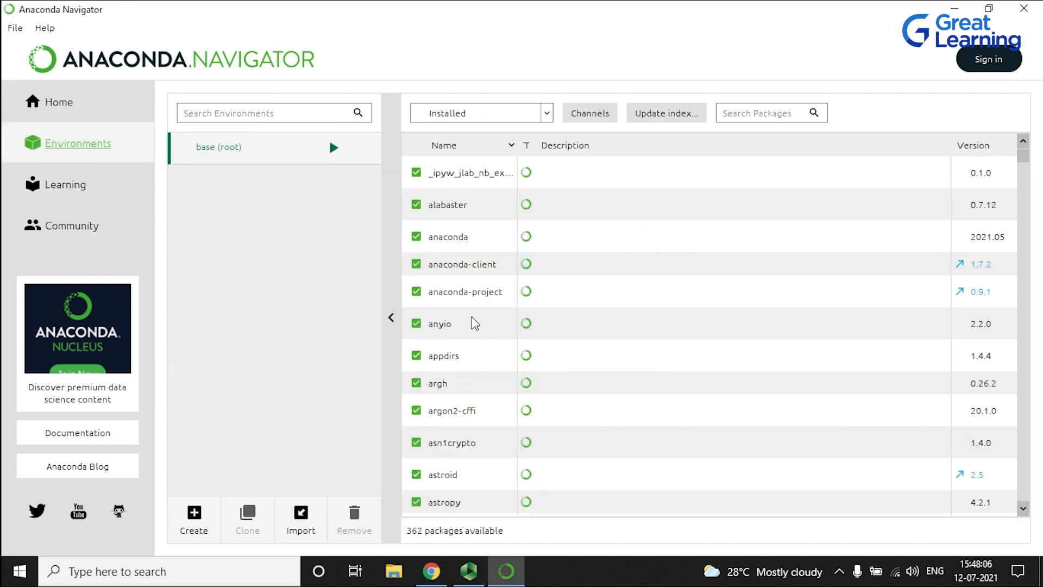
scroll("down", 3)
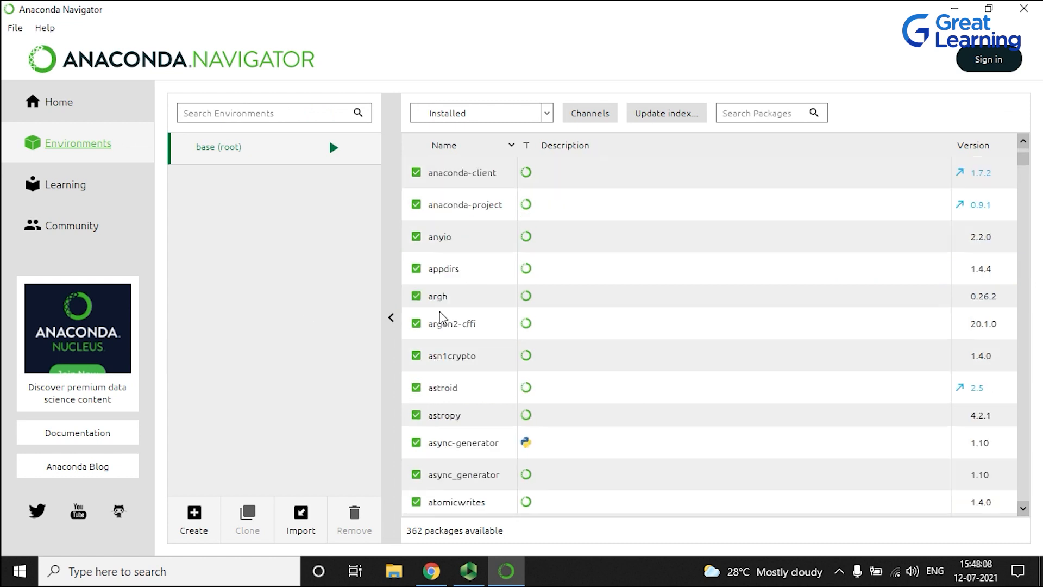
scroll("down", 3)
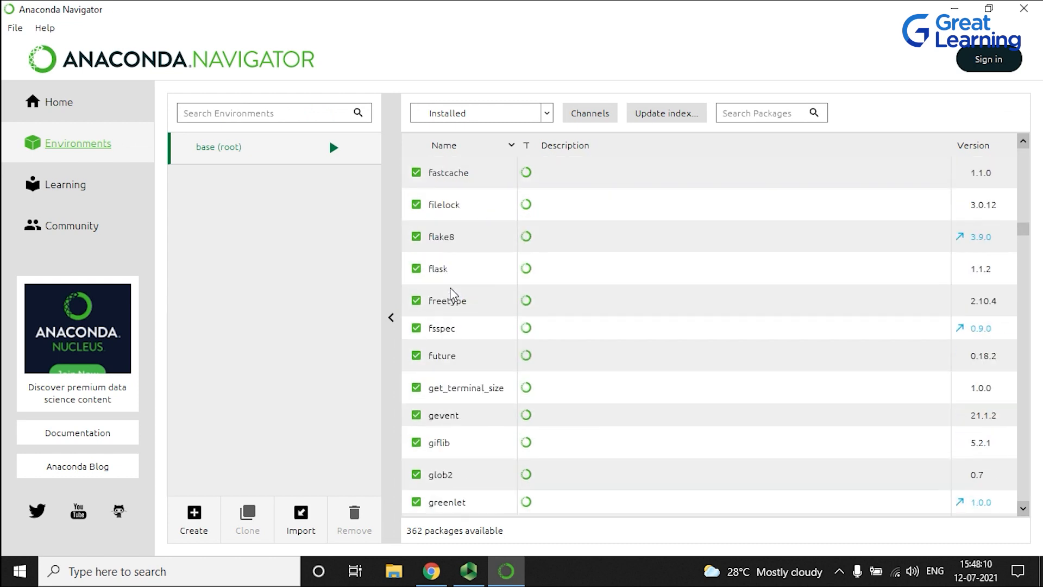
scroll("down", 3)
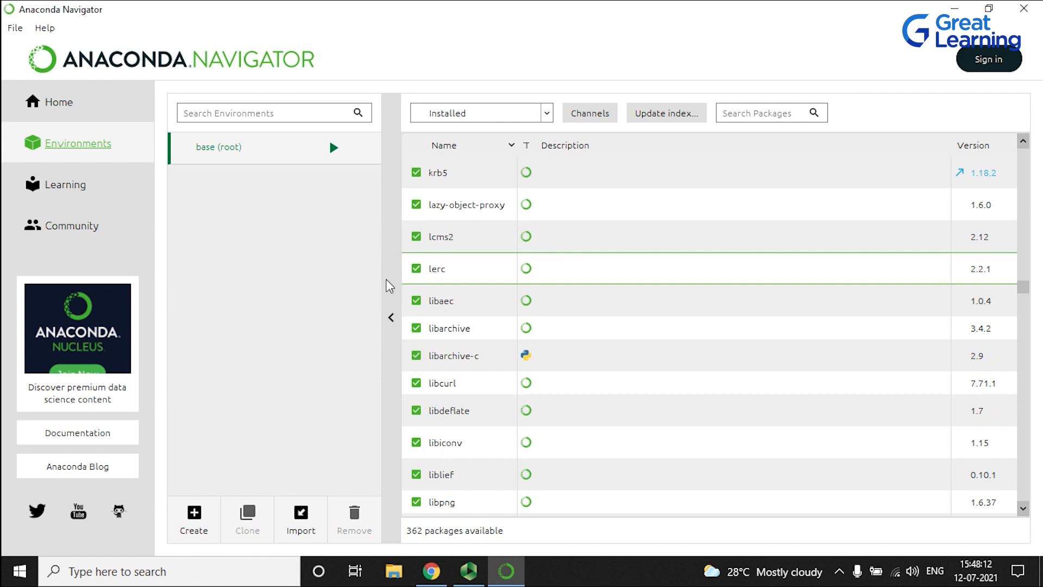
mouse_move(251, 427)
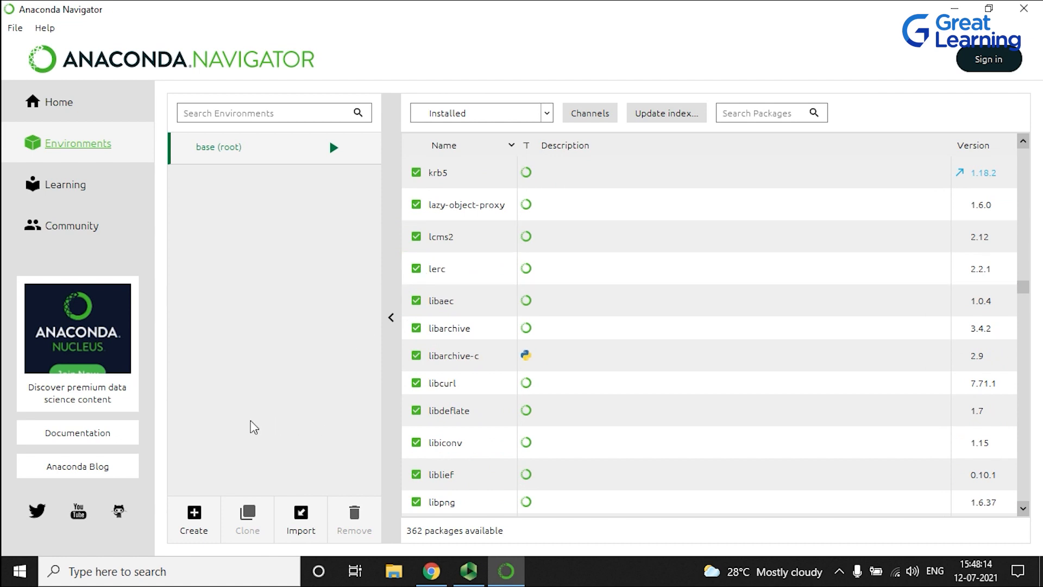
mouse_move(70, 226)
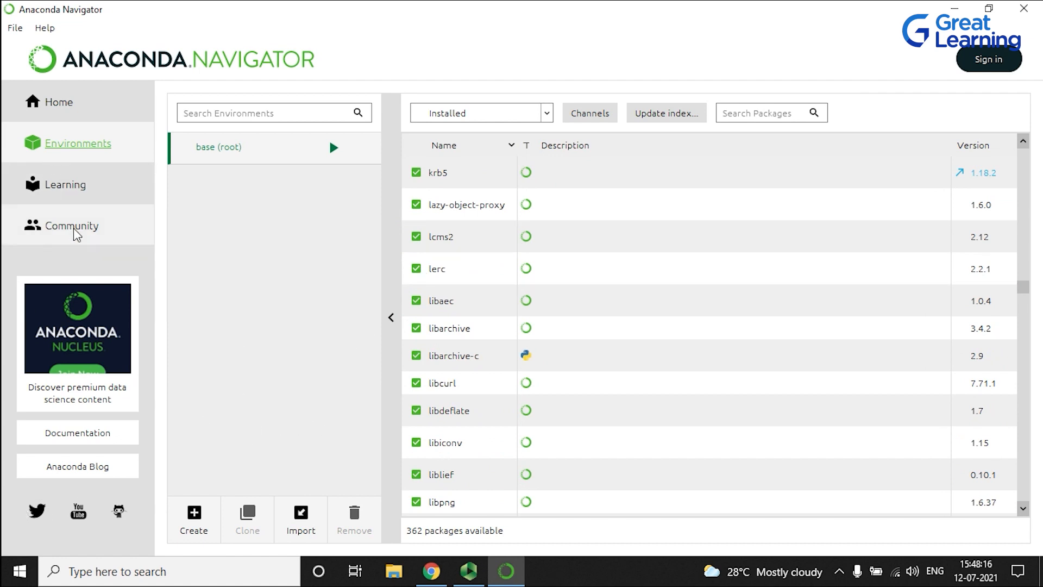
Browse the Learning resources page, then switch to the Community events and forums page
left_click(64, 185)
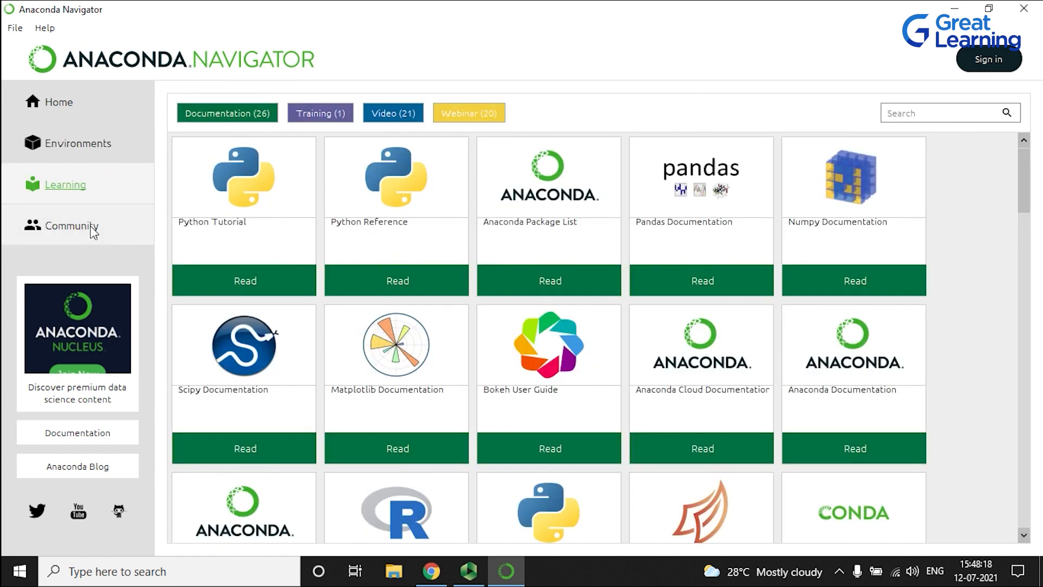
scroll("down", 3)
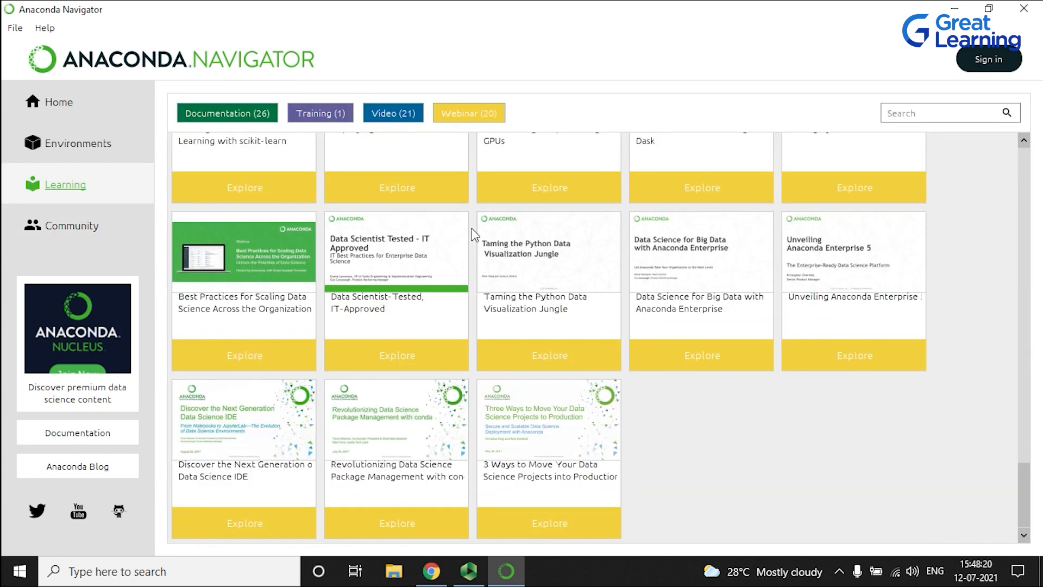
scroll("up", 3)
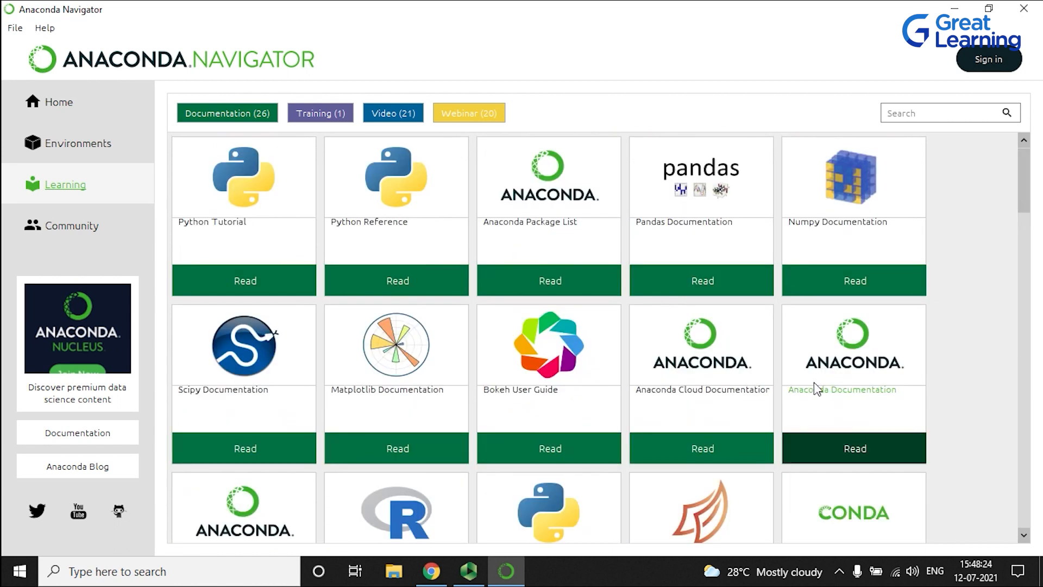
left_click(71, 226)
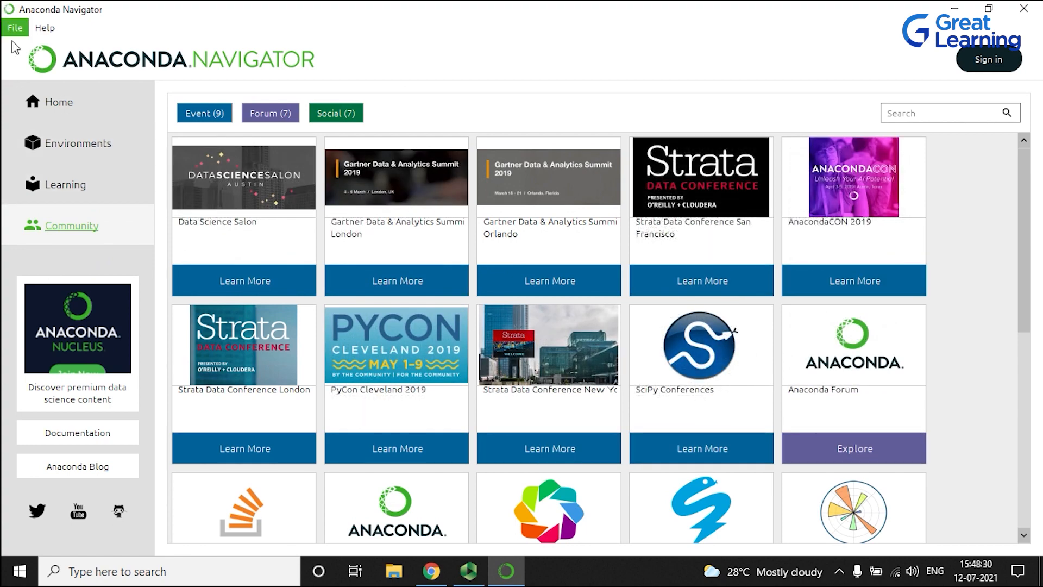
Quit Anaconda Navigator via File > Quit and confirm in the dialog
left_click(14, 28)
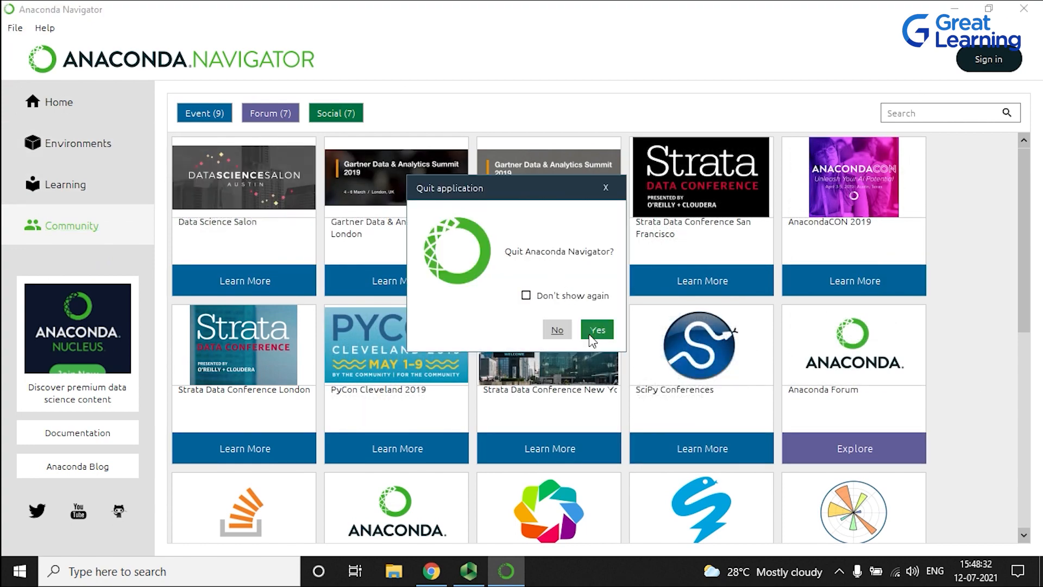
left_click(596, 330)
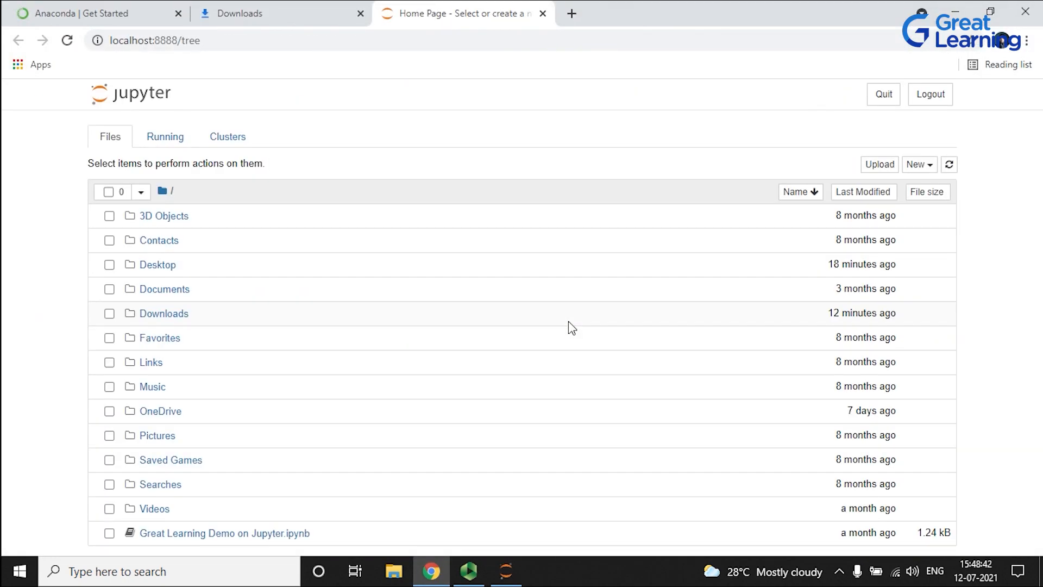
mouse_move(147, 61)
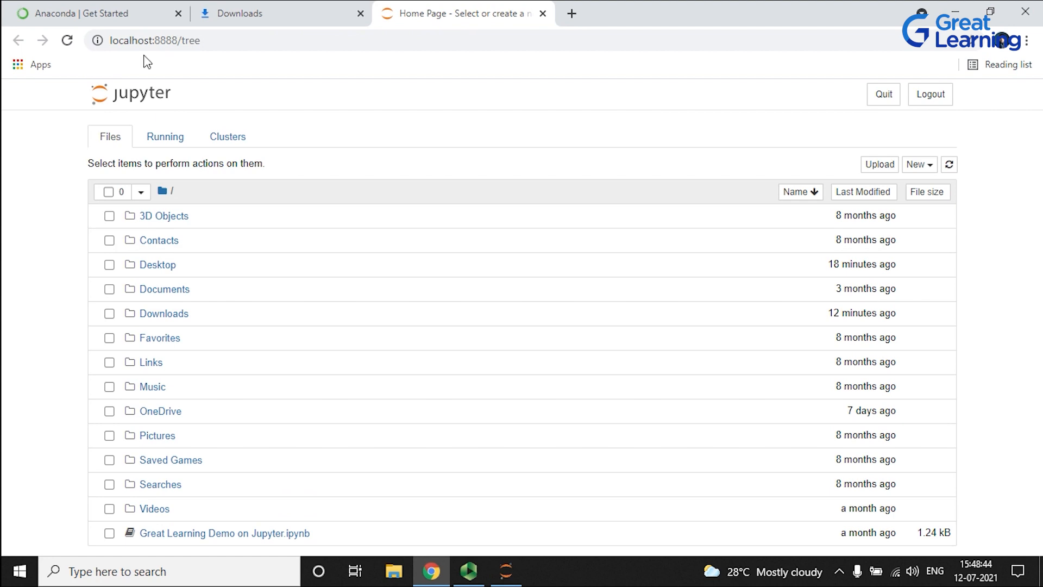
mouse_move(549, 359)
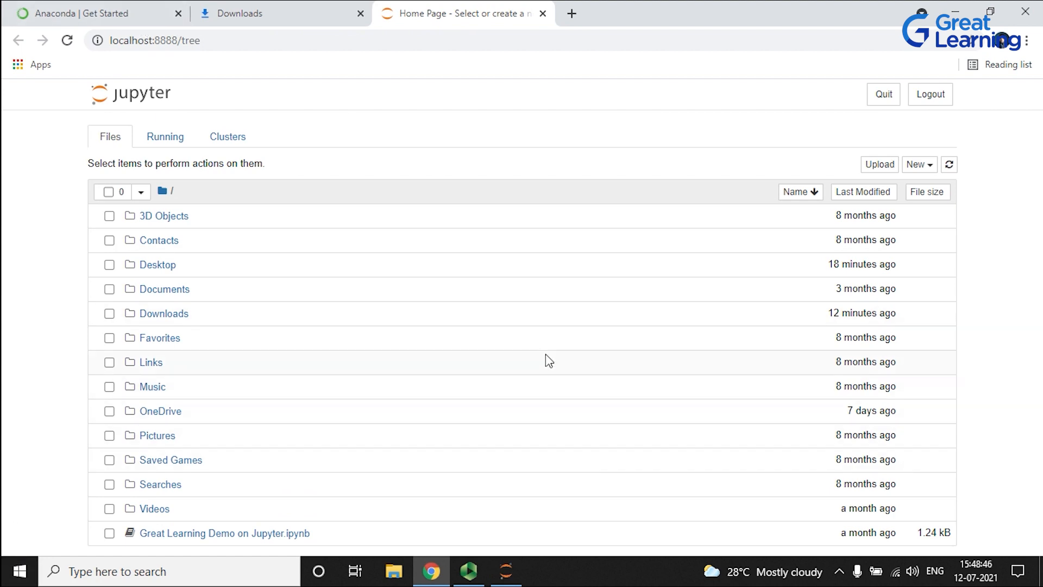
mouse_move(694, 400)
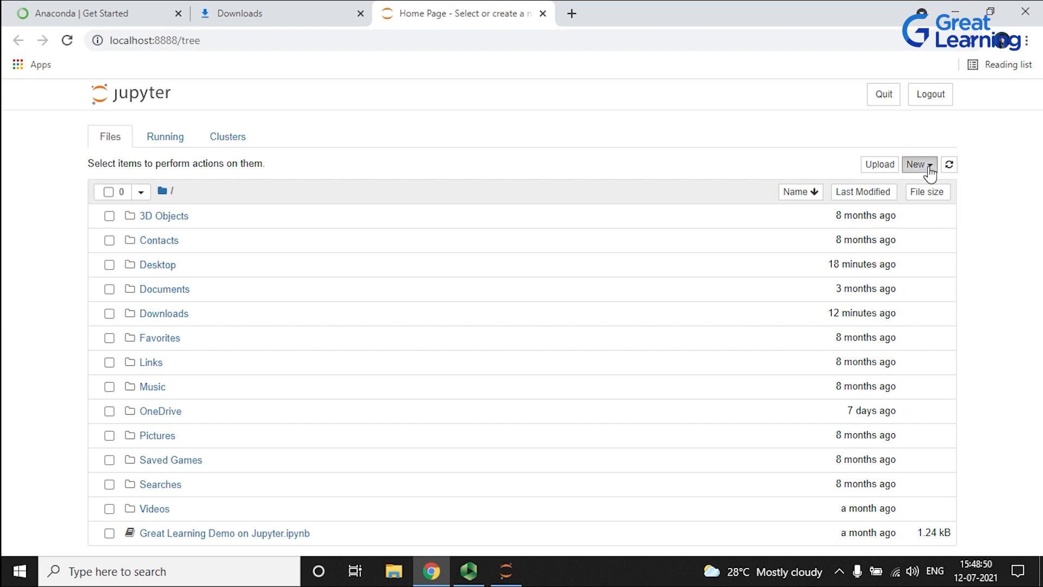
mouse_move(924, 178)
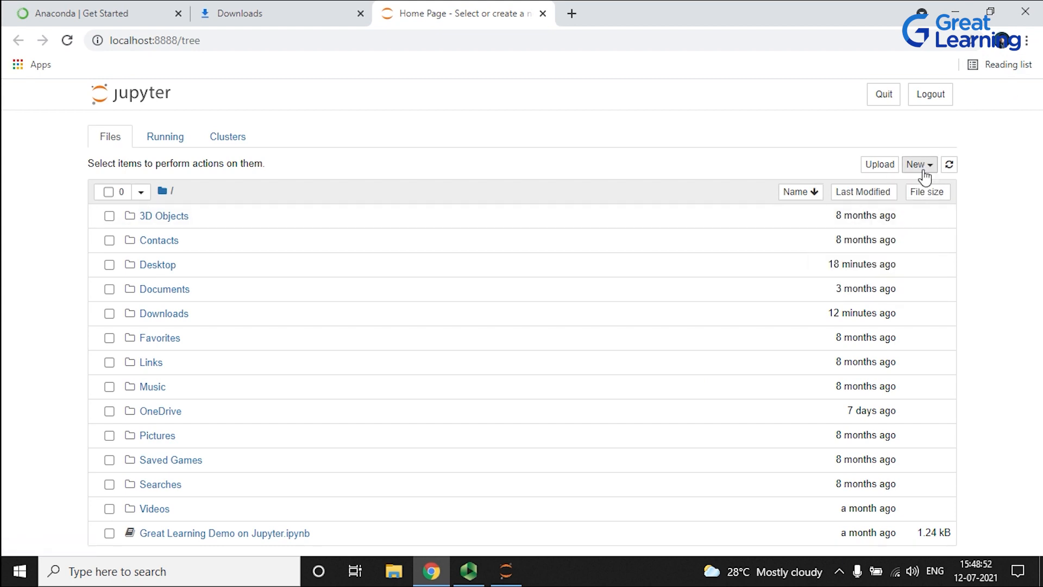
Create a Python 3 notebook and run print("Welcome to Great Learning") in the first cell
left_click(917, 164)
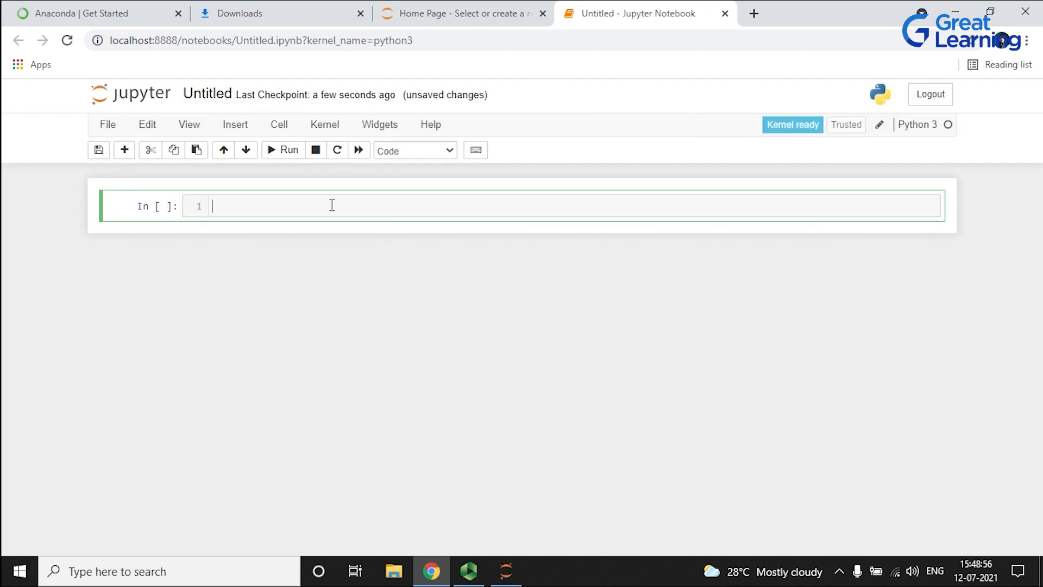
type("p")
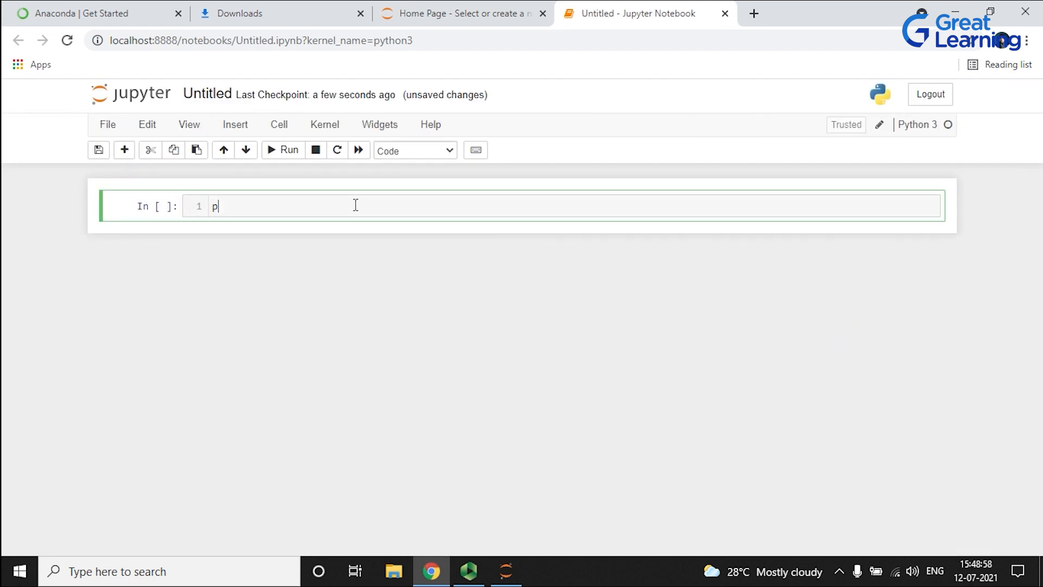
type("rint\"w")
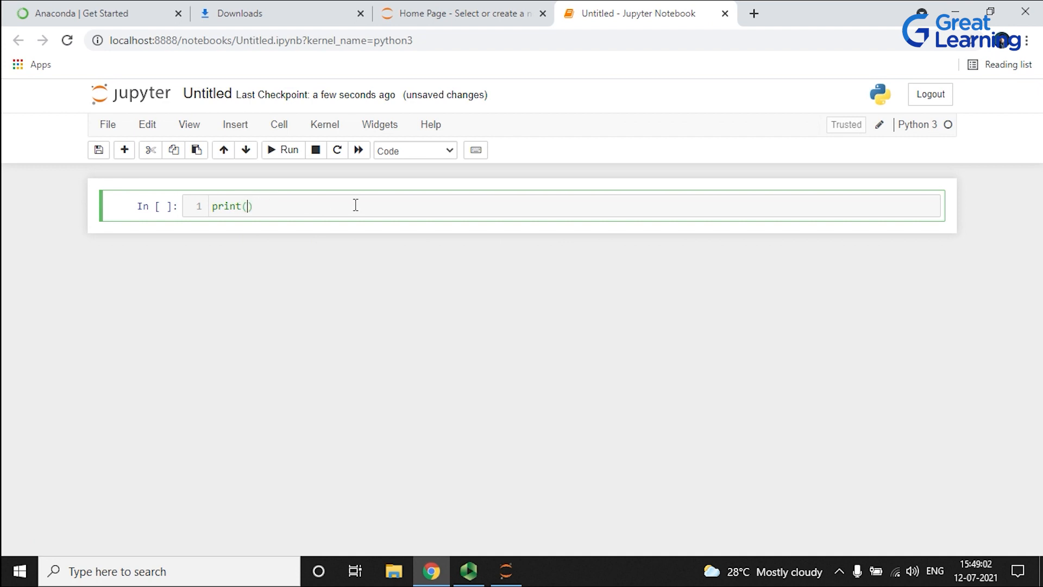
type("\"We\"")
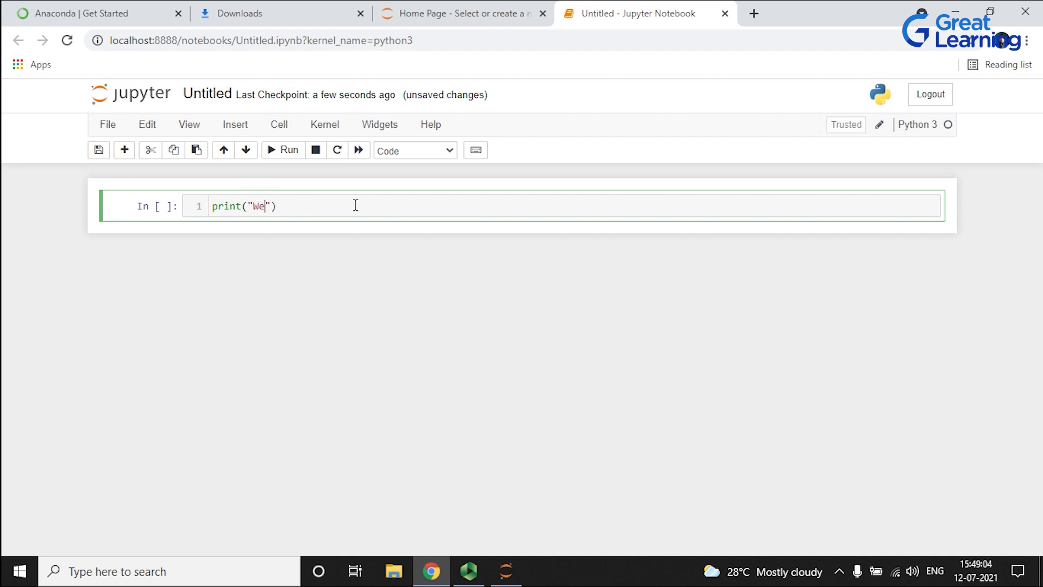
type("lcome to G")
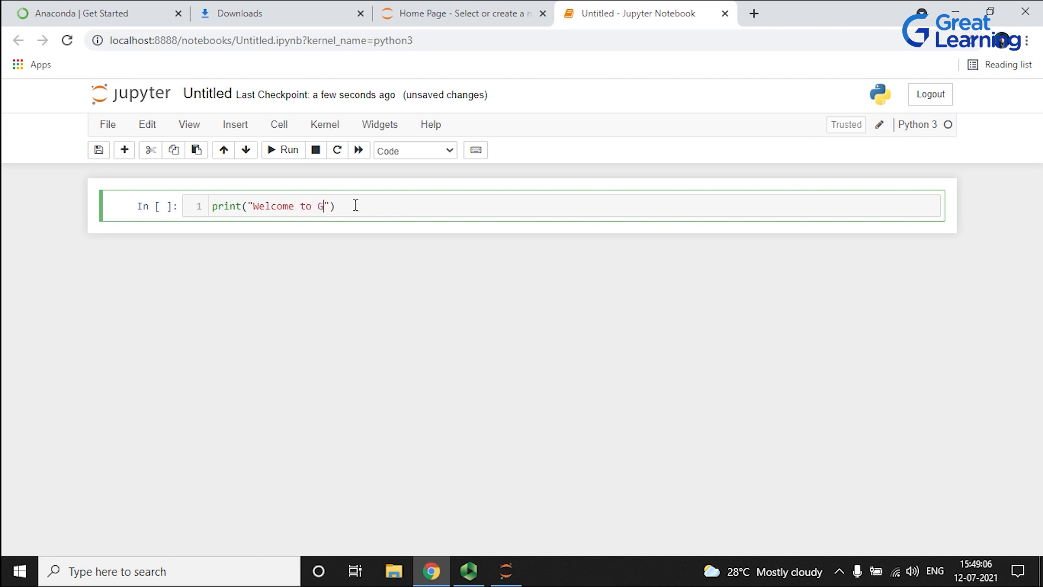
type("reat Learning")
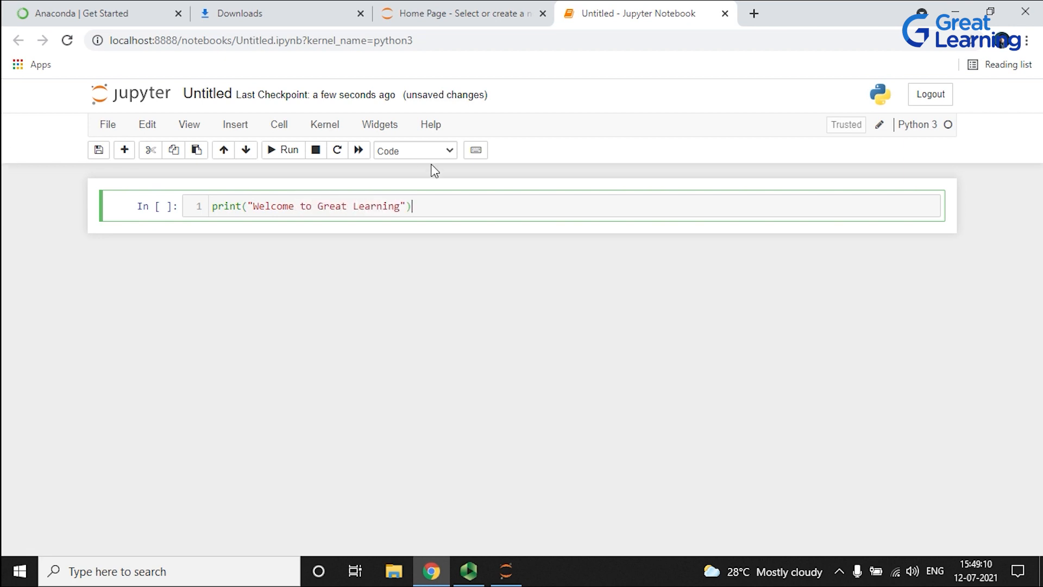
left_click(282, 150)
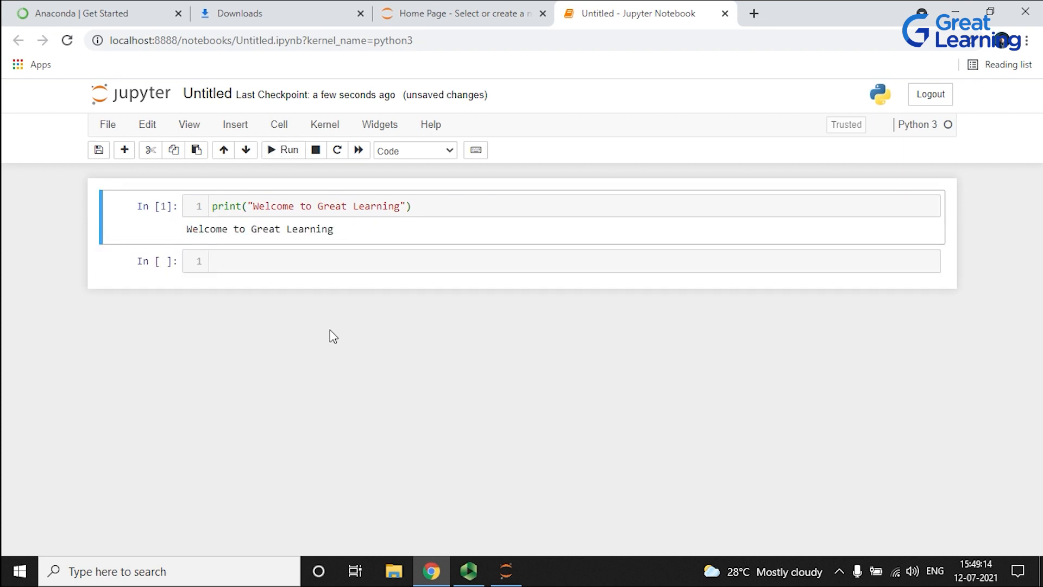
mouse_move(393, 328)
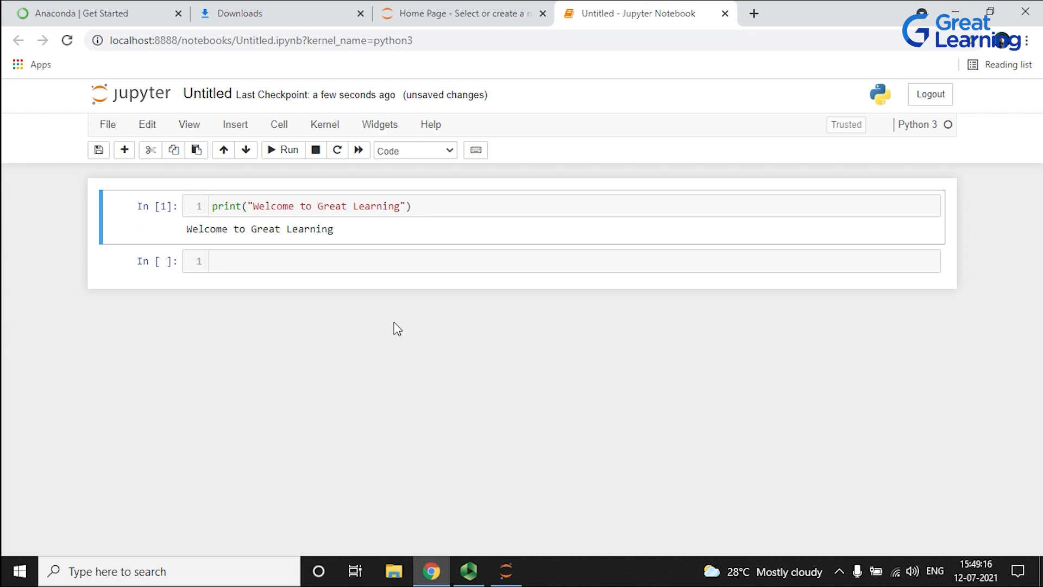
mouse_move(173, 466)
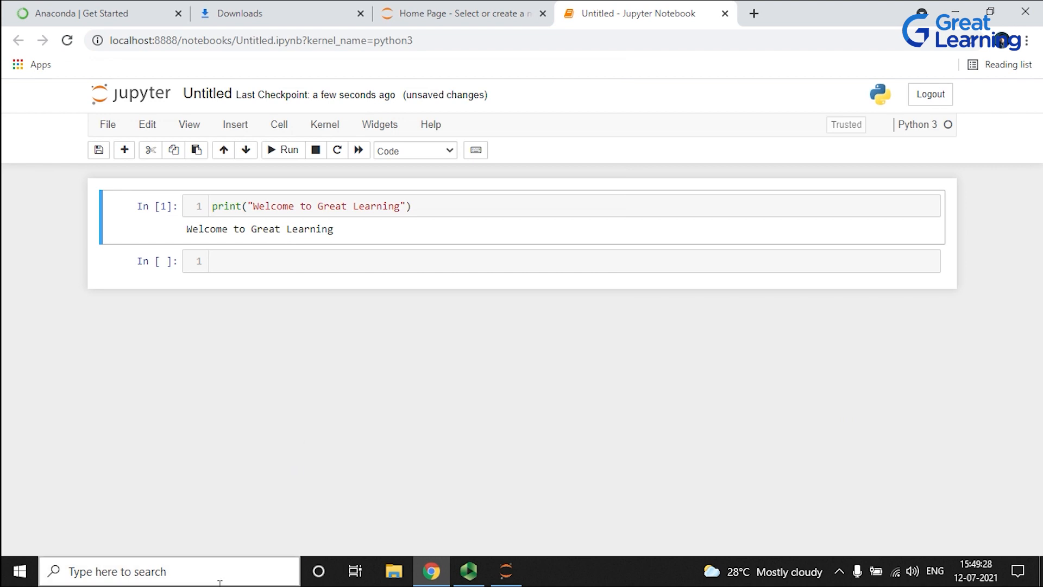
mouse_move(555, 357)
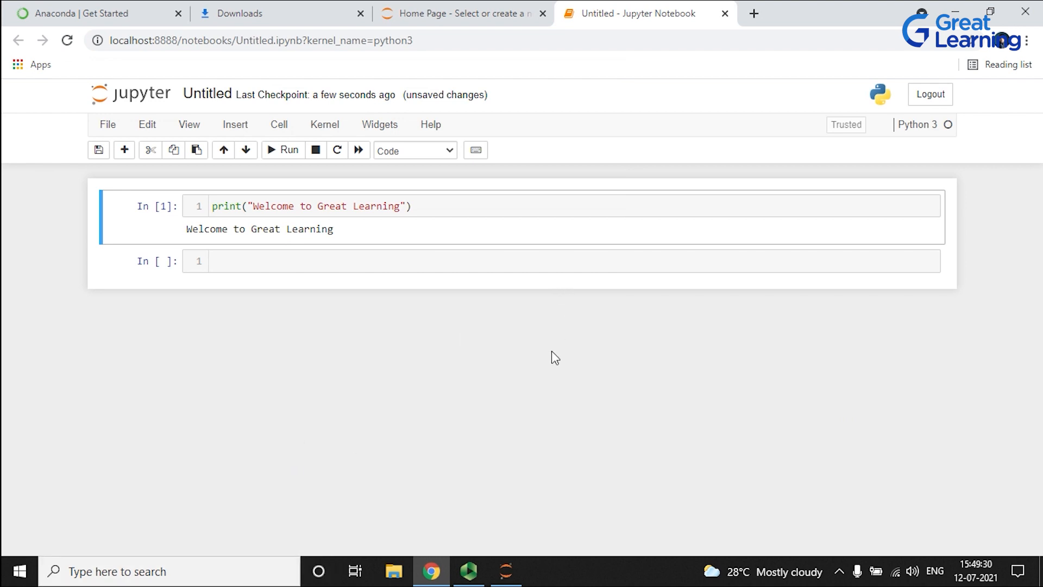
mouse_move(835, 63)
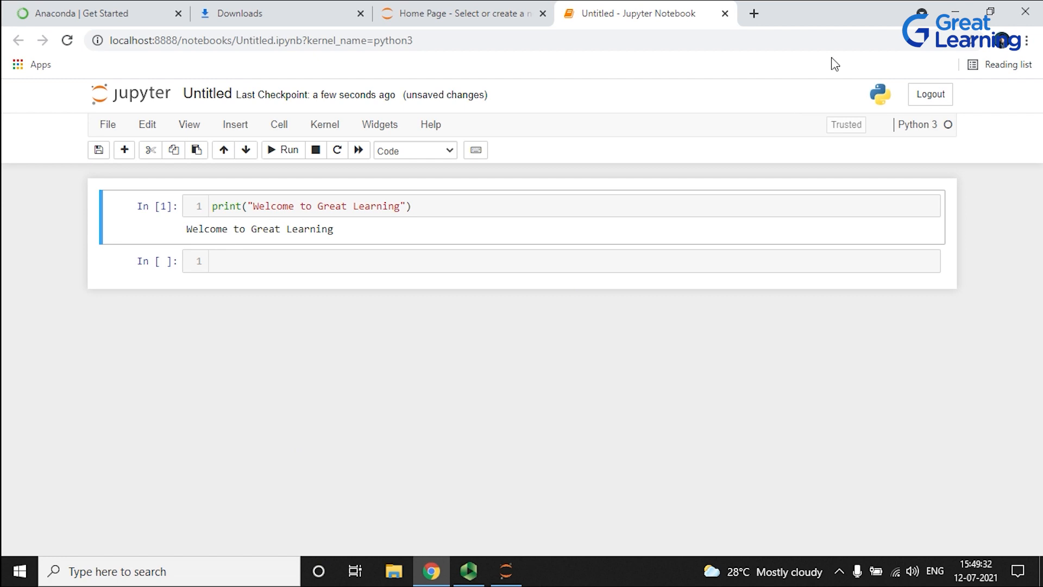
mouse_move(766, 235)
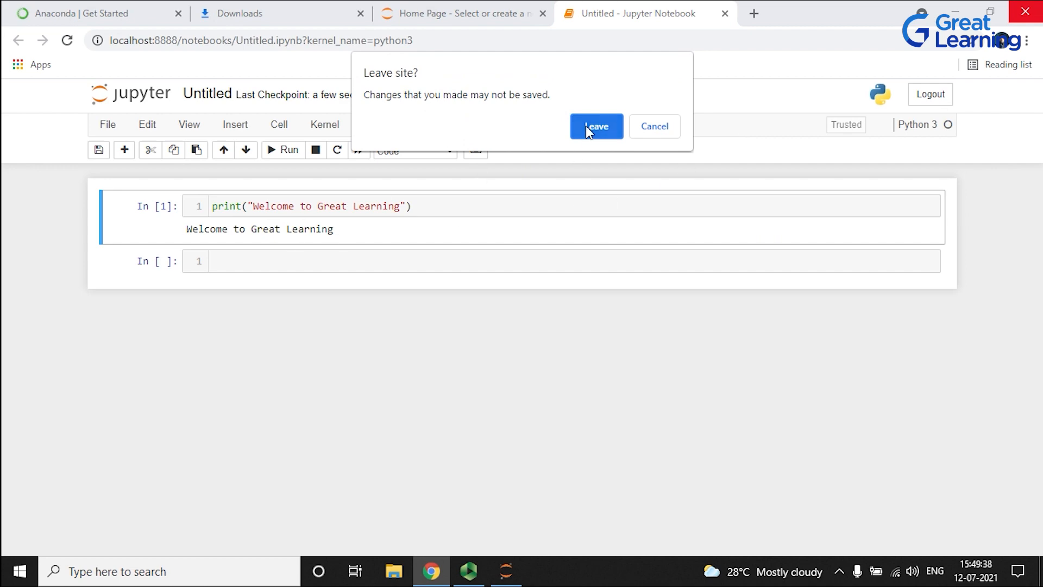
Confirm leaving the unsaved notebook page so Chrome closes, leaving the Jupyter server console
left_click(595, 126)
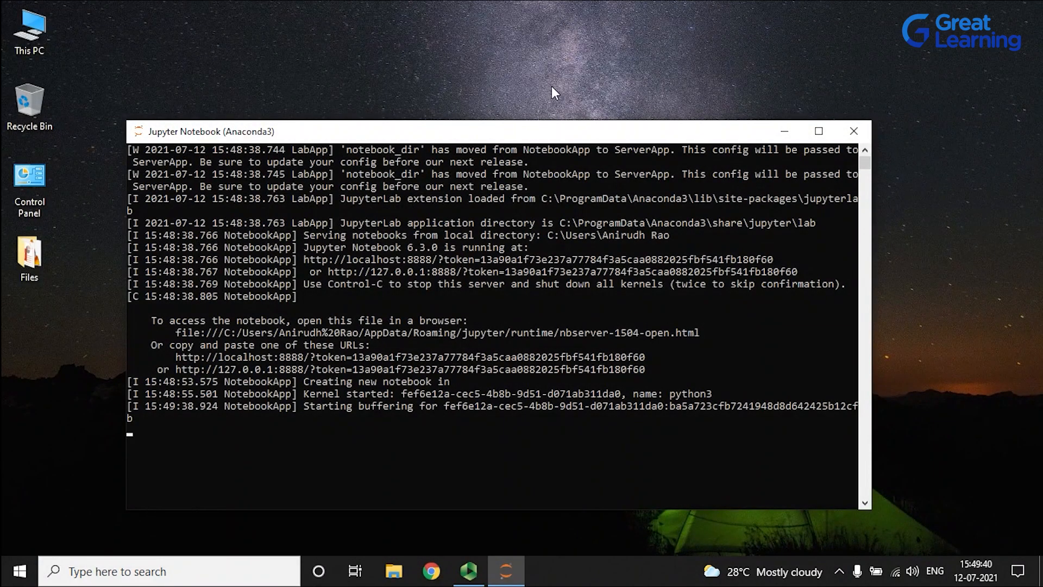
mouse_move(612, 65)
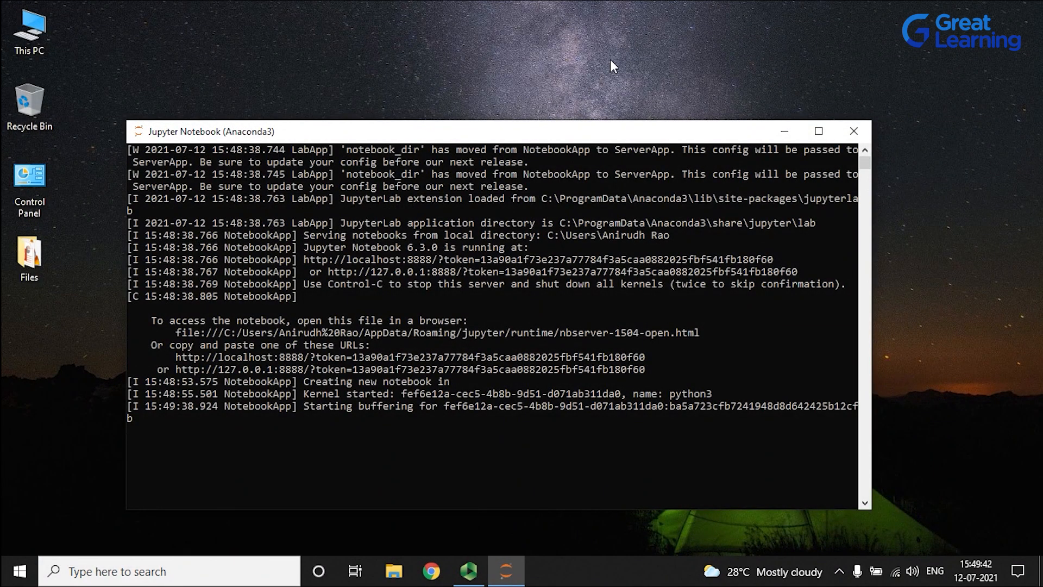